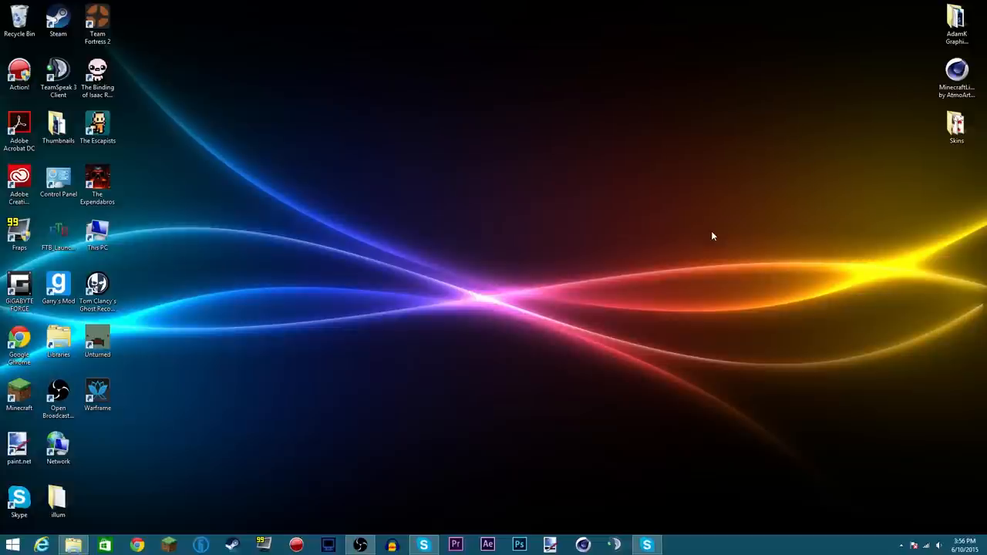
pyautogui.moveTo(734, 235)
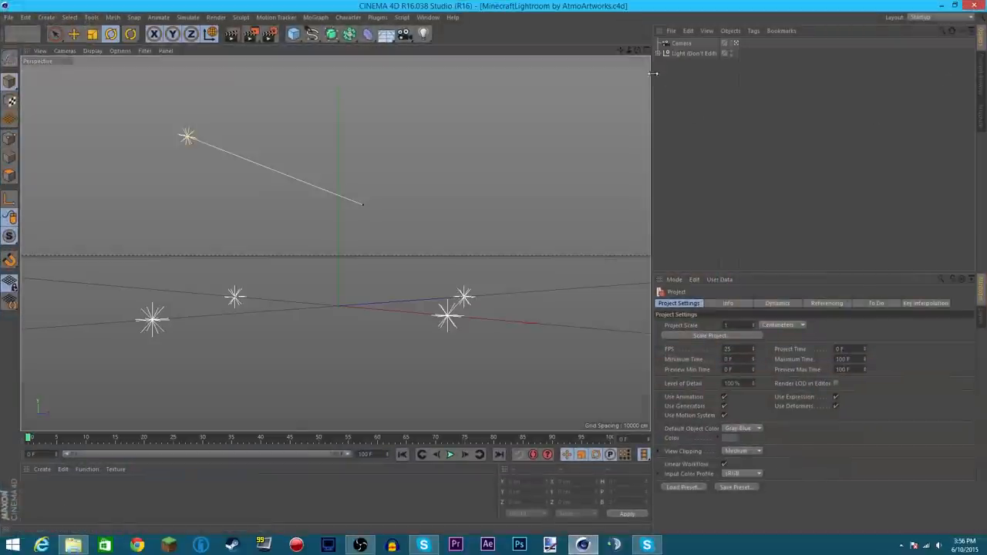
pyautogui.moveTo(568, 185)
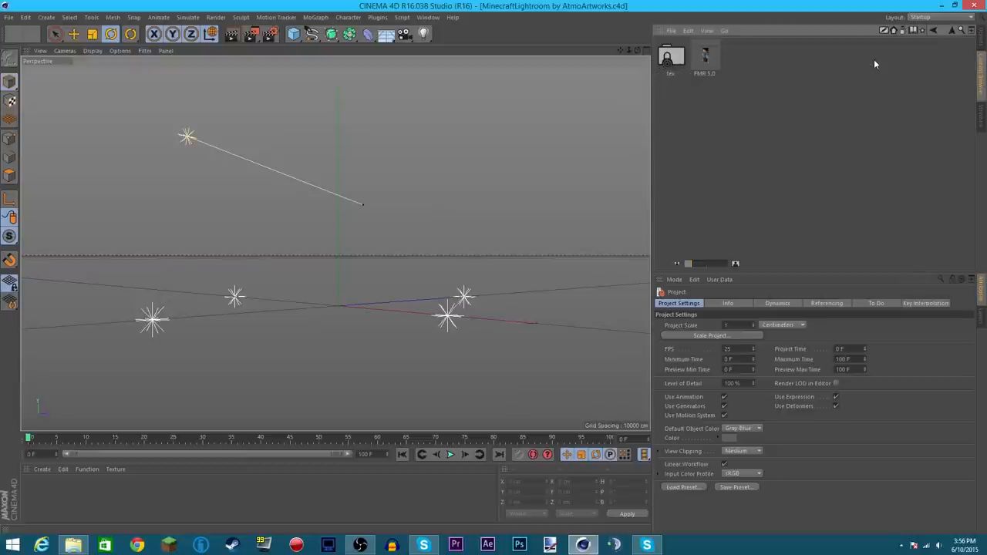
# Step: Add the FMR 5.0 Minecraft character rig to the centre of the lighting-room scene
pyautogui.click(703, 58)
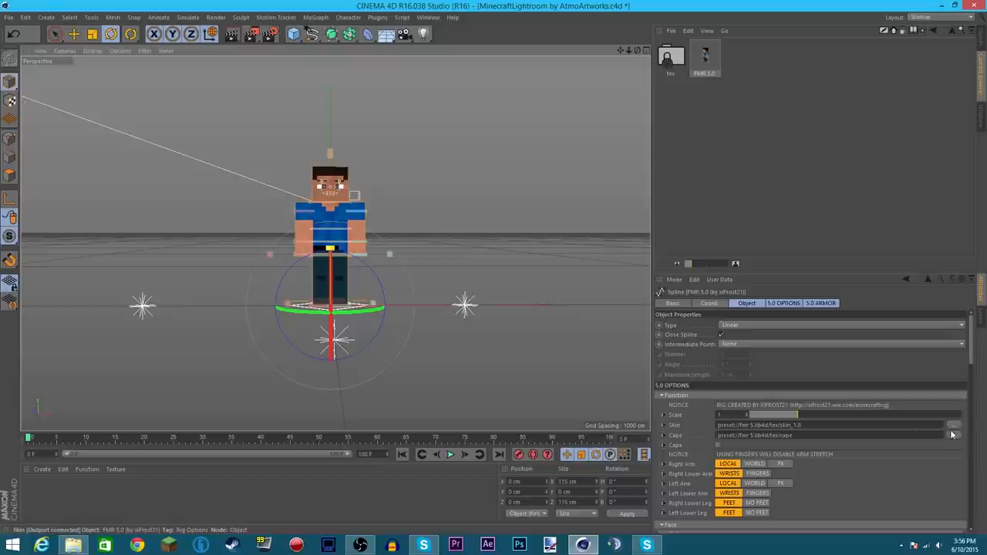
pyautogui.moveTo(951, 430)
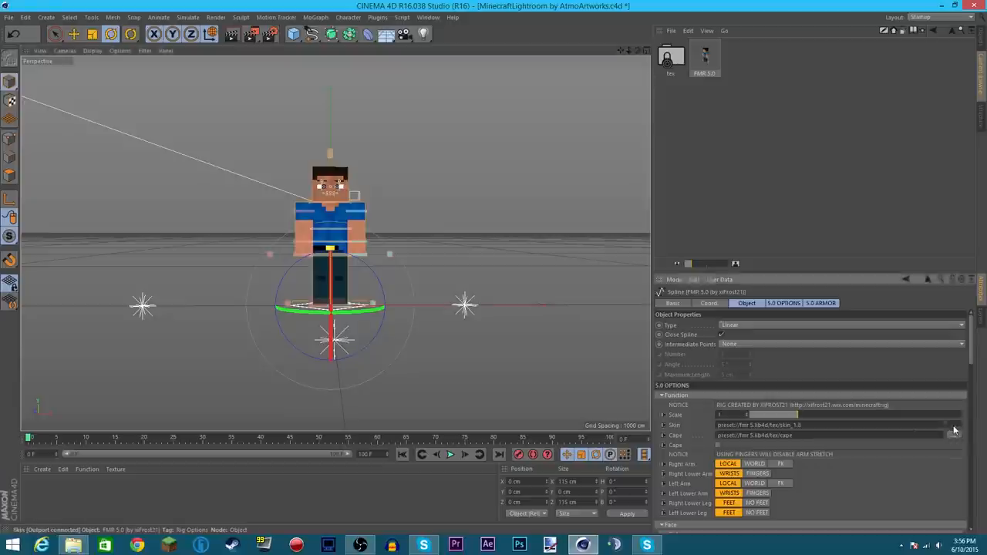
# Step: Load Solleks' Skin from Desktop > Skins as the rig's skin texture
pyautogui.click(955, 424)
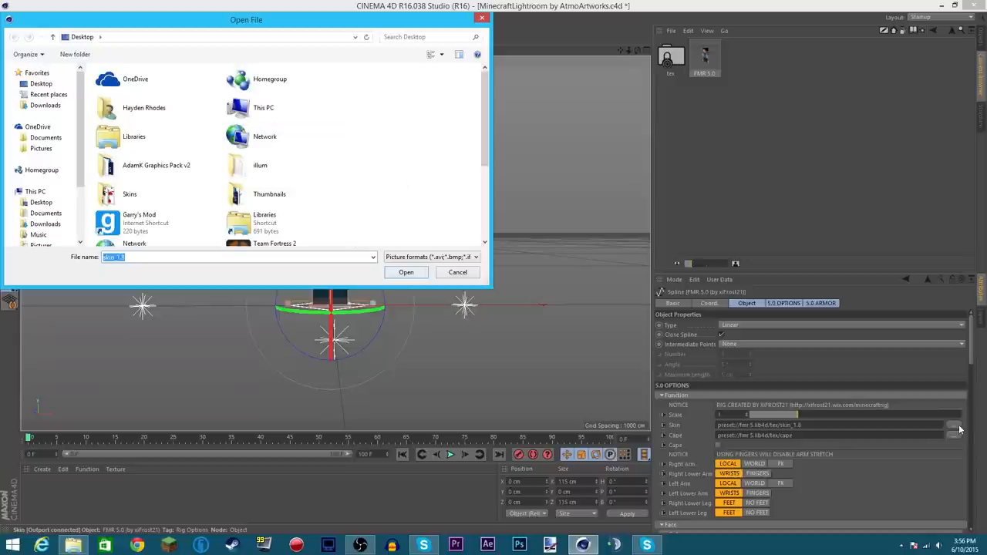
pyautogui.click(151, 195)
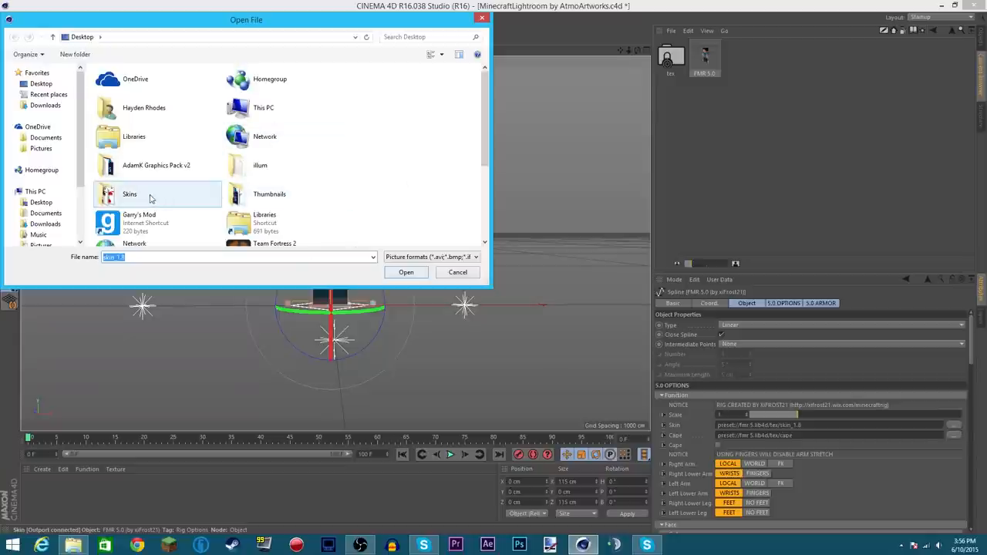
pyautogui.doubleClick(130, 193)
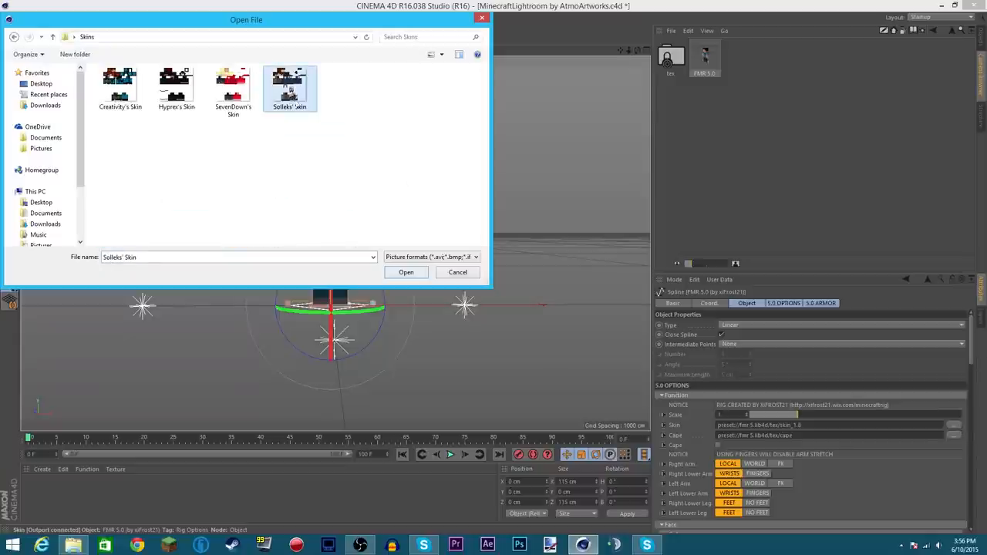
pyautogui.click(406, 271)
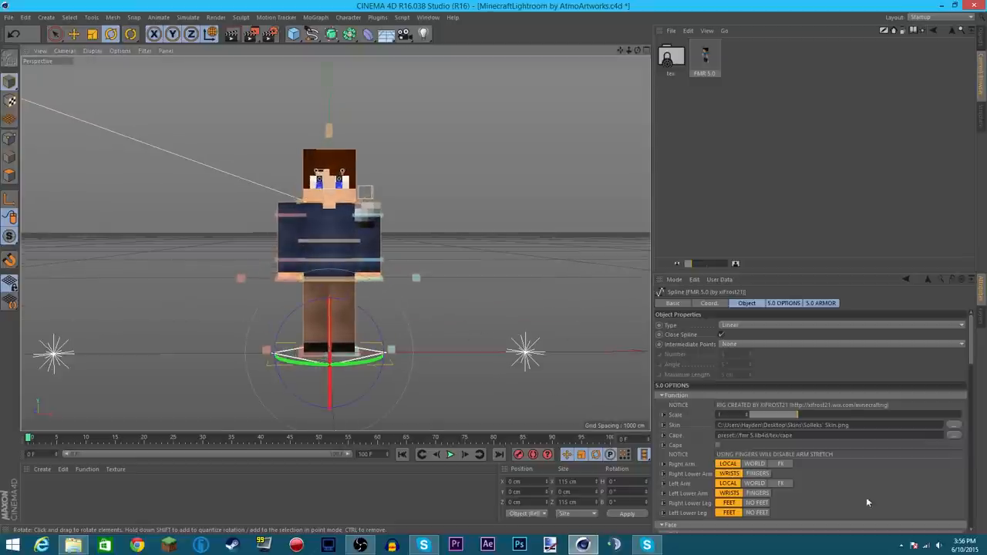
# Step: Scroll to the rig's Face options and switch Pupils off
pyautogui.scroll(-3)
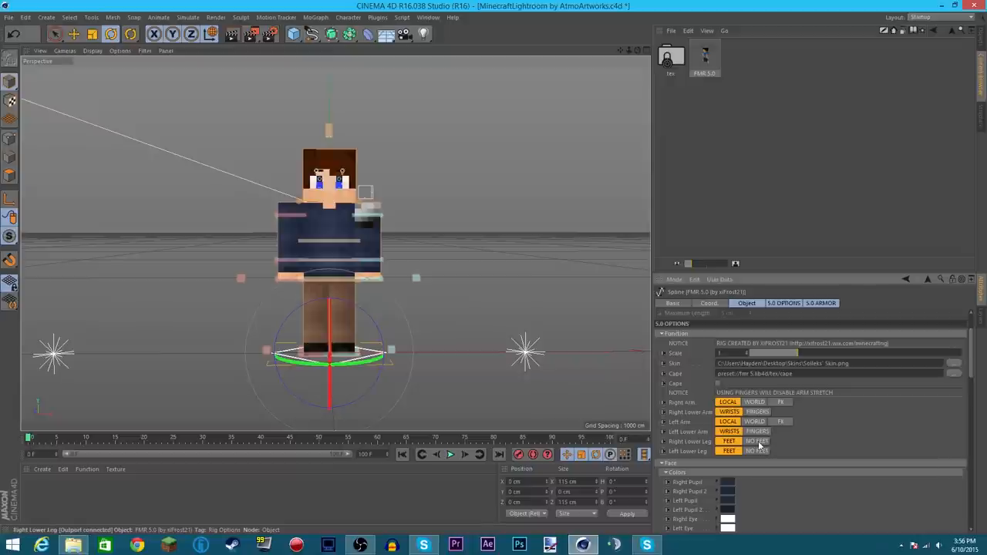
pyautogui.scroll(-3)
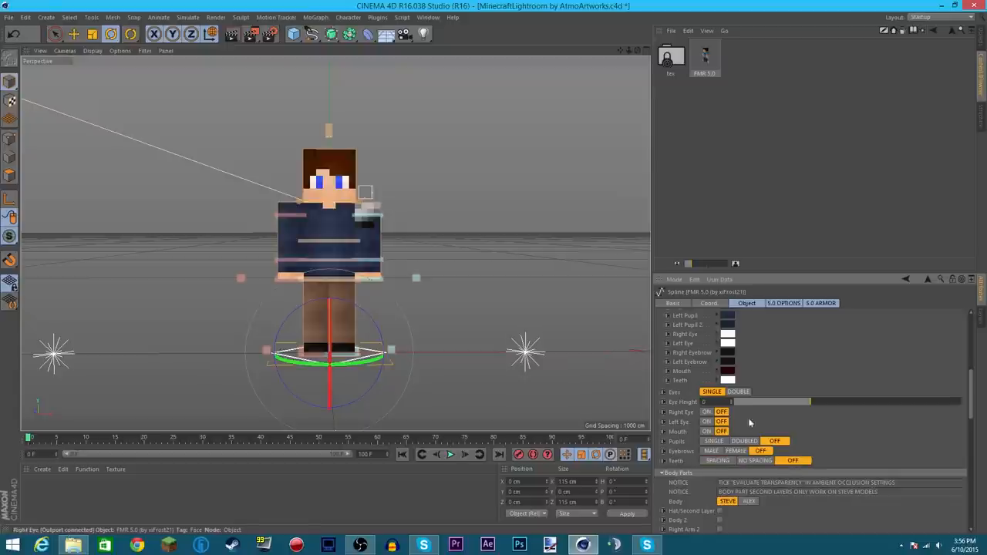
pyautogui.scroll(-3)
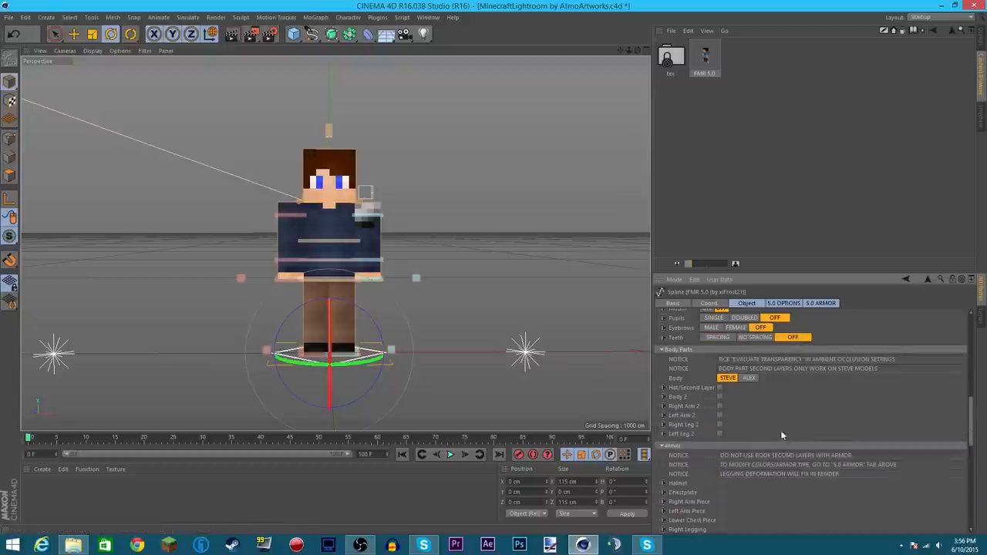
pyautogui.click(719, 406)
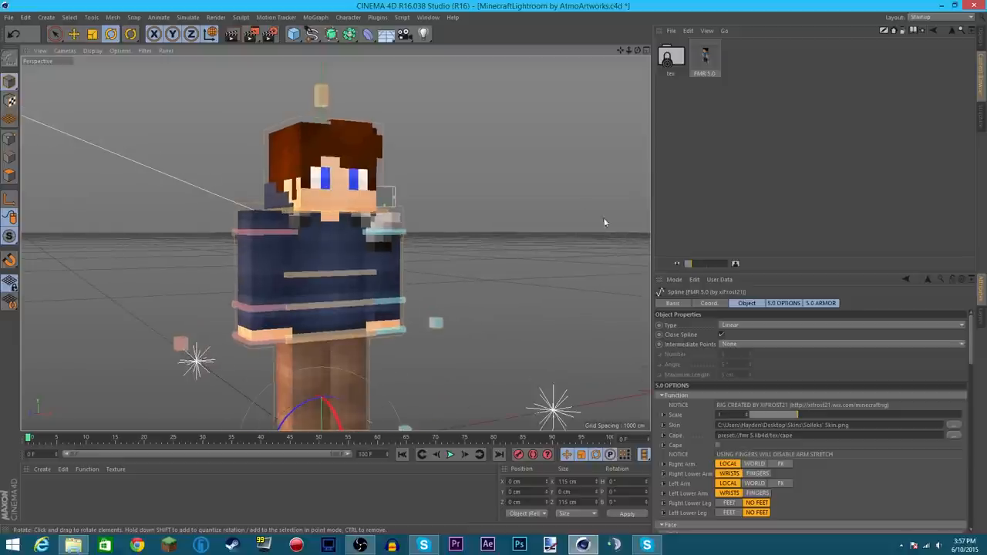
pyautogui.moveTo(331, 214)
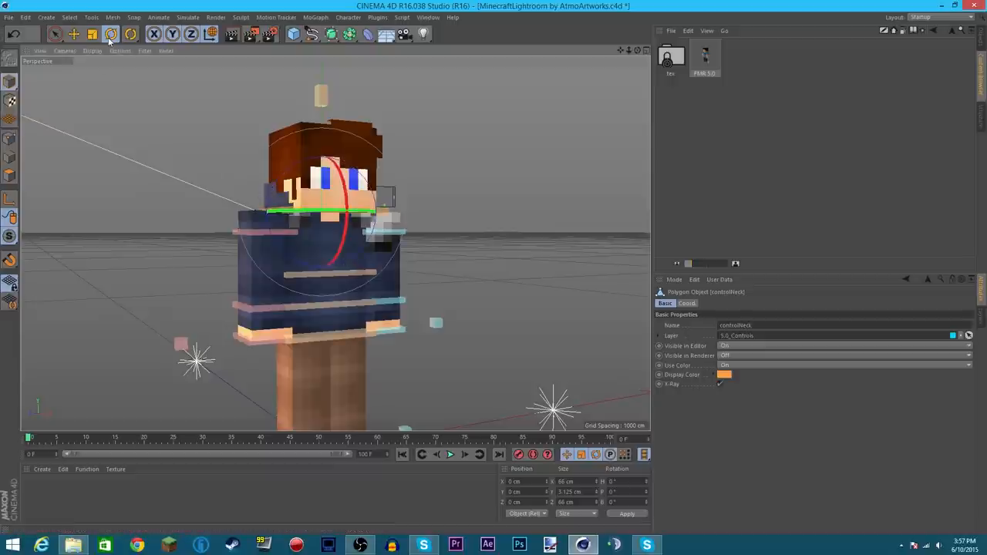
# Step: Pick a rig control to begin posing the character's leg
pyautogui.click(111, 34)
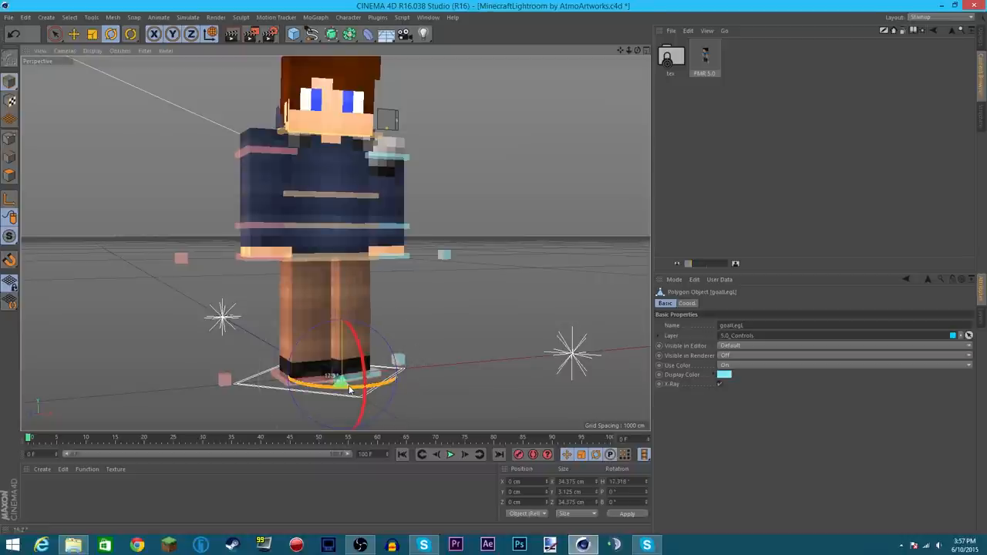
# Step: Move the leg goal control forward and up into a walking stride
pyautogui.click(54, 33)
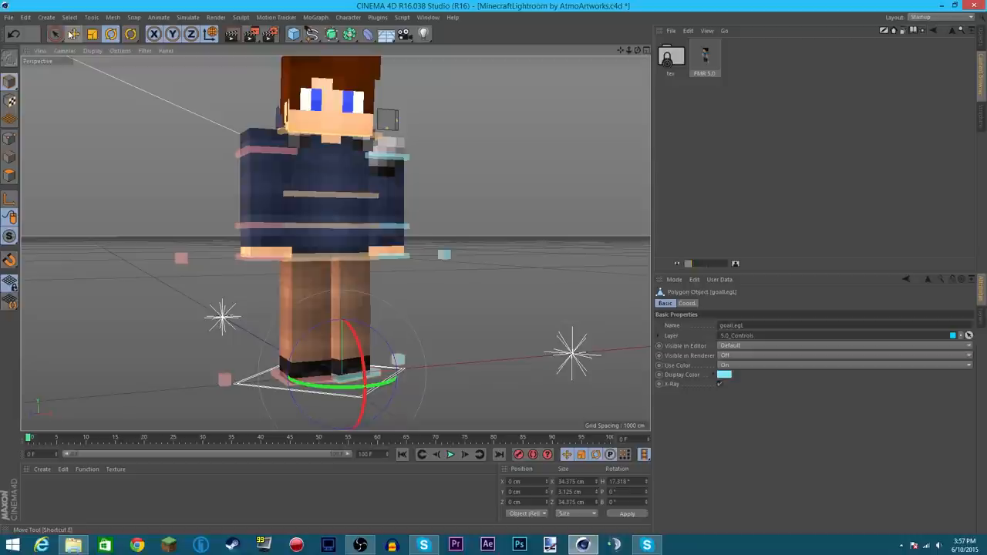
pyautogui.click(74, 34)
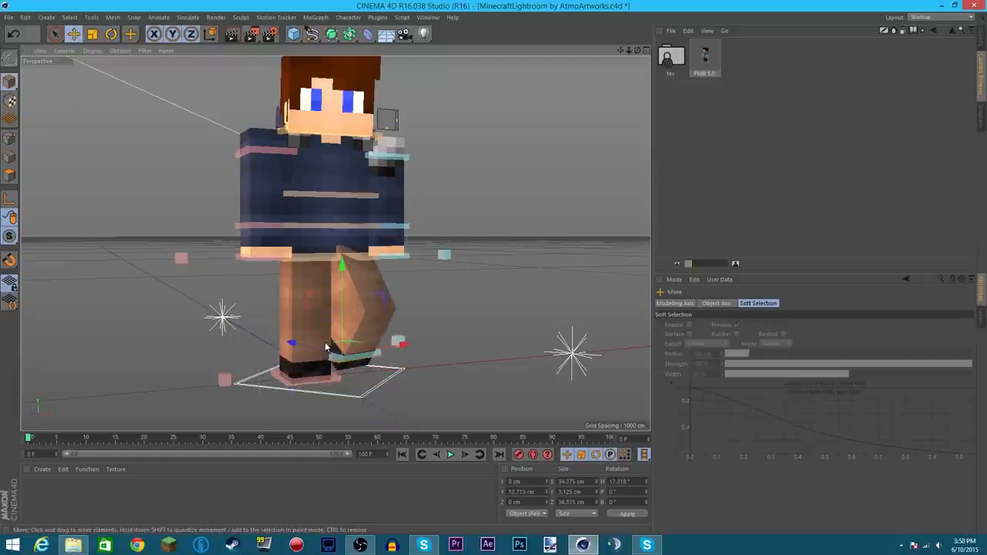
pyautogui.moveTo(328, 347); pyautogui.dragTo(374, 323)
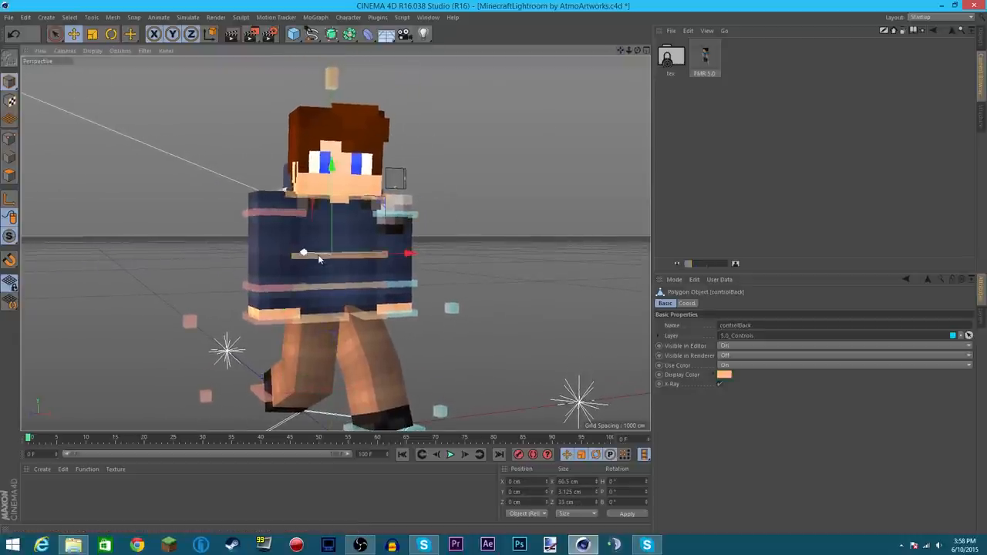
# Step: Rotate the back, hip and waist controls to twist the torso with the stride
pyautogui.click(130, 33)
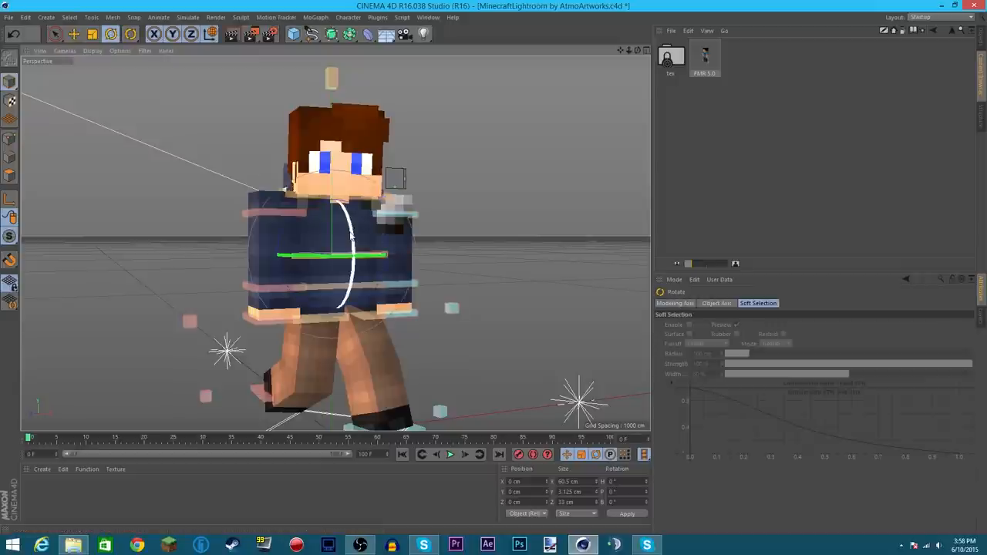
pyautogui.moveTo(351, 231); pyautogui.dragTo(358, 239)
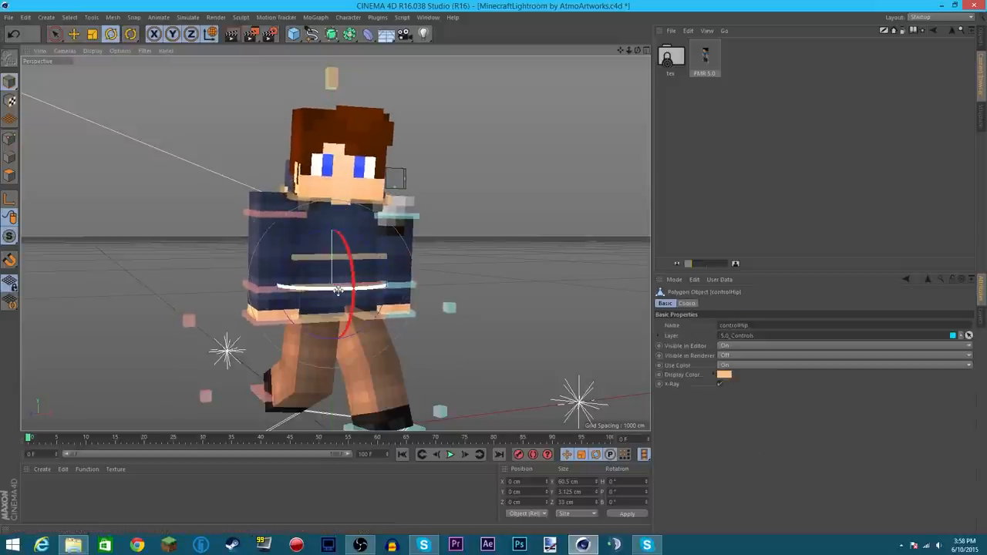
pyautogui.moveTo(336, 293); pyautogui.dragTo(328, 300)
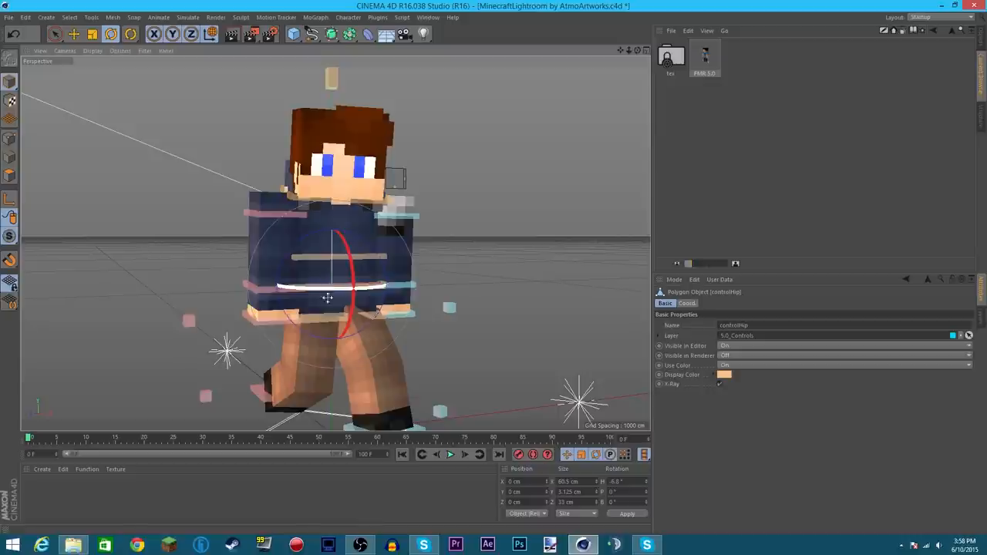
pyautogui.click(327, 287)
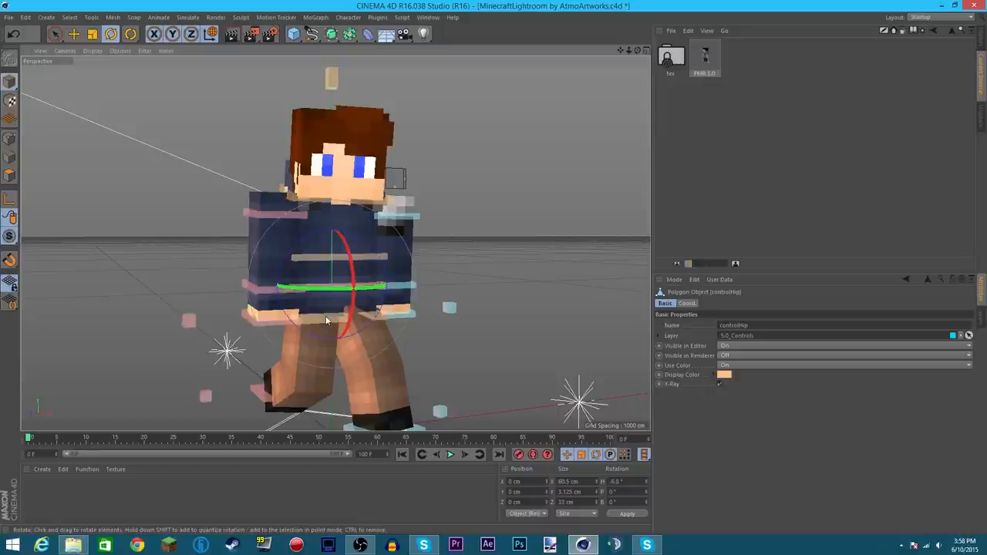
pyautogui.click(331, 320)
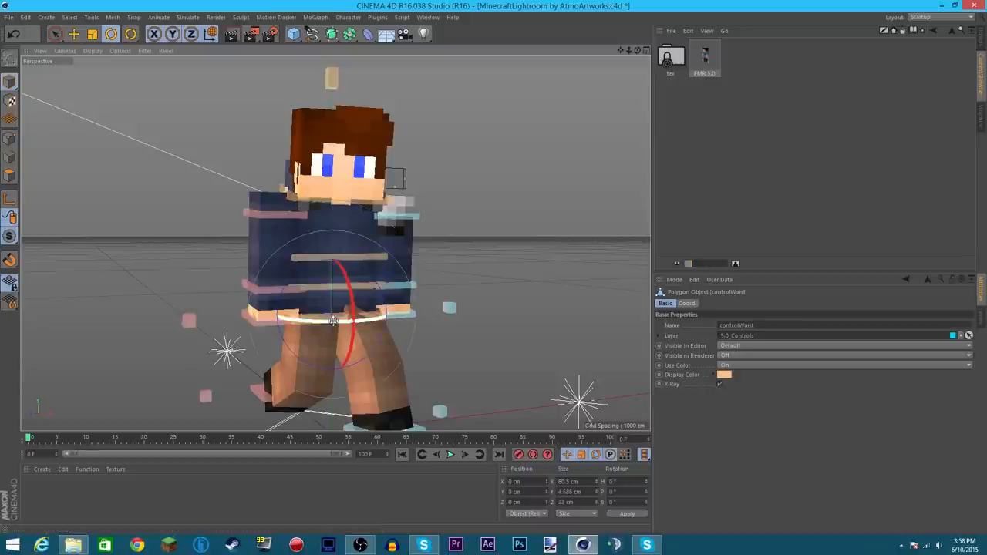
pyautogui.moveTo(351, 320); pyautogui.dragTo(328, 320)
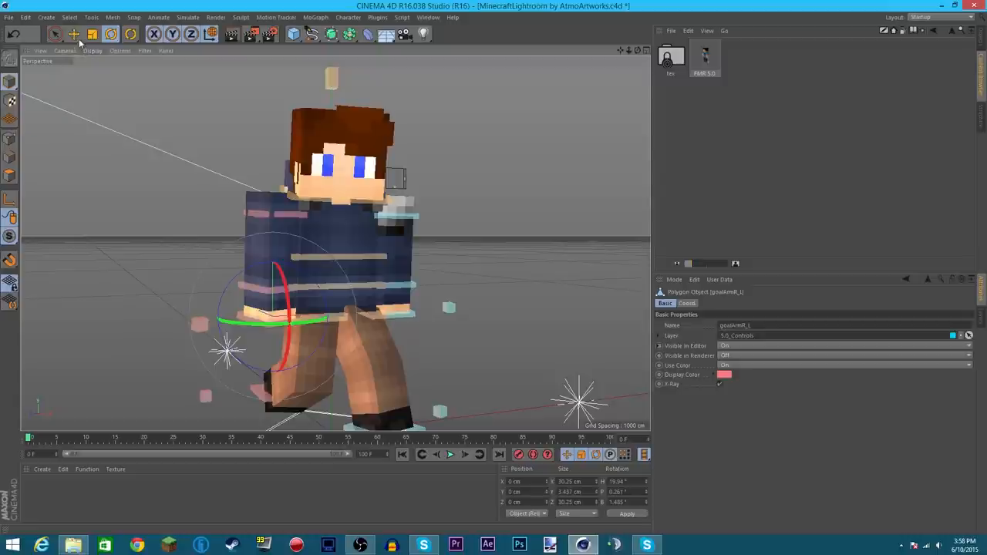
# Step: Move the right arm goal up and out in front of the body
pyautogui.click(73, 33)
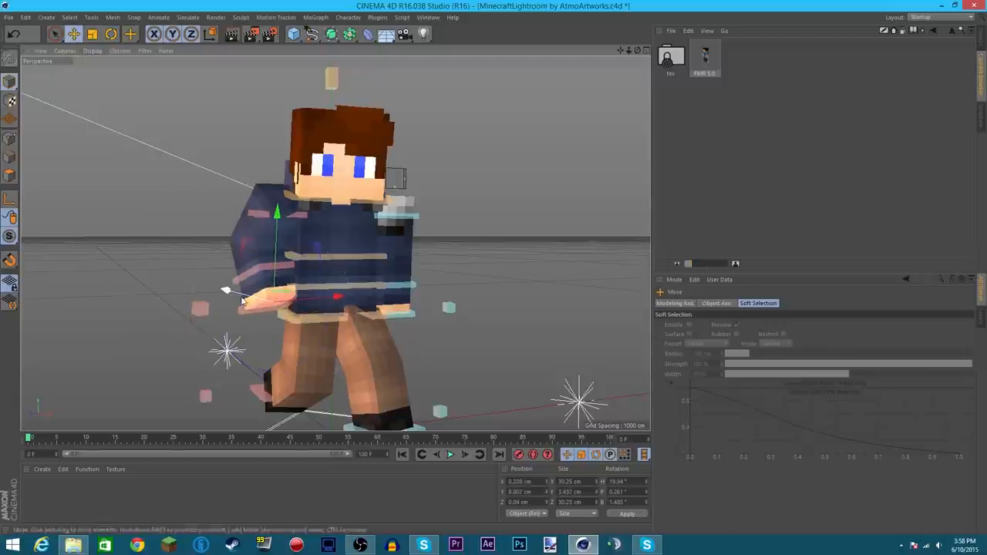
pyautogui.moveTo(228, 291); pyautogui.dragTo(347, 301)
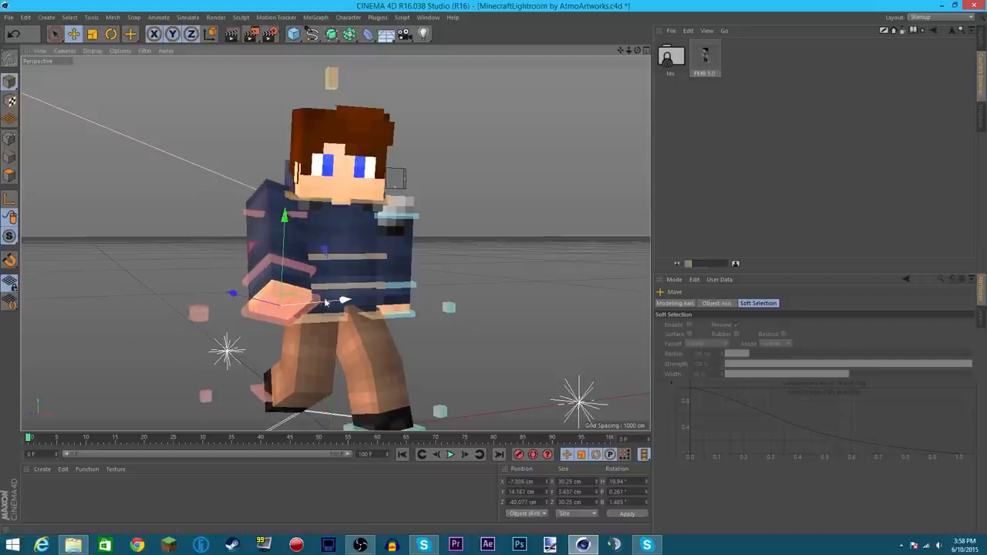
pyautogui.moveTo(332, 301); pyautogui.dragTo(270, 278)
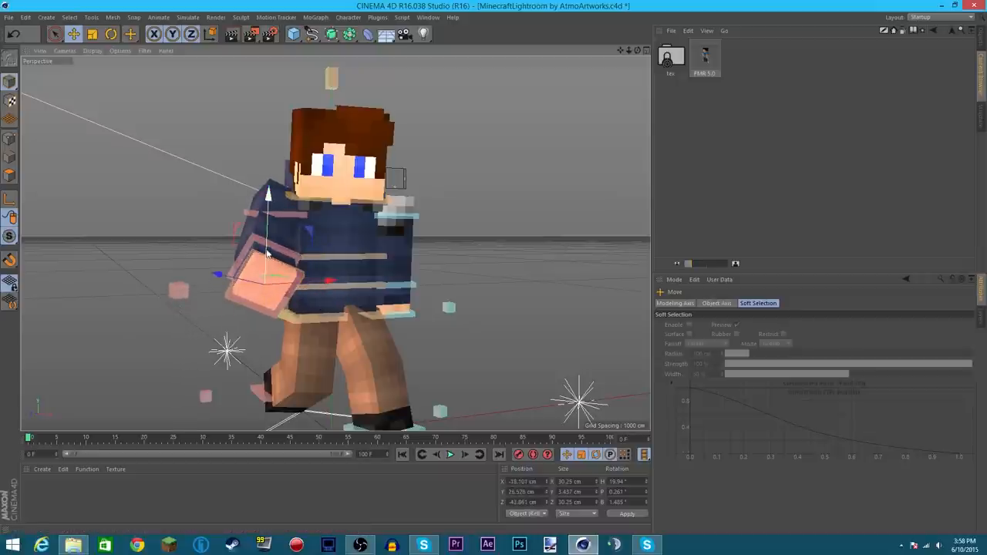
pyautogui.moveTo(269, 255); pyautogui.dragTo(262, 278)
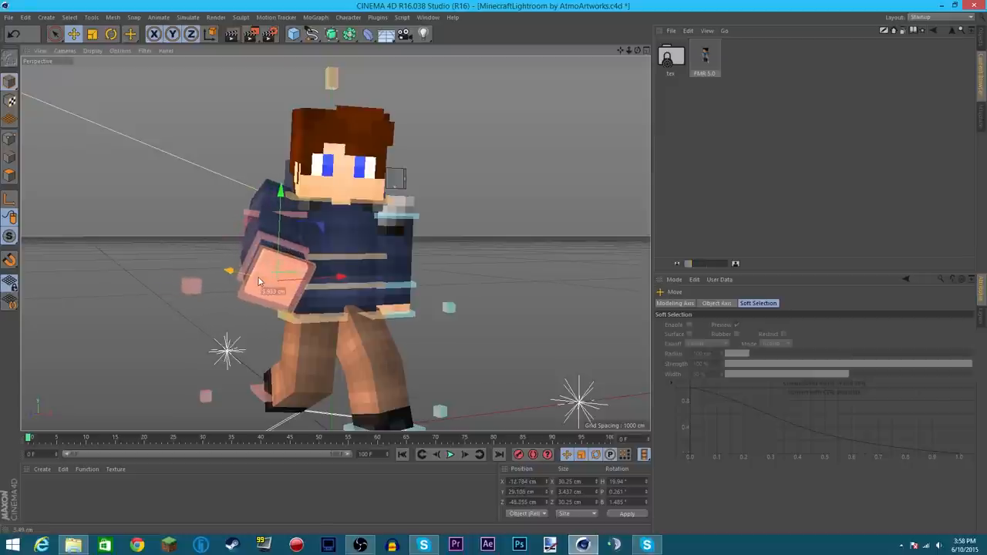
pyautogui.moveTo(274, 282); pyautogui.dragTo(245, 275)
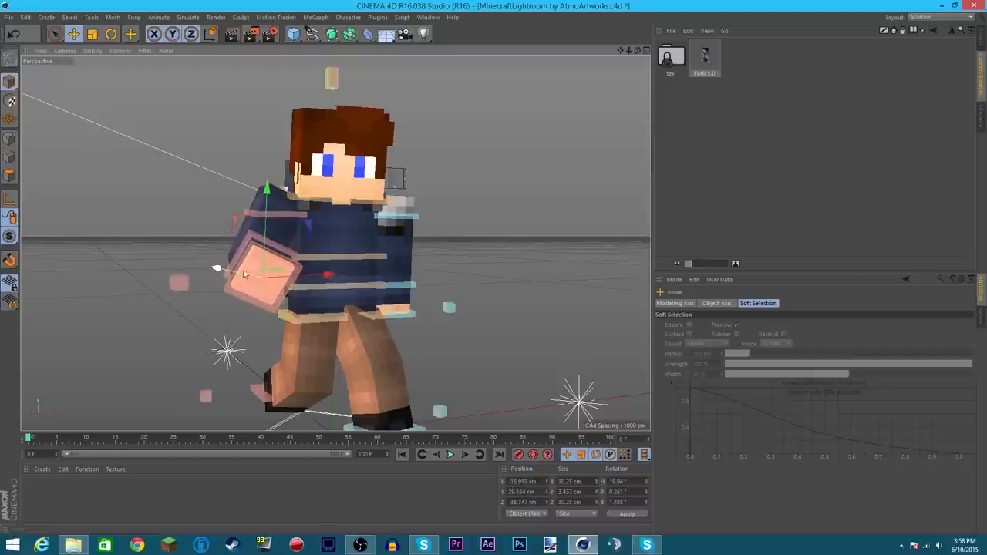
# Step: Rotate the right arm goal to angle the hand
pyautogui.click(110, 33)
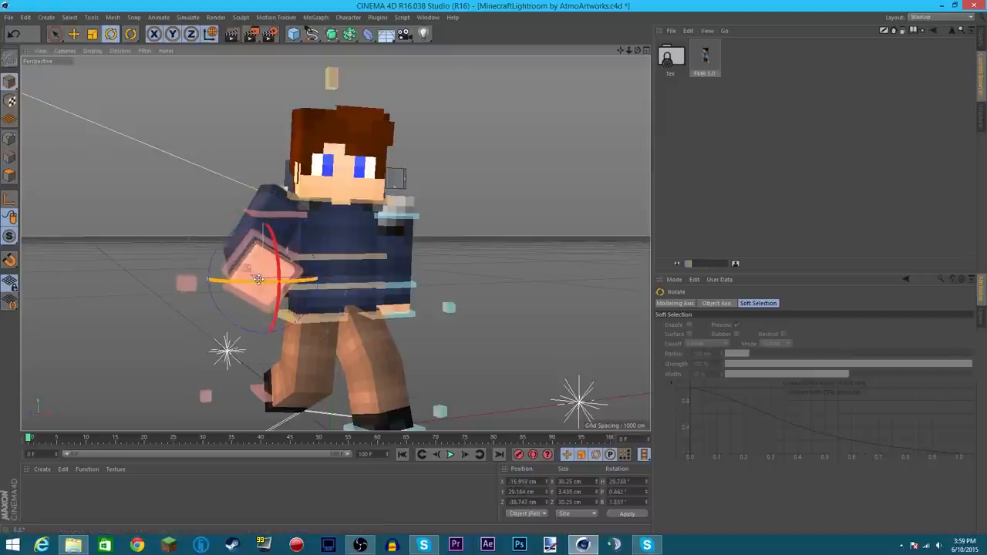
pyautogui.moveTo(266, 262); pyautogui.dragTo(277, 277)
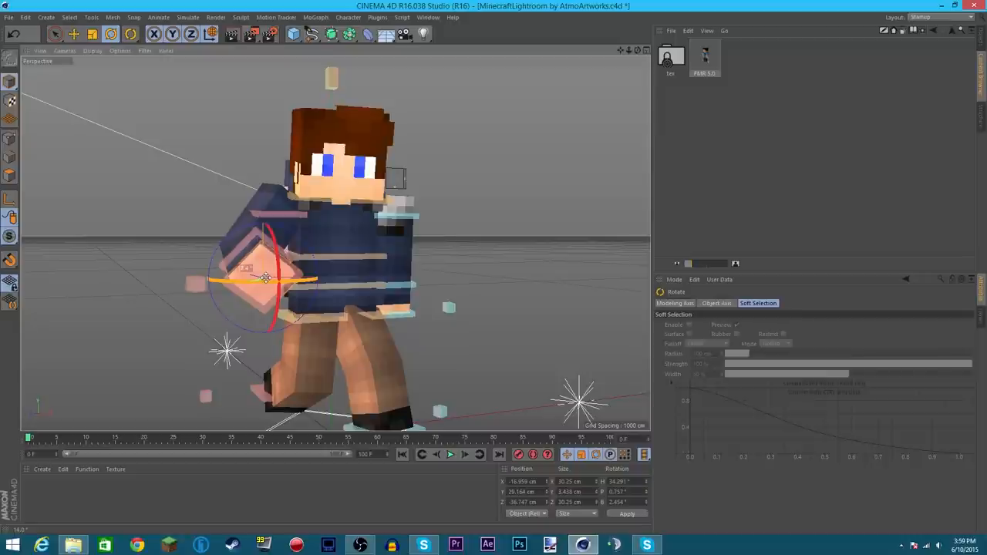
pyautogui.moveTo(266, 277); pyautogui.dragTo(258, 279)
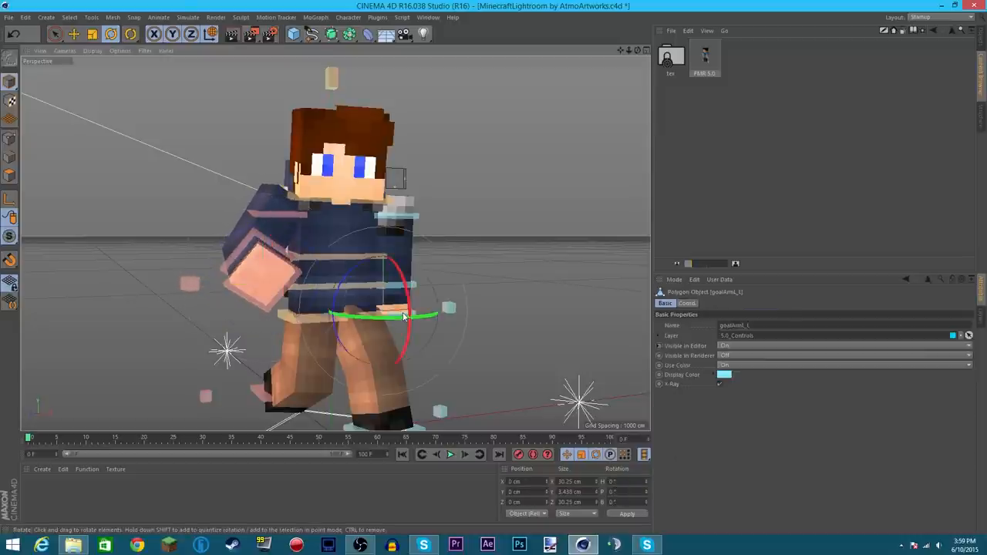
pyautogui.click(55, 33)
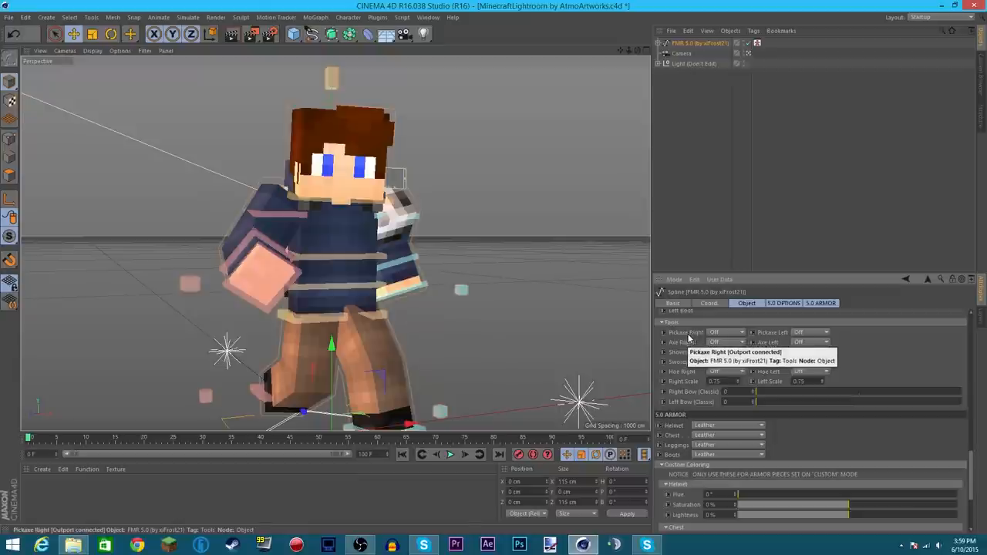
pyautogui.moveTo(774, 394)
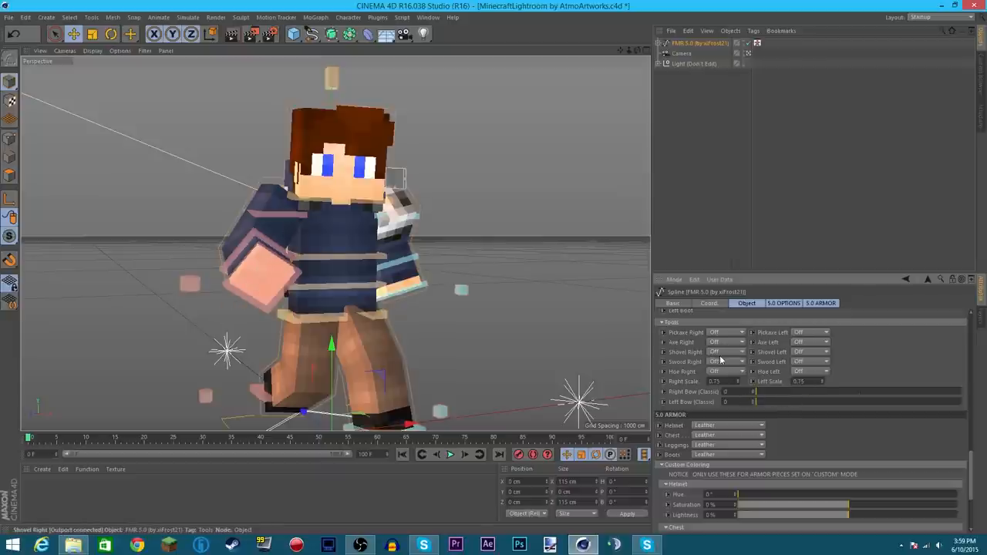
# Step: Set the rig's Sword Right option to Iron
pyautogui.click(725, 362)
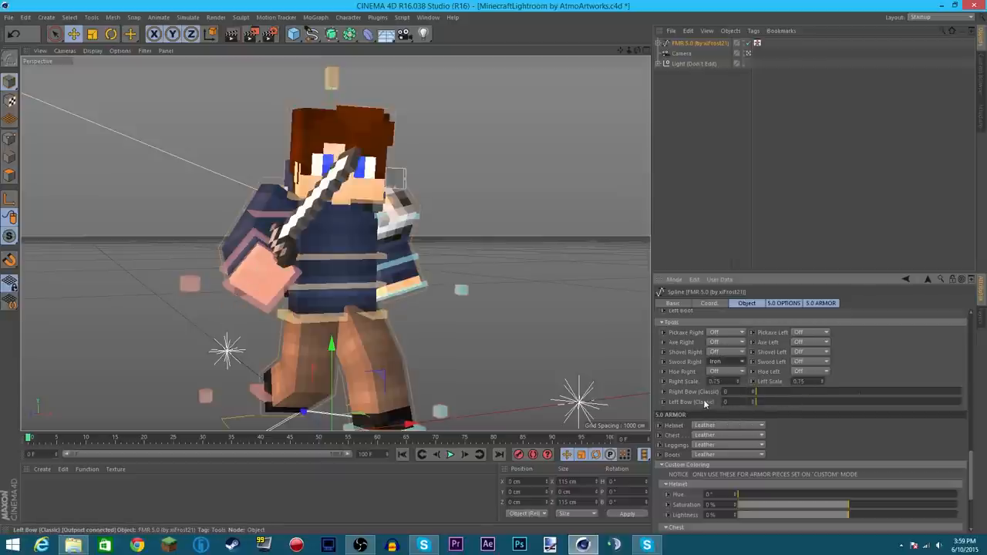
pyautogui.click(680, 53)
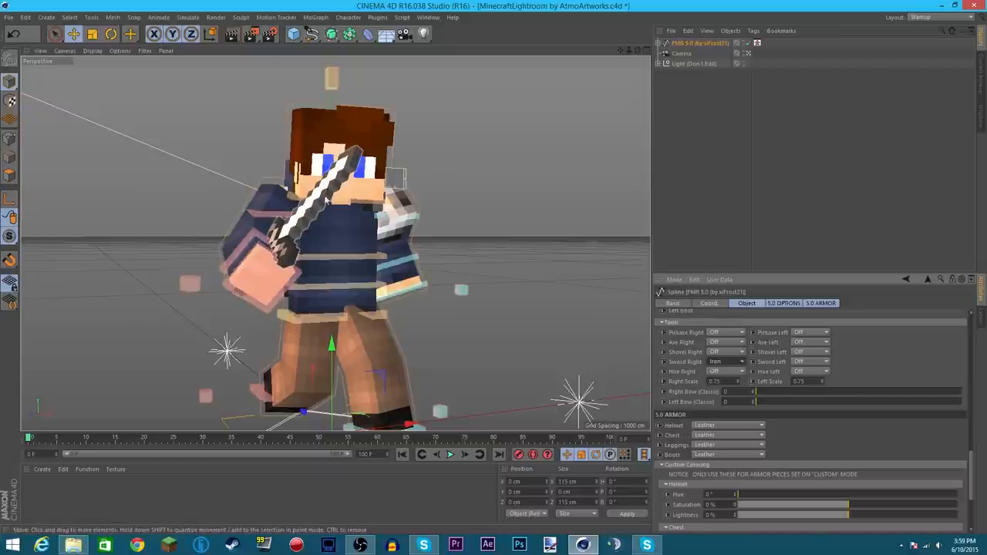
pyautogui.moveTo(363, 138)
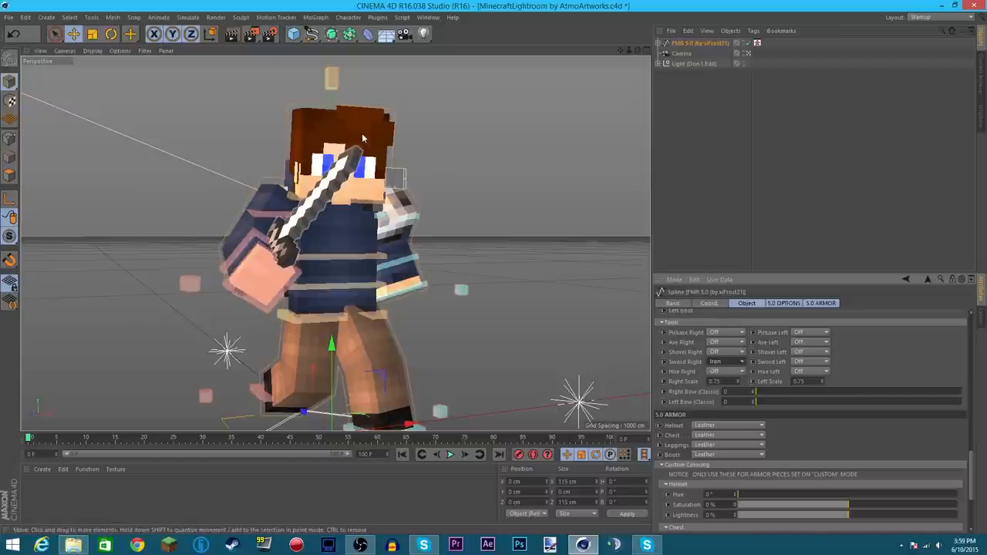
pyautogui.moveTo(339, 176)
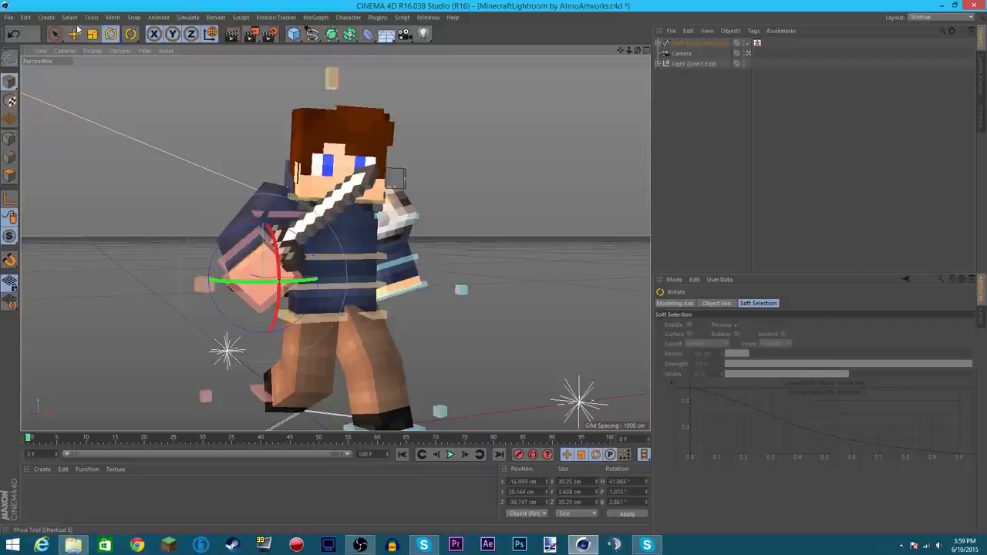
# Step: Drag the sword hand across the chest so the iron sword sits diagonally
pyautogui.click(55, 33)
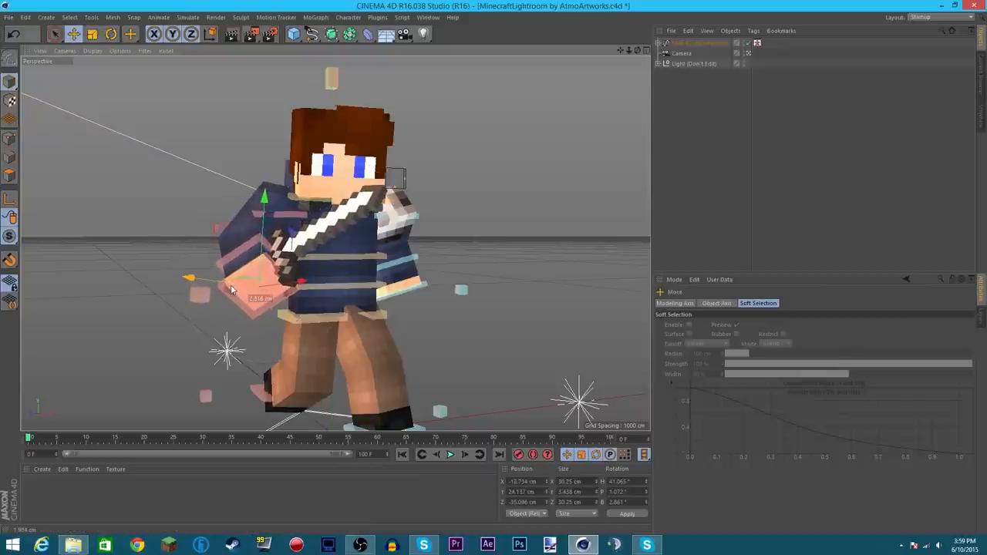
pyautogui.moveTo(216, 286); pyautogui.dragTo(262, 285)
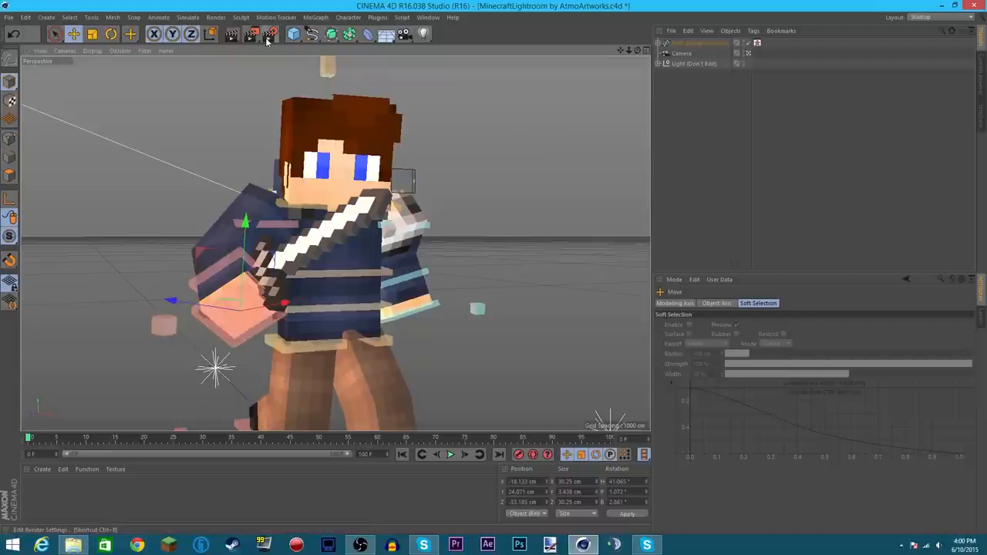
pyautogui.moveTo(270, 34)
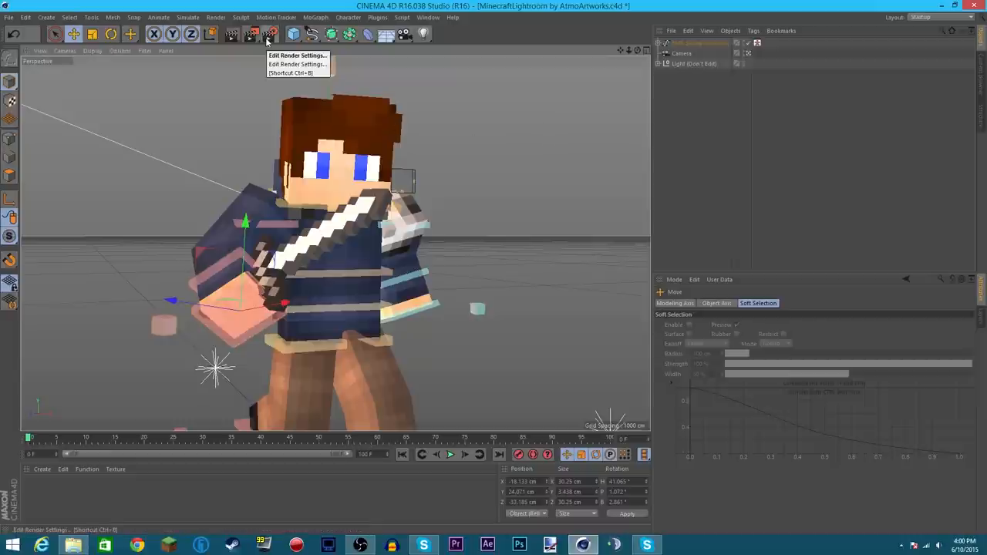
# Step: Choose the PNG colour depth on the Render Settings Save page
pyautogui.click(297, 55)
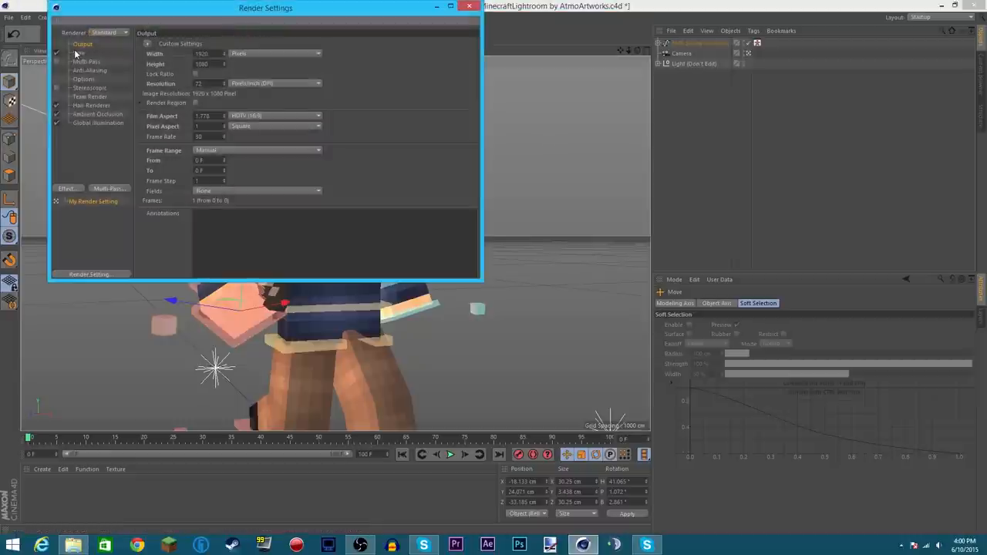
pyautogui.click(78, 52)
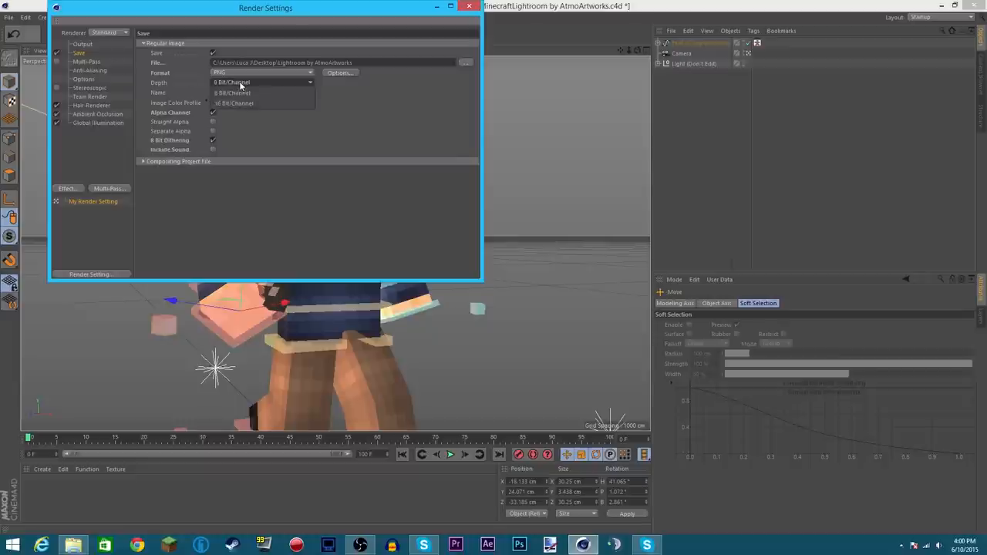
pyautogui.click(234, 103)
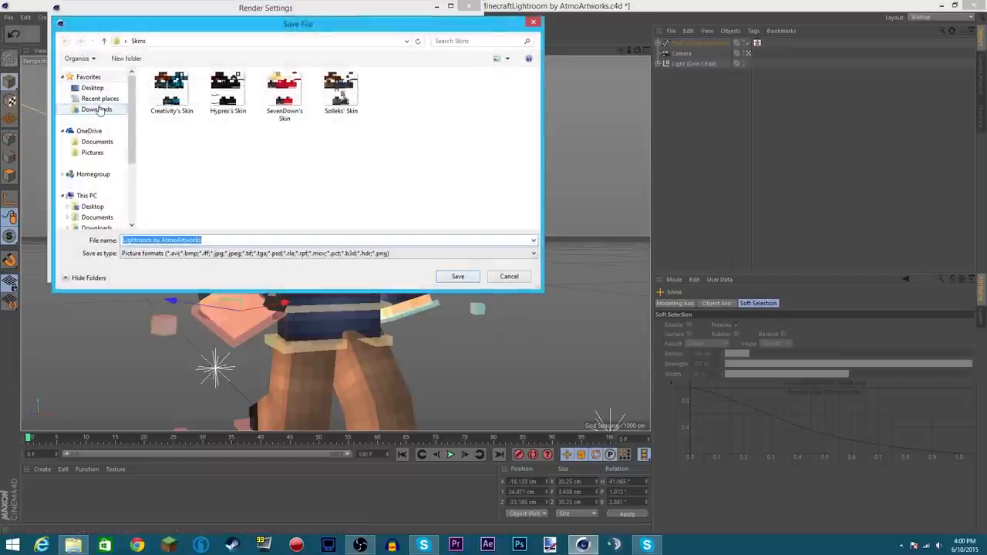
# Step: Set the render output file to 'Picture Rig Boi' on the Desktop, keeping PNG format
pyautogui.click(92, 87)
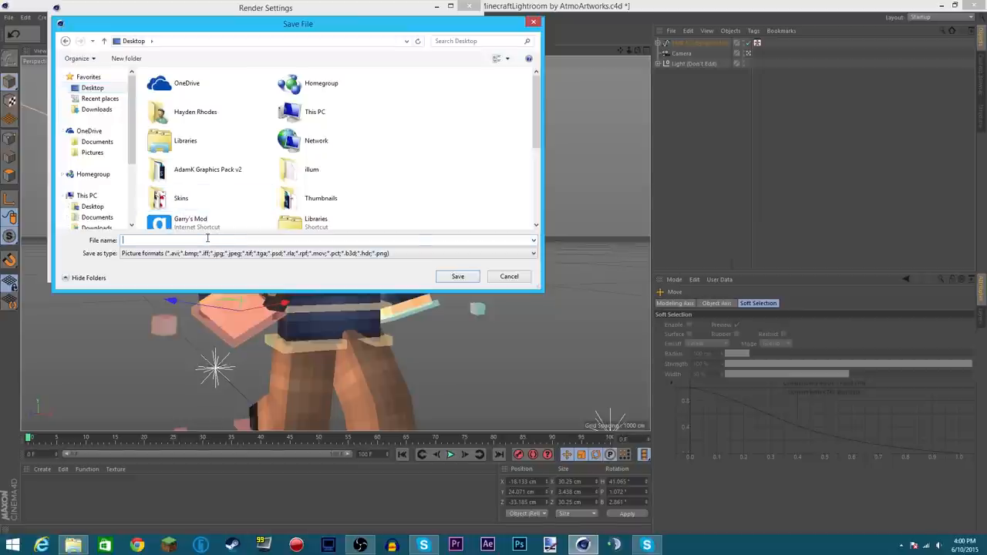
pyautogui.write('Picture Rig')
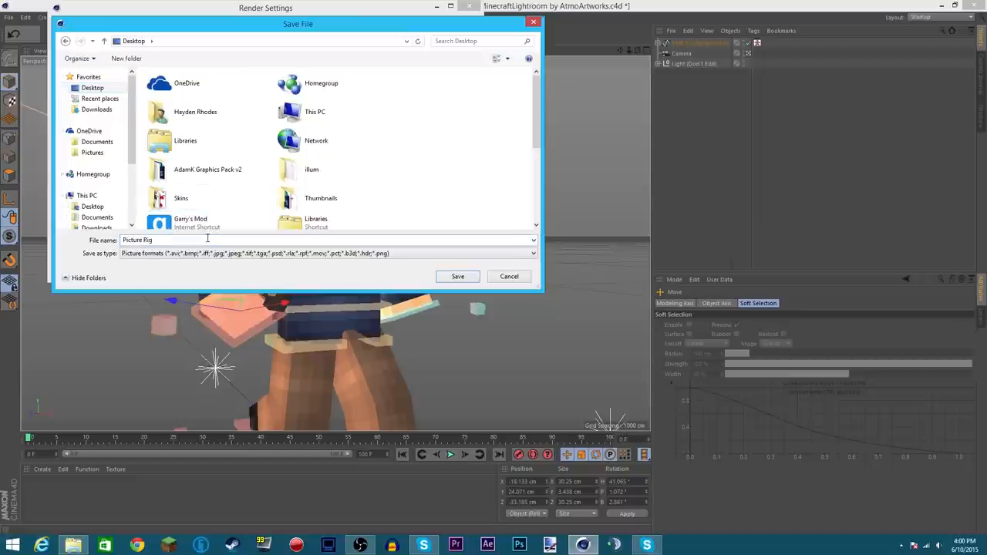
pyautogui.write('Boi')
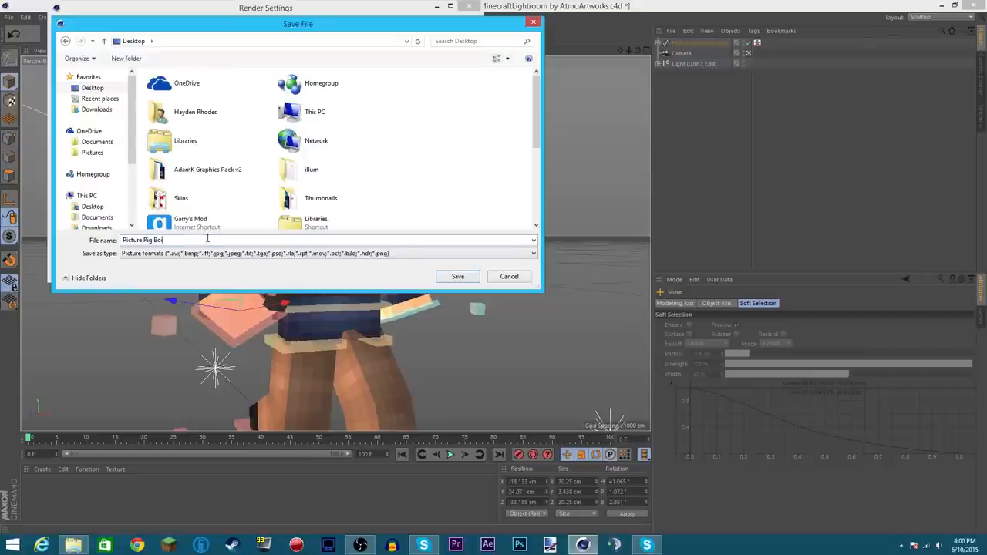
pyautogui.click(457, 276)
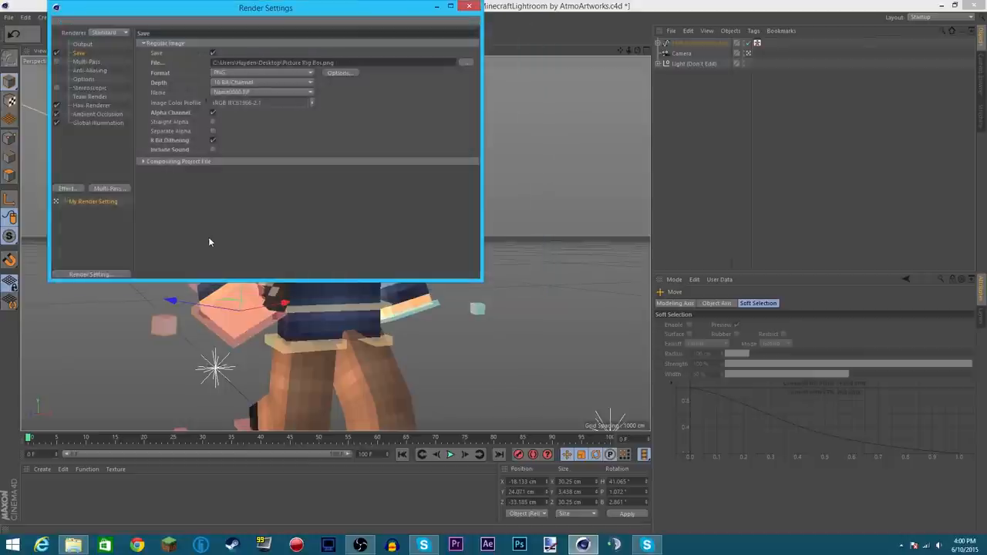
pyautogui.click(262, 72)
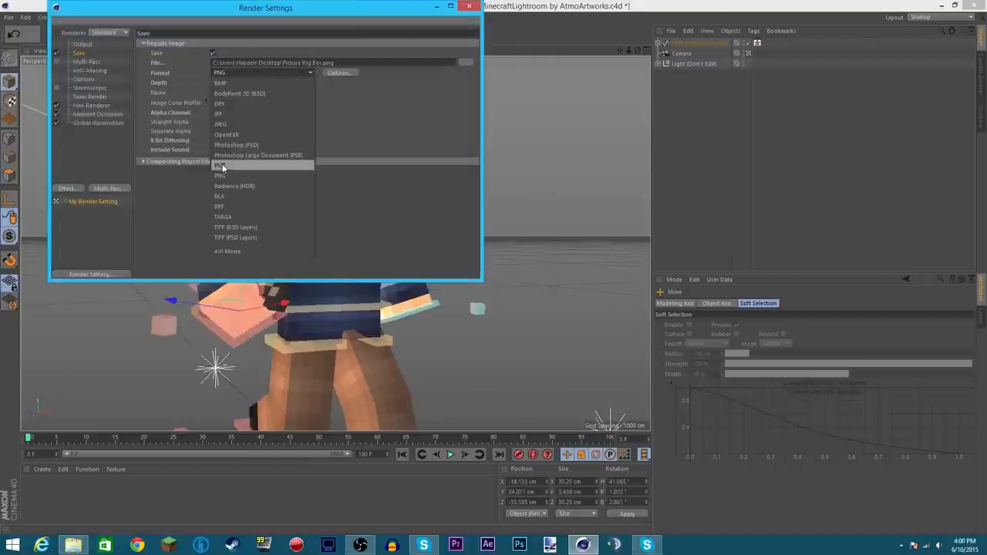
pyautogui.moveTo(238, 175)
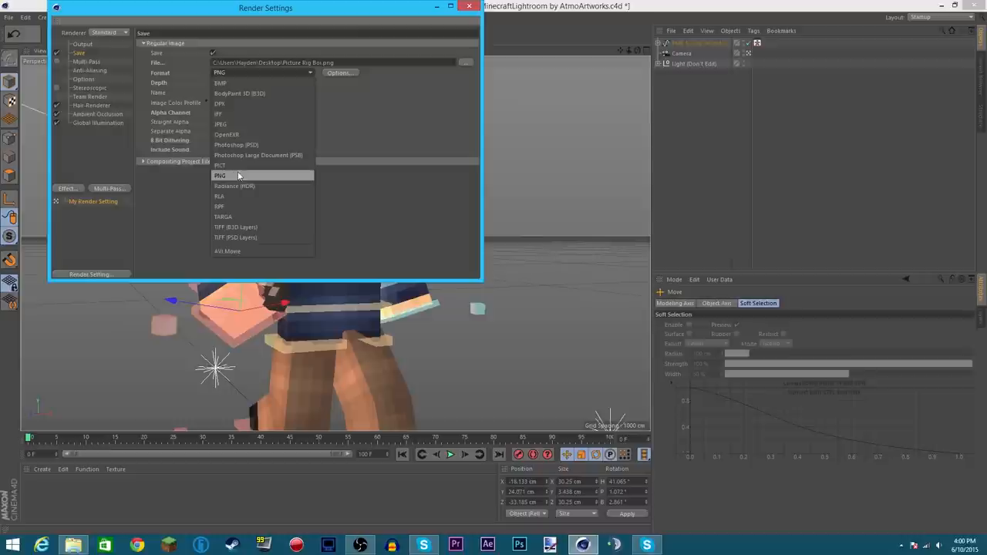
pyautogui.moveTo(387, 137)
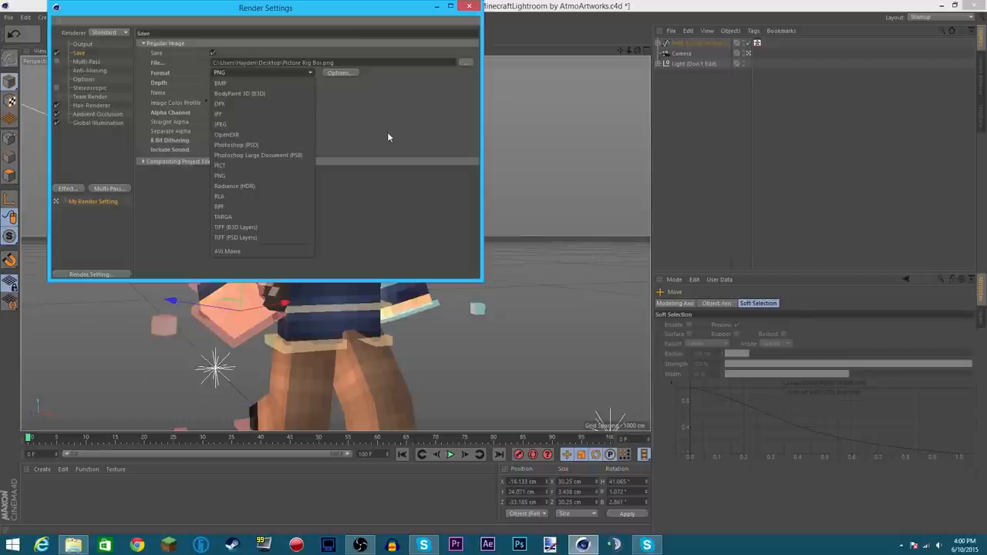
pyautogui.moveTo(251, 165)
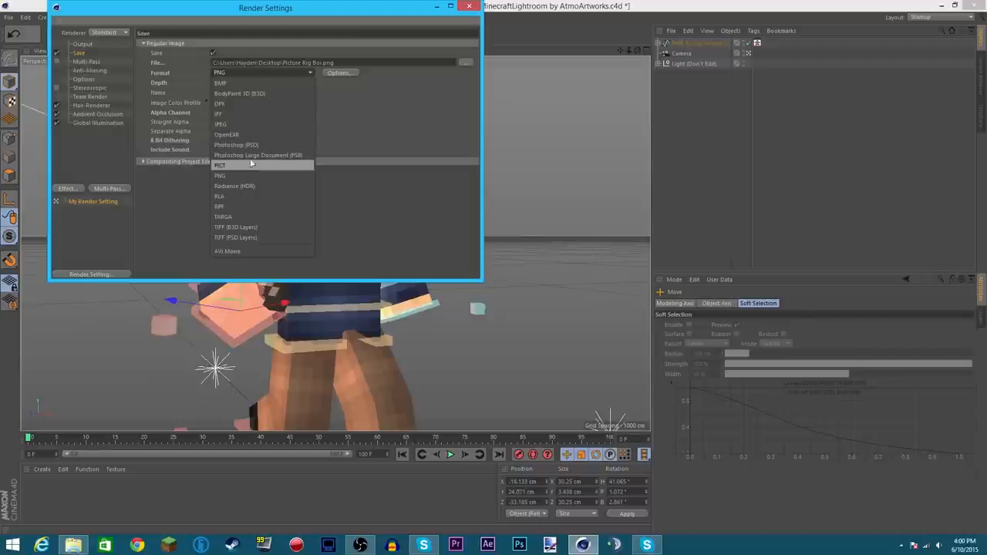
pyautogui.moveTo(381, 142)
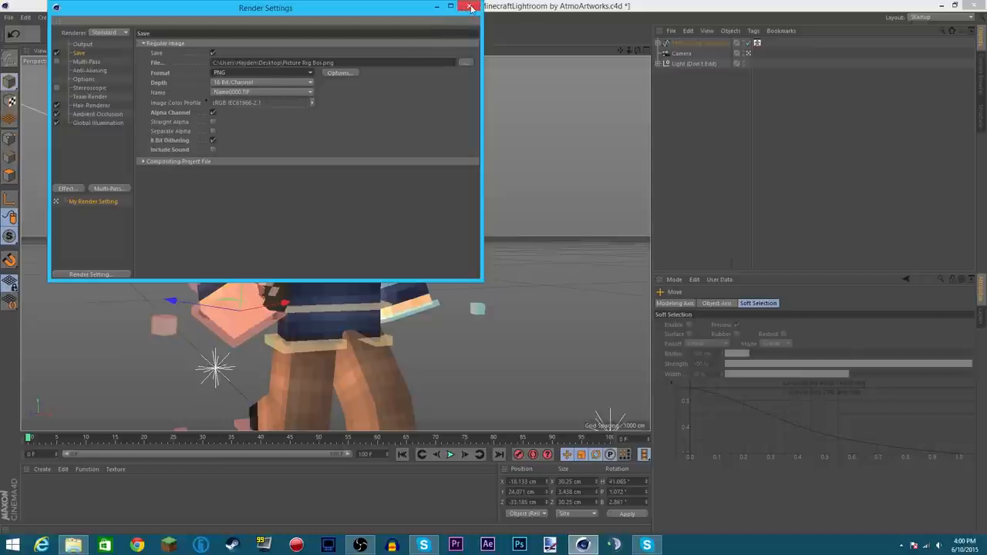
# Step: Render the sword-wielding character to the Picture Viewer, then close it and quit Cinema 4D
pyautogui.click(470, 7)
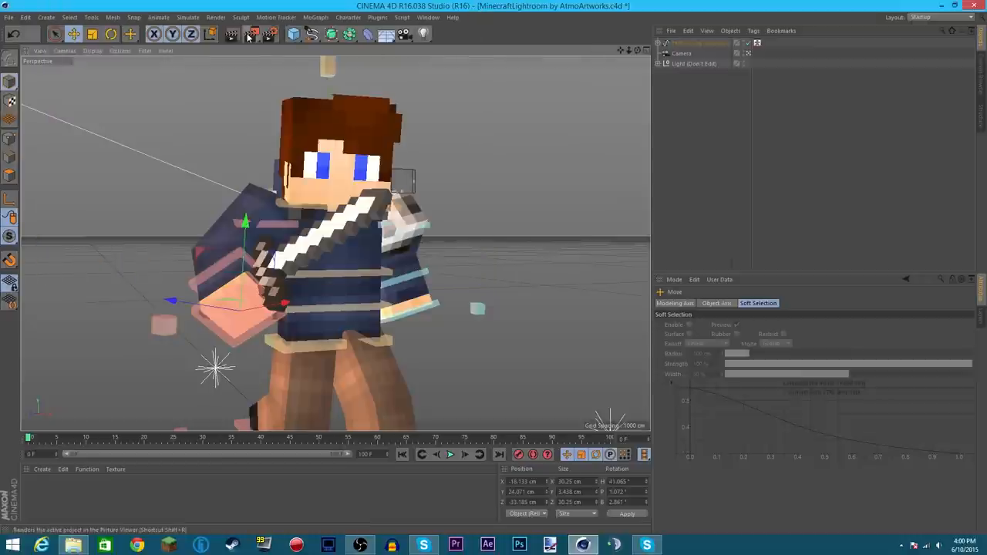
pyautogui.moveTo(251, 34)
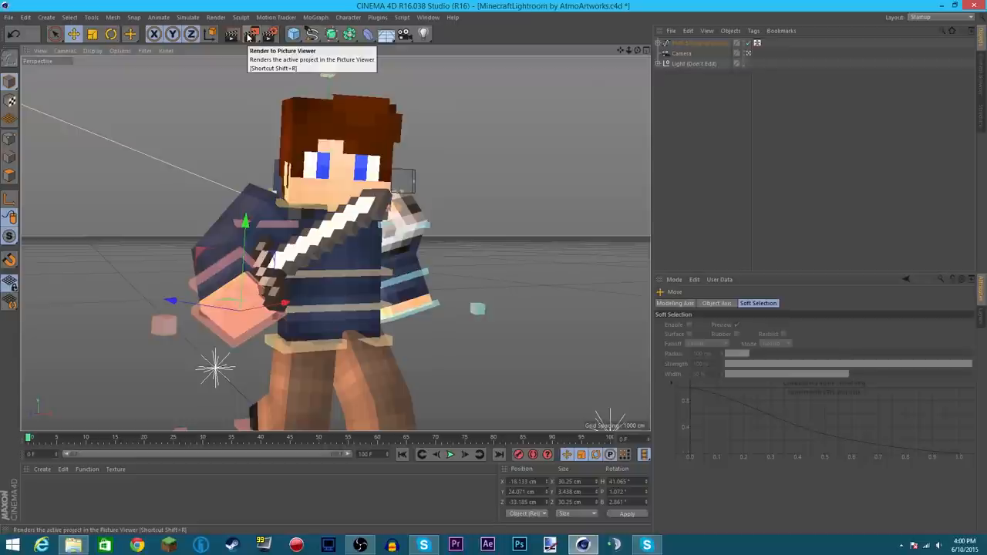
pyautogui.click(250, 34)
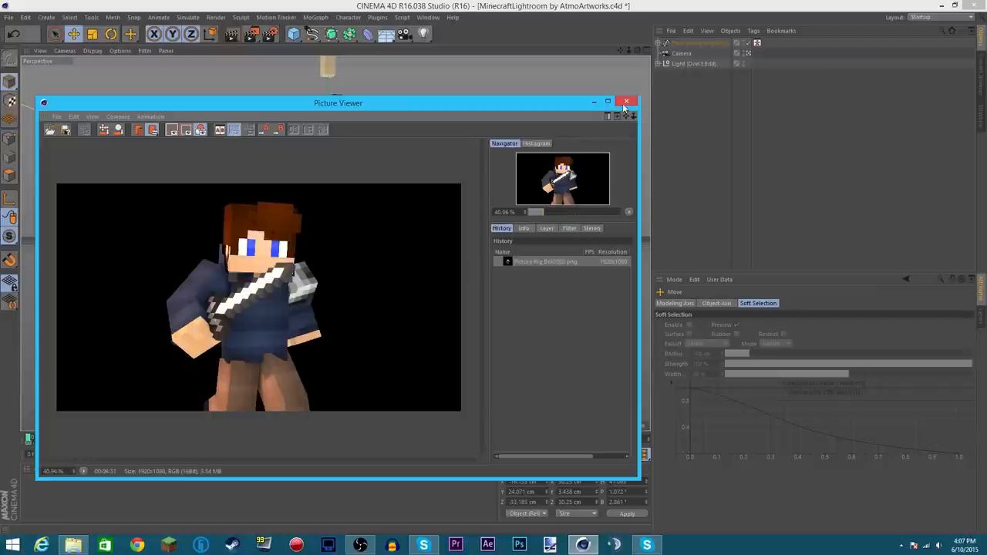
pyautogui.click(626, 101)
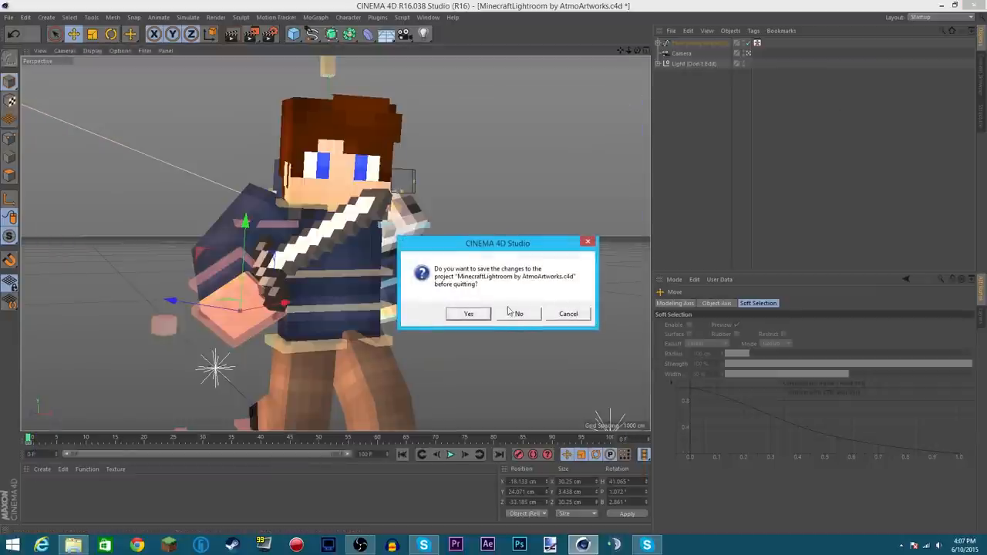
# Step: Quit without saving, then open Profile Pic (AdamK) from AdamK Graphics Pack v2 > Social Network Layouts
pyautogui.click(517, 313)
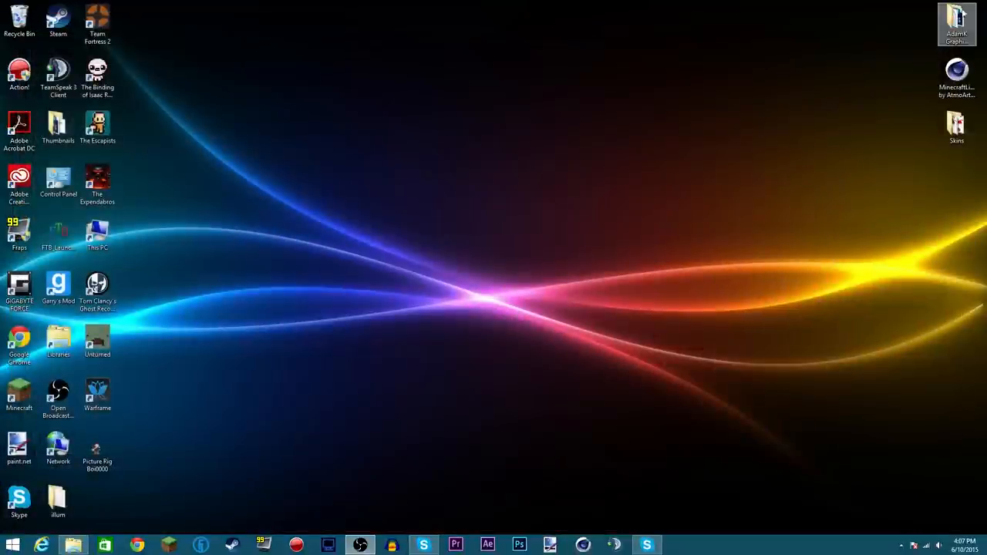
pyautogui.doubleClick(956, 21)
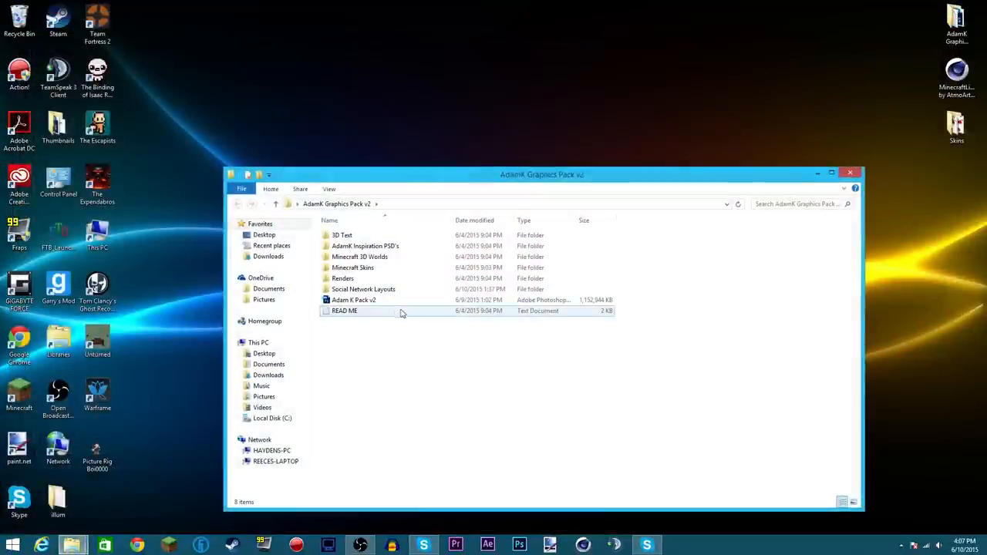
pyautogui.moveTo(363, 289)
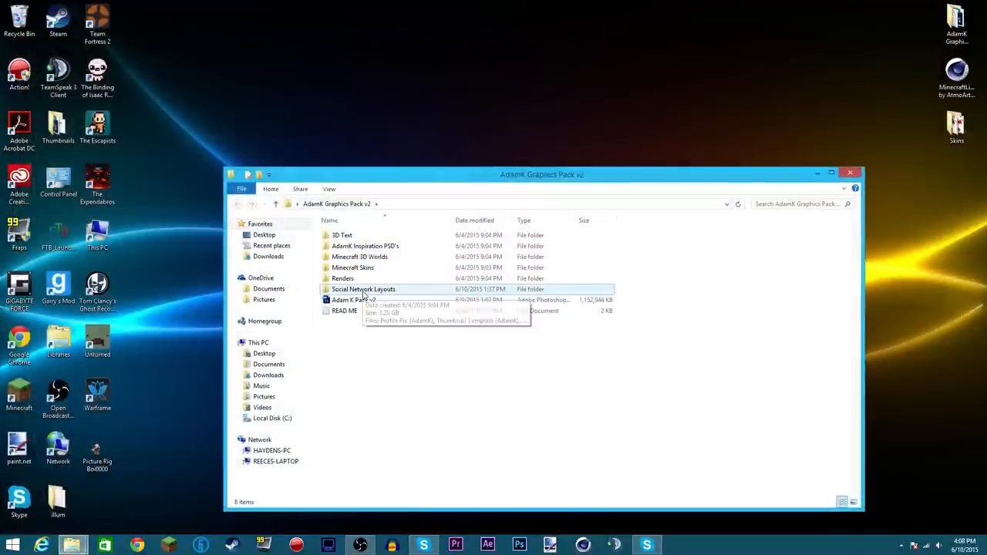
pyautogui.click(363, 288)
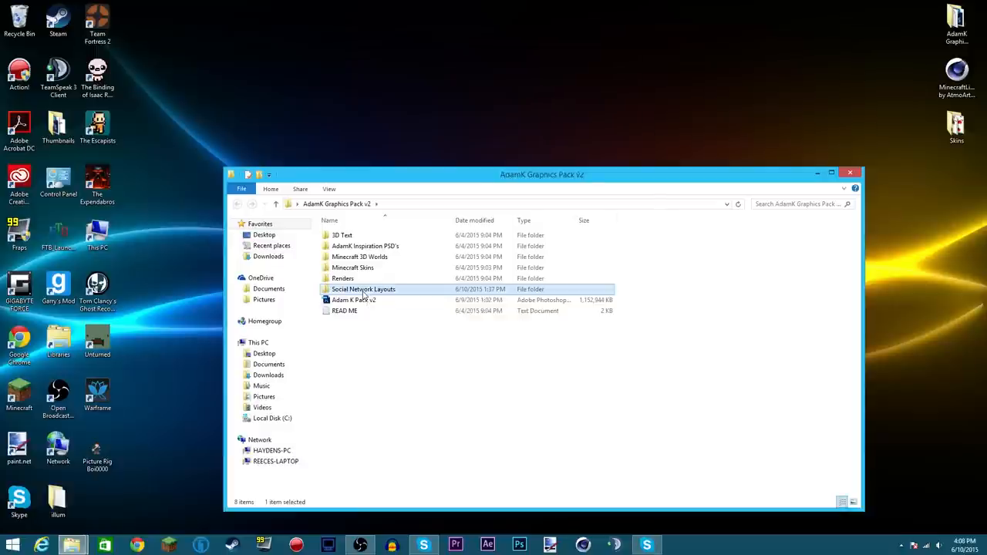
pyautogui.doubleClick(363, 289)
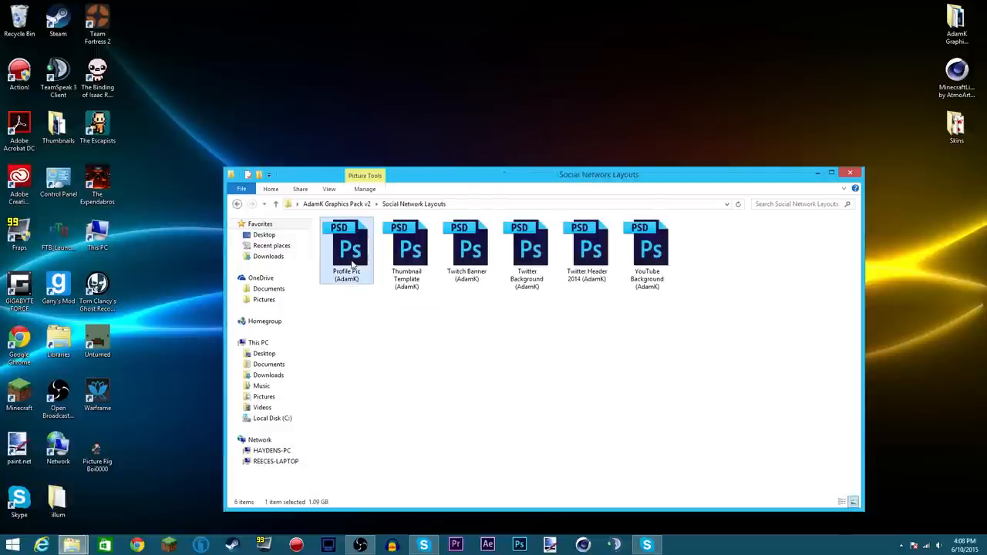
pyautogui.doubleClick(346, 248)
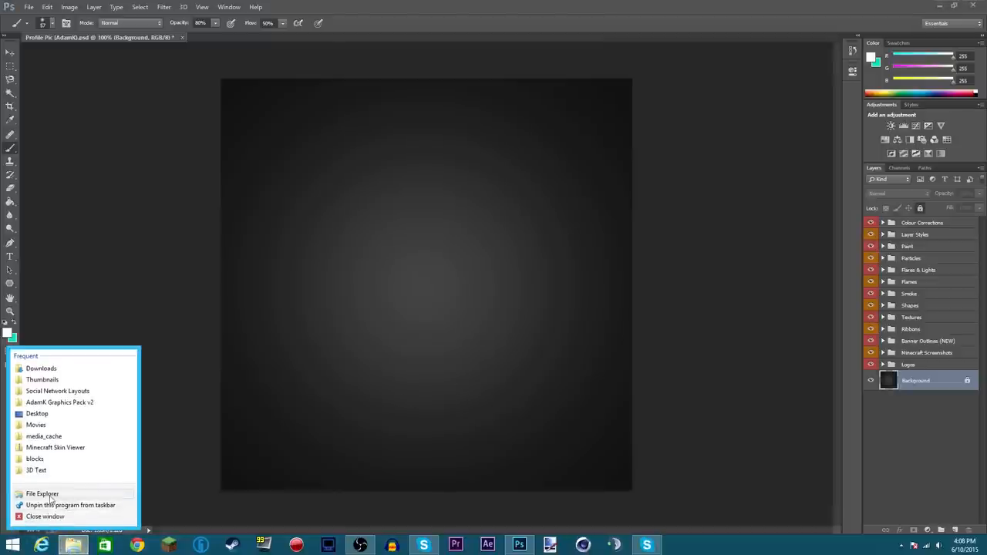
# Step: Browse to .minecraft > screenshots and place screenshot 2015-06-07_06.31.23 into the document
pyautogui.click(42, 494)
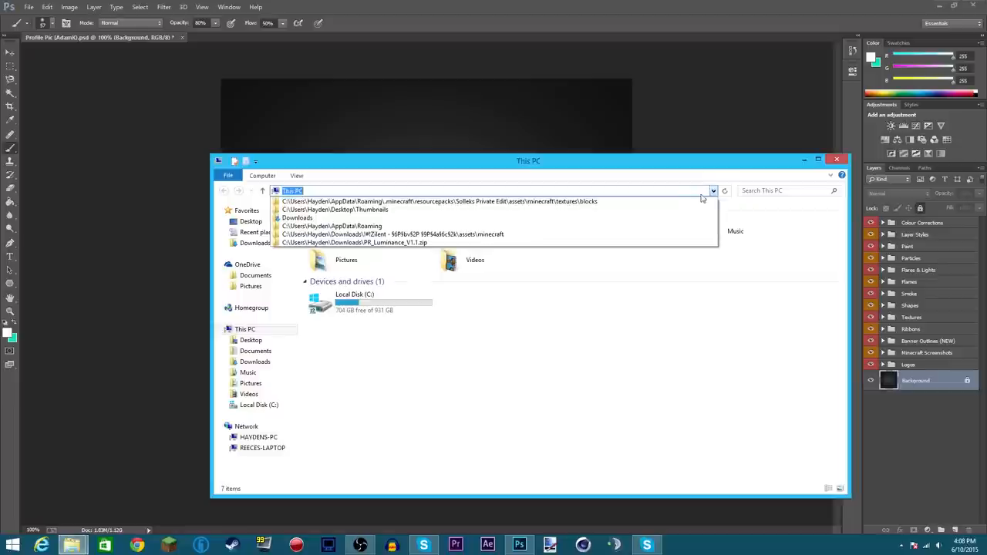
pyautogui.click(331, 226)
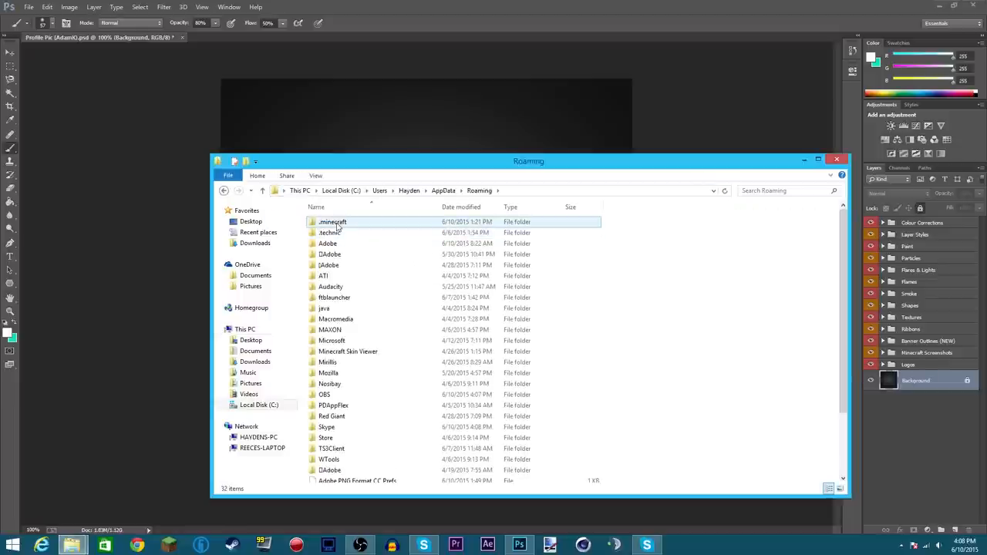
pyautogui.doubleClick(332, 222)
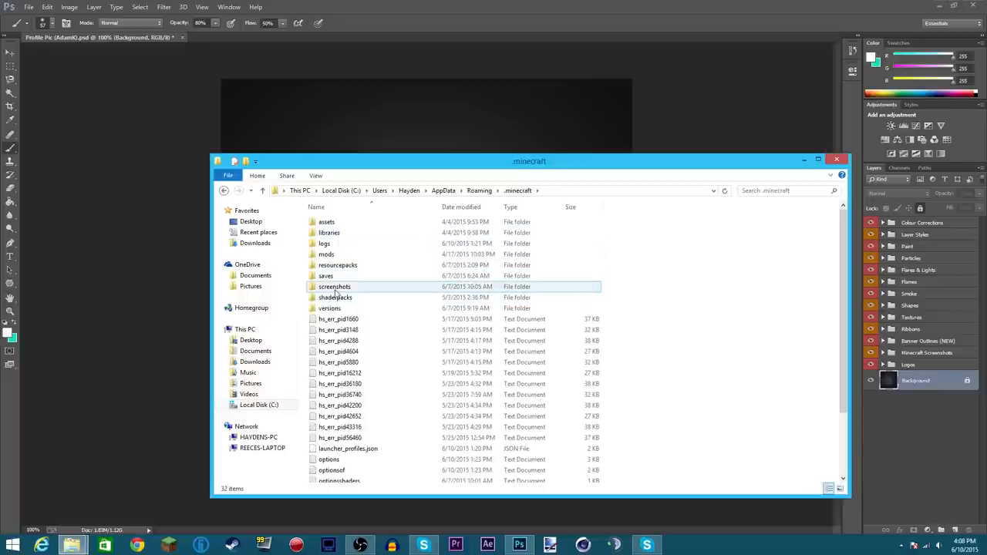
pyautogui.click(335, 298)
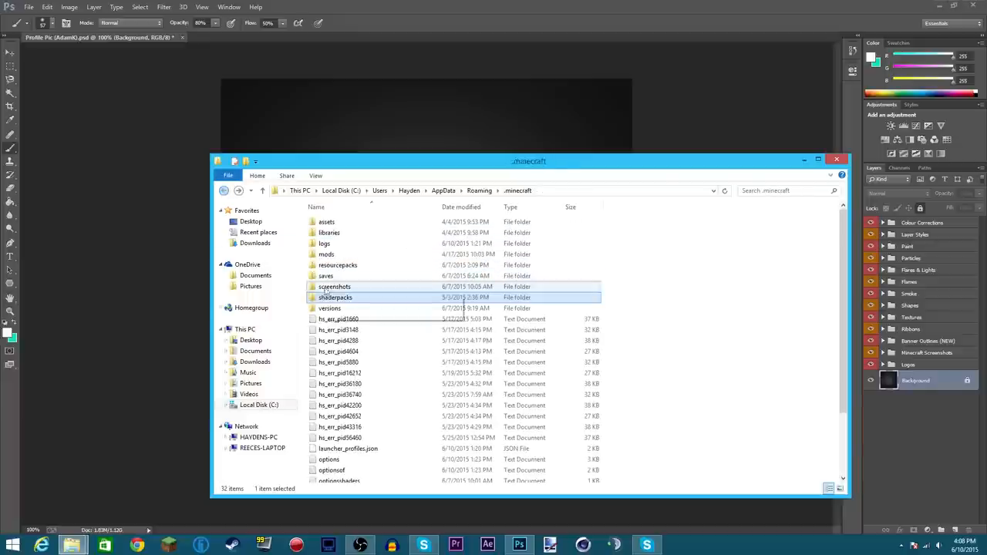
pyautogui.doubleClick(335, 286)
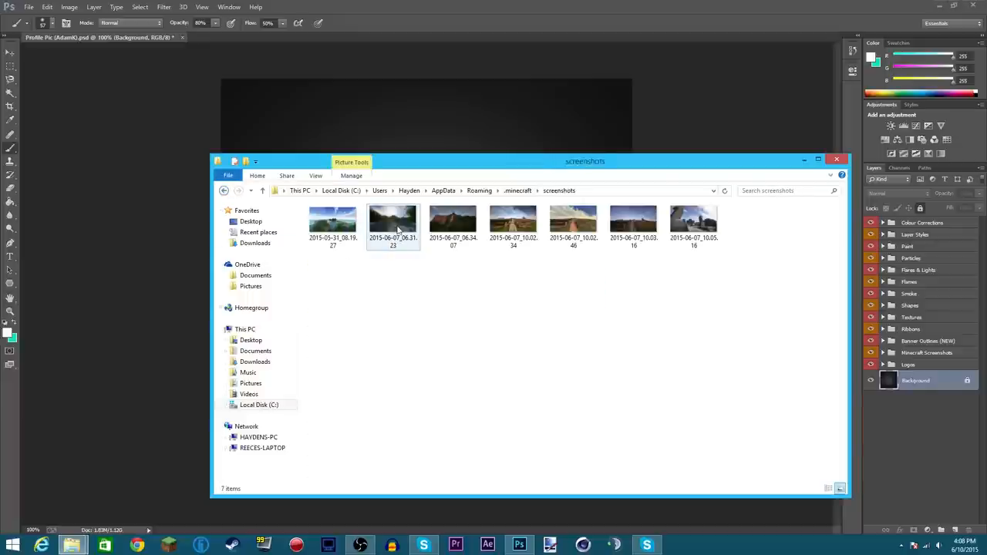
pyautogui.doubleClick(392, 221)
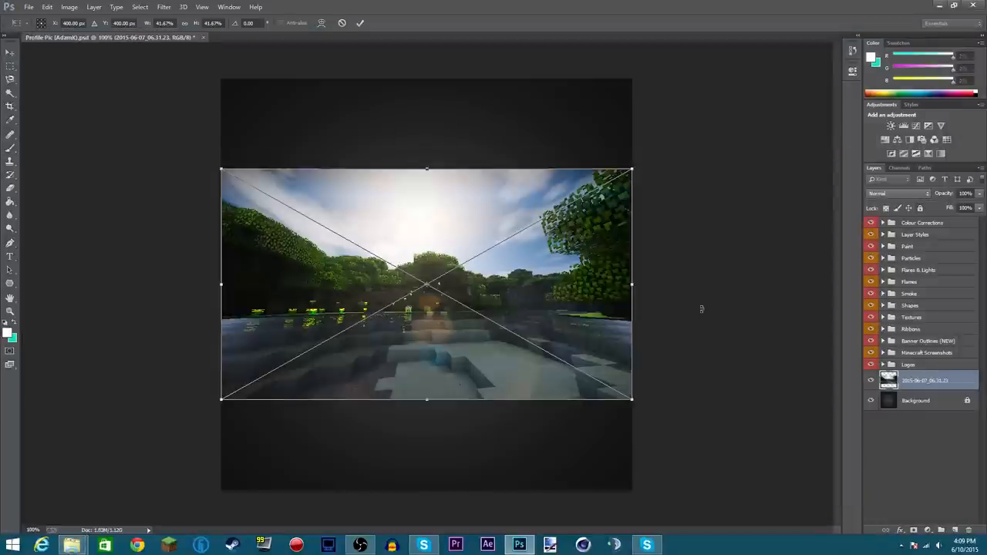
# Step: Drag the screenshot's corner handles until it covers the square profile canvas
pyautogui.moveTo(632, 169); pyautogui.dragTo(675, 144)
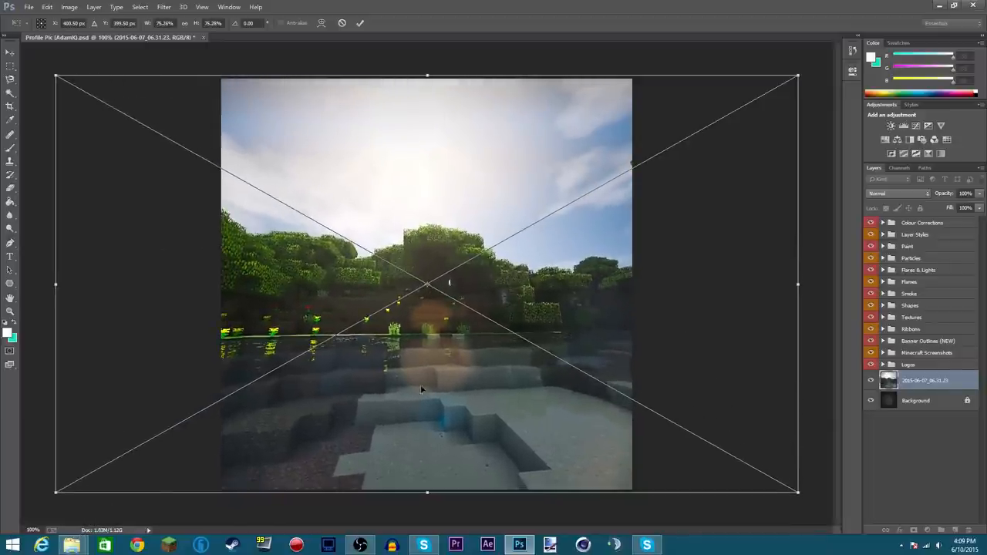
pyautogui.moveTo(420, 389); pyautogui.dragTo(454, 383)
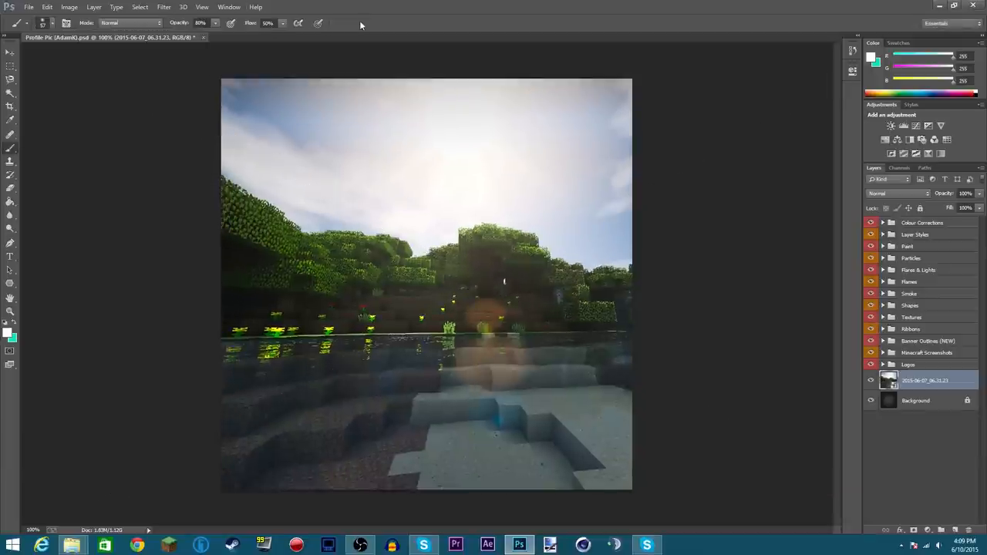
pyautogui.rightClick(924, 380)
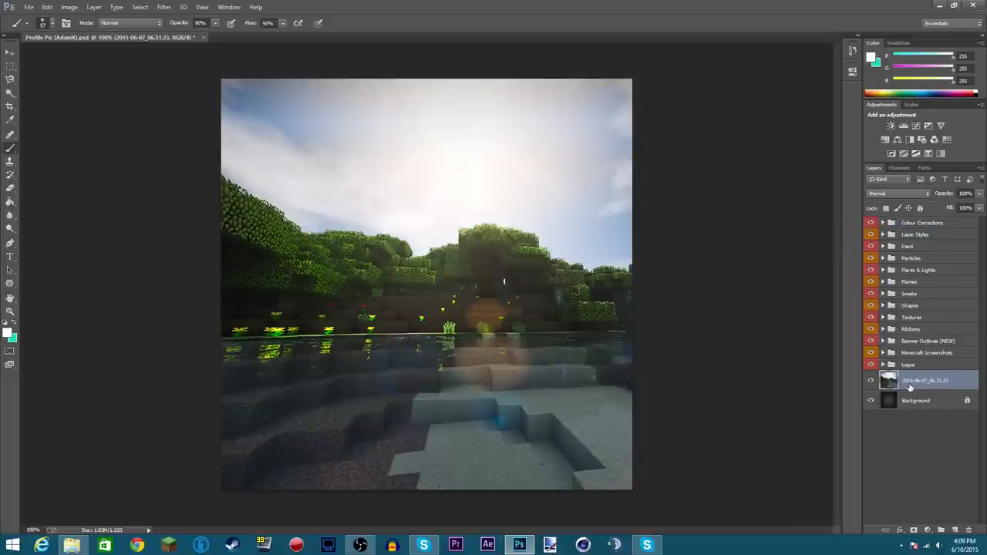
pyautogui.moveTo(888, 380)
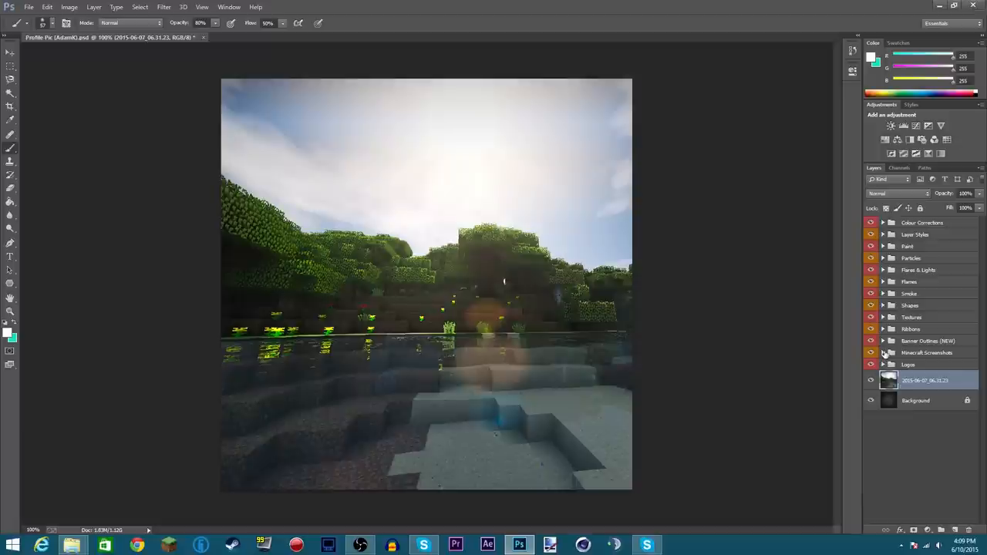
pyautogui.moveTo(885, 343)
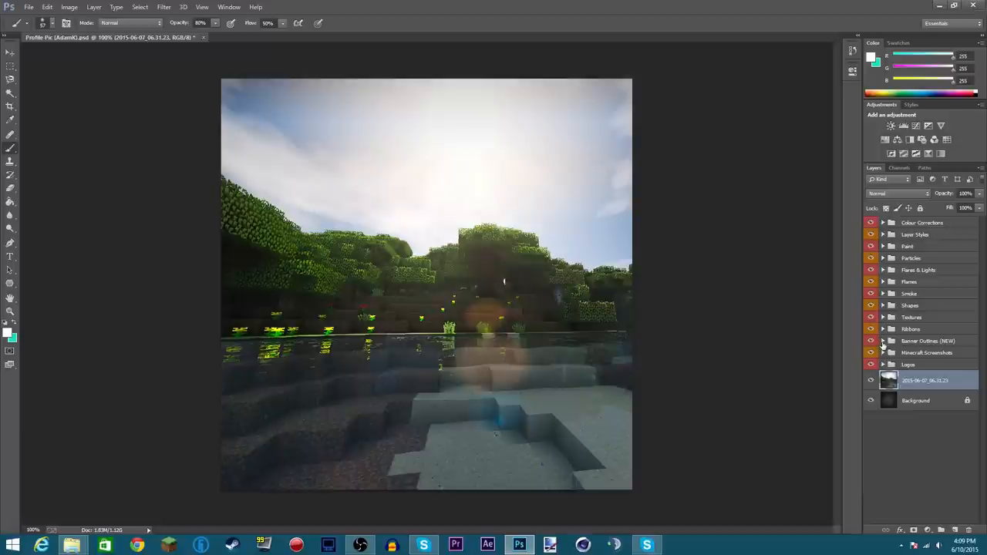
# Step: Expand Banner Outlines (NEW) and hide Text Banner Outline, keeping Light Vignette visible
pyautogui.click(882, 340)
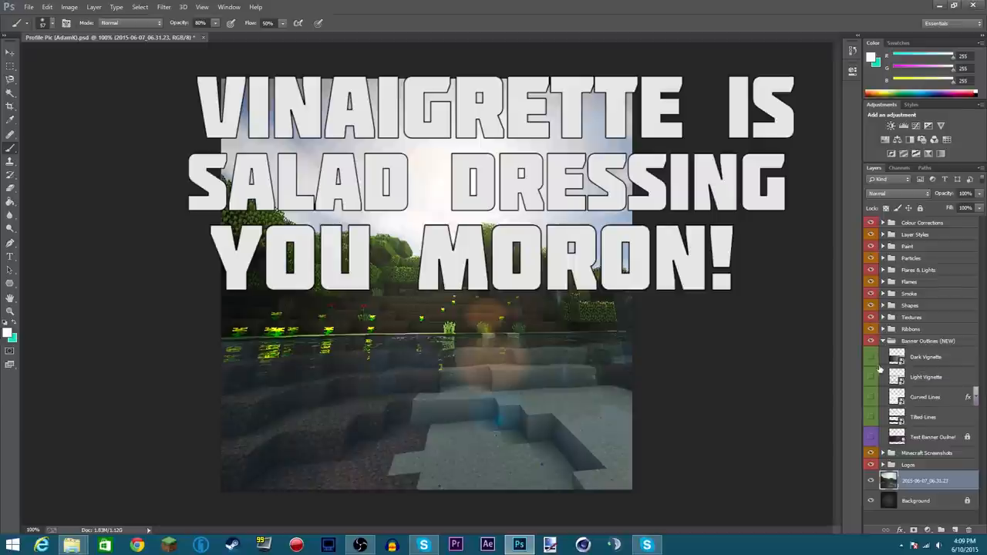
pyautogui.click(871, 377)
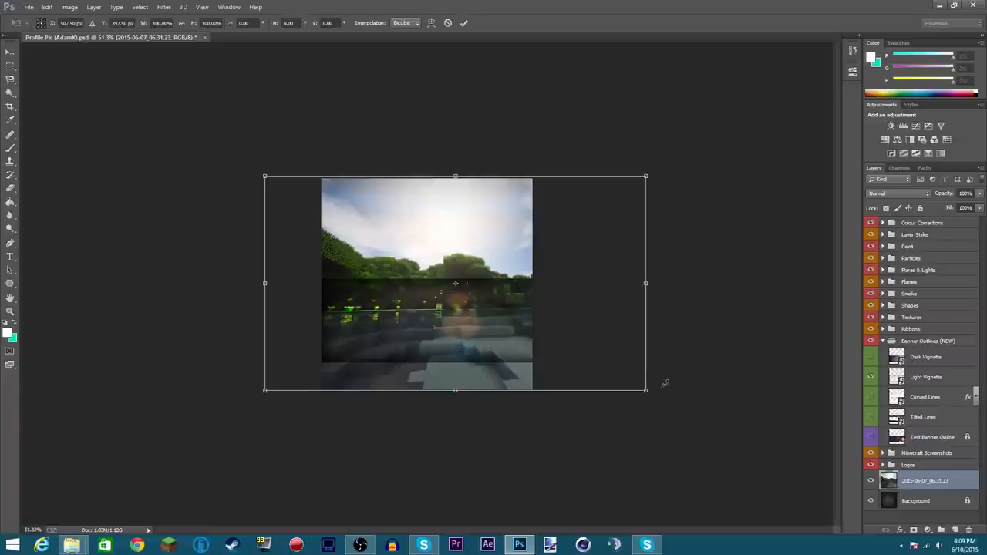
pyautogui.moveTo(646, 390)
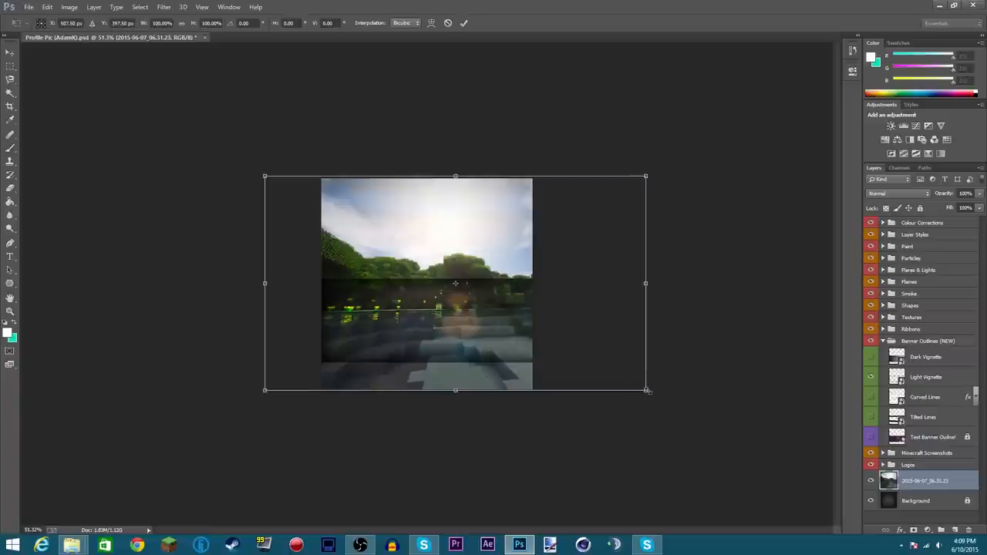
pyautogui.moveTo(645, 390); pyautogui.dragTo(540, 388)
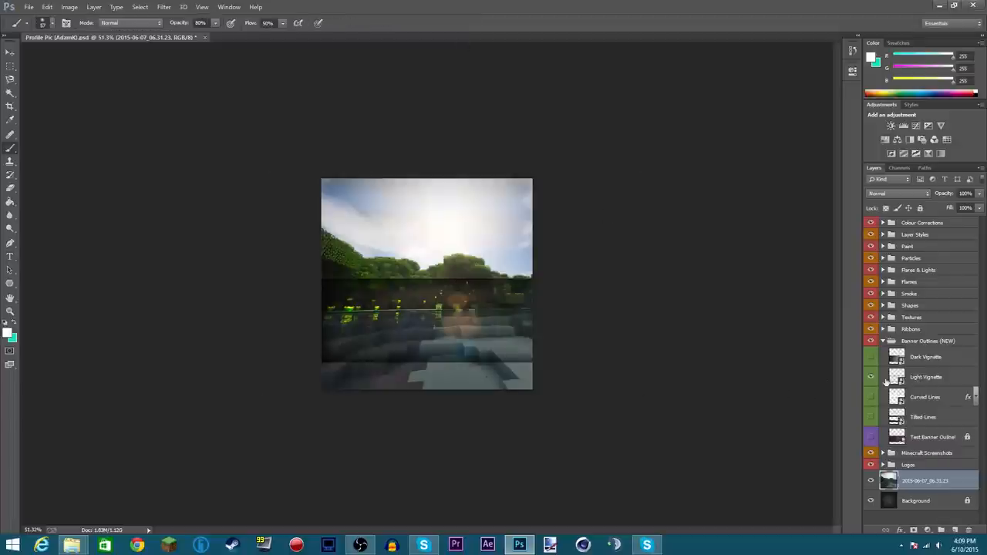
# Step: Select the Light Vignette layer and resize it to the screenshot's width
pyautogui.click(925, 377)
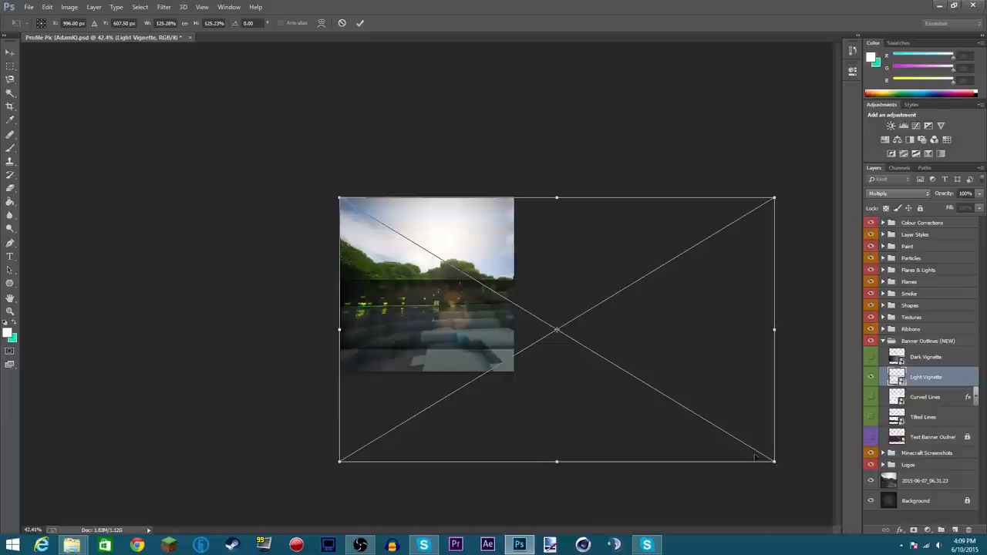
pyautogui.moveTo(773, 461); pyautogui.dragTo(637, 387)
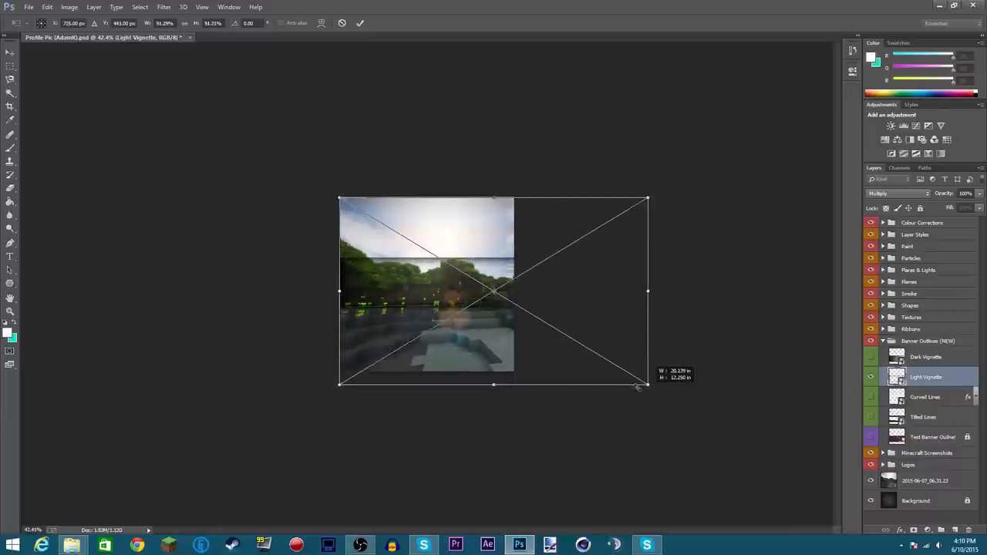
pyautogui.moveTo(646, 383); pyautogui.dragTo(518, 372)
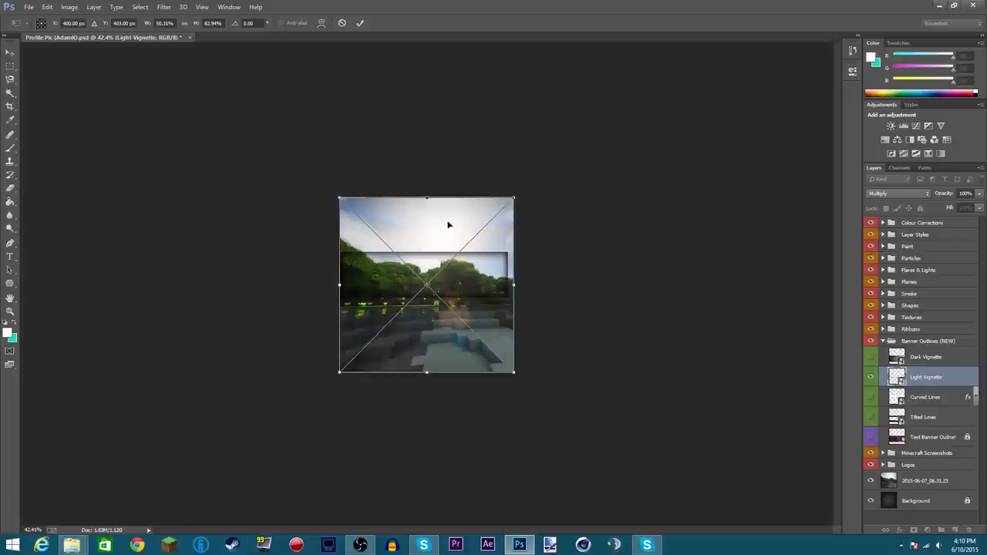
pyautogui.moveTo(512, 285); pyautogui.dragTo(518, 285)
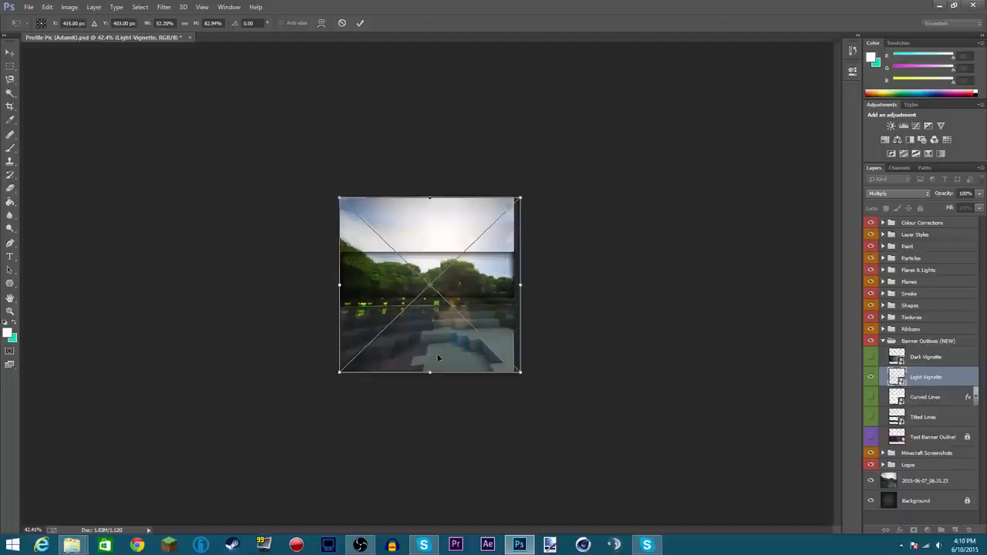
pyautogui.moveTo(429, 371); pyautogui.dragTo(429, 482)
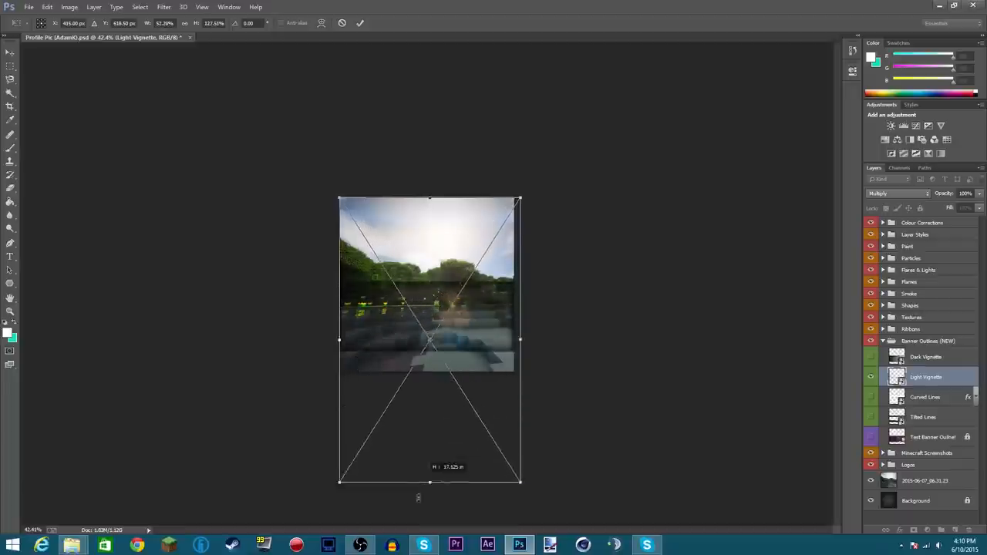
pyautogui.moveTo(429, 482); pyautogui.dragTo(429, 378)
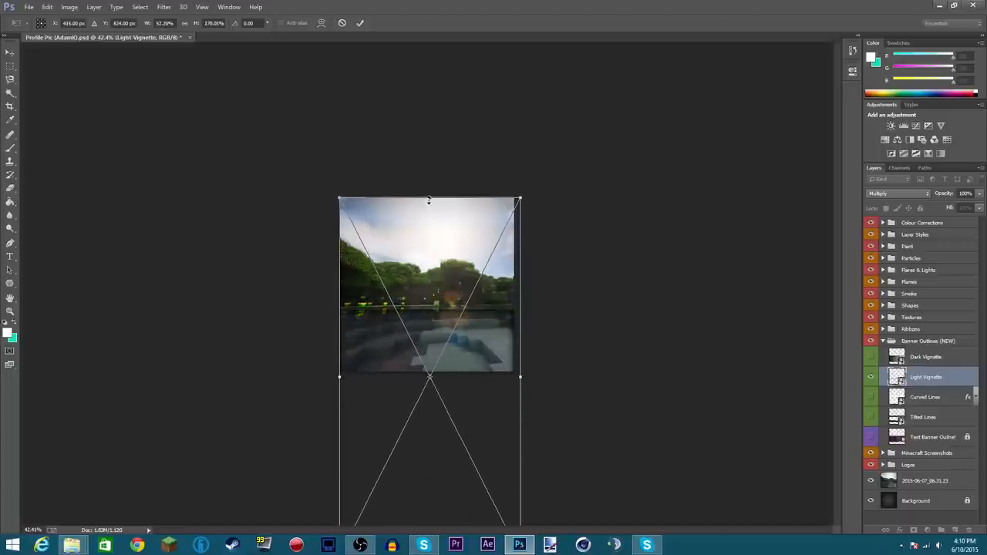
# Step: Extend the vignette's height to frame the canvas, commit, and select all with the Move tool
pyautogui.moveTo(429, 201); pyautogui.dragTo(428, 44)
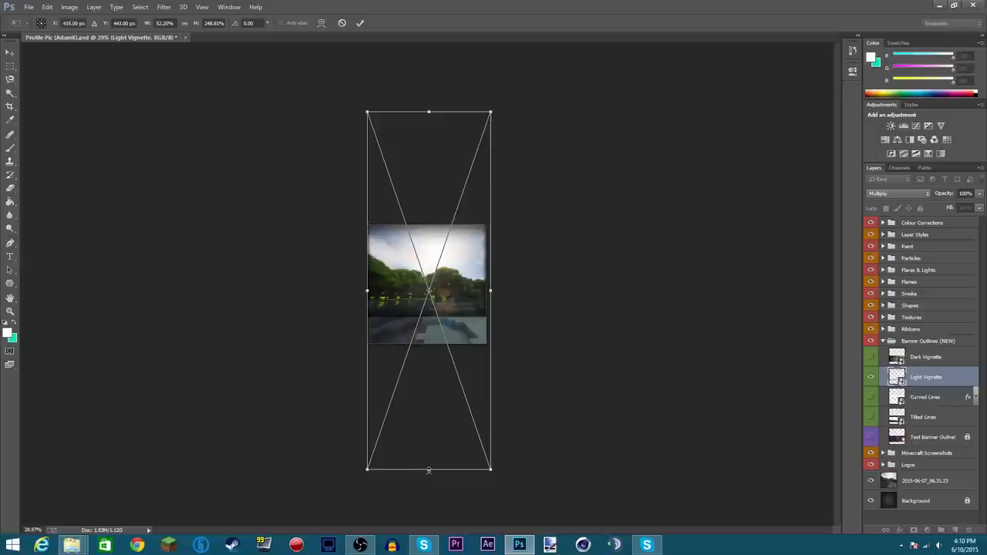
pyautogui.moveTo(429, 468); pyautogui.dragTo(430, 476)
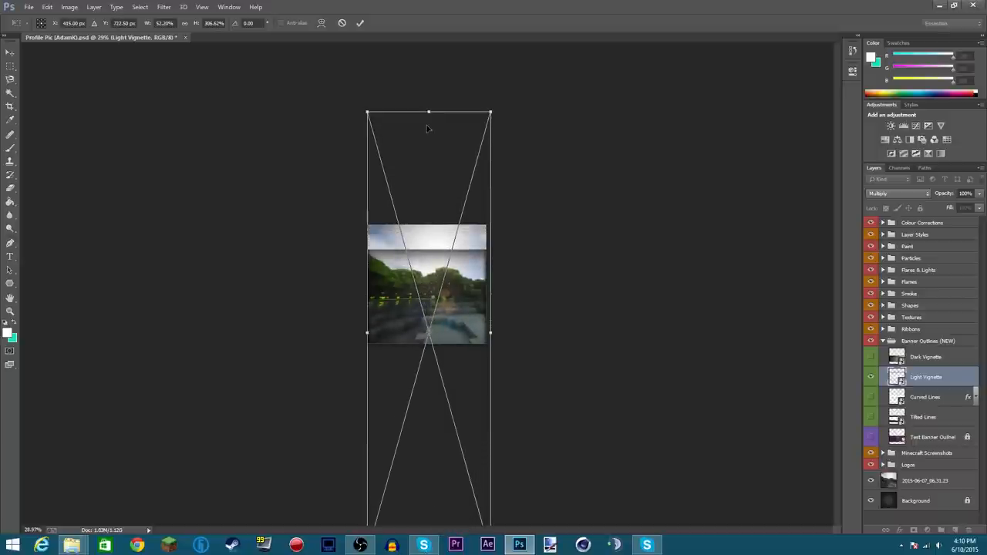
pyautogui.moveTo(428, 112); pyautogui.dragTo(434, 77)
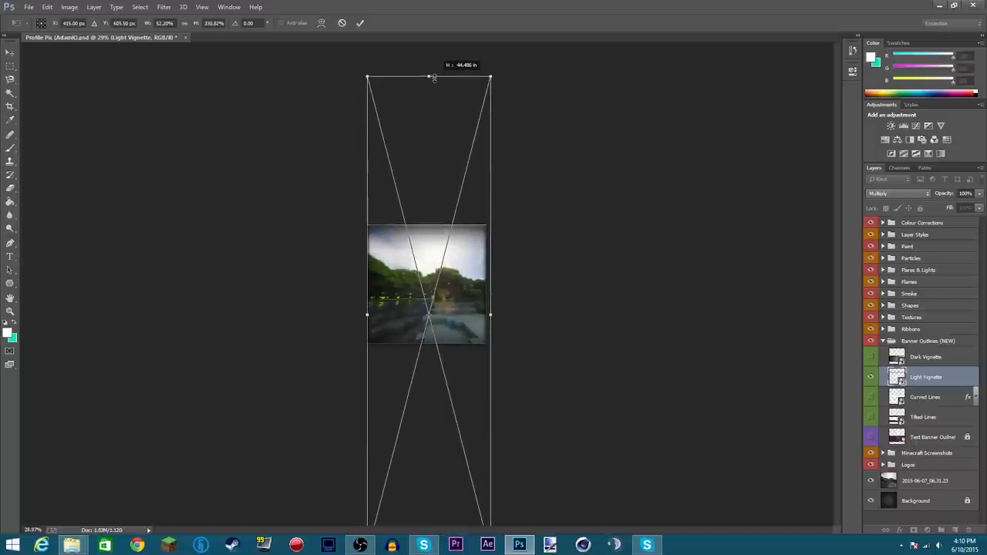
pyautogui.moveTo(429, 77); pyautogui.dragTo(429, 74)
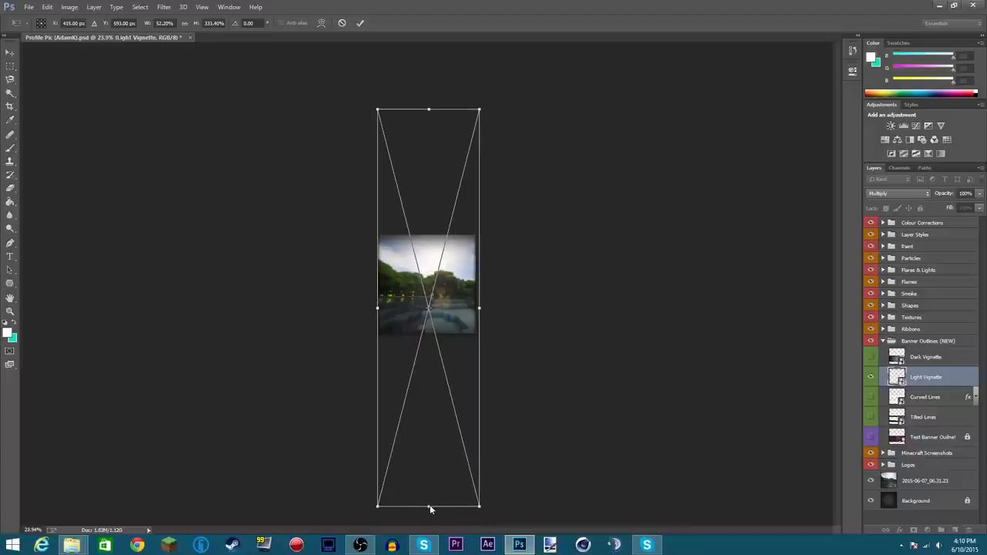
pyautogui.moveTo(429, 509)
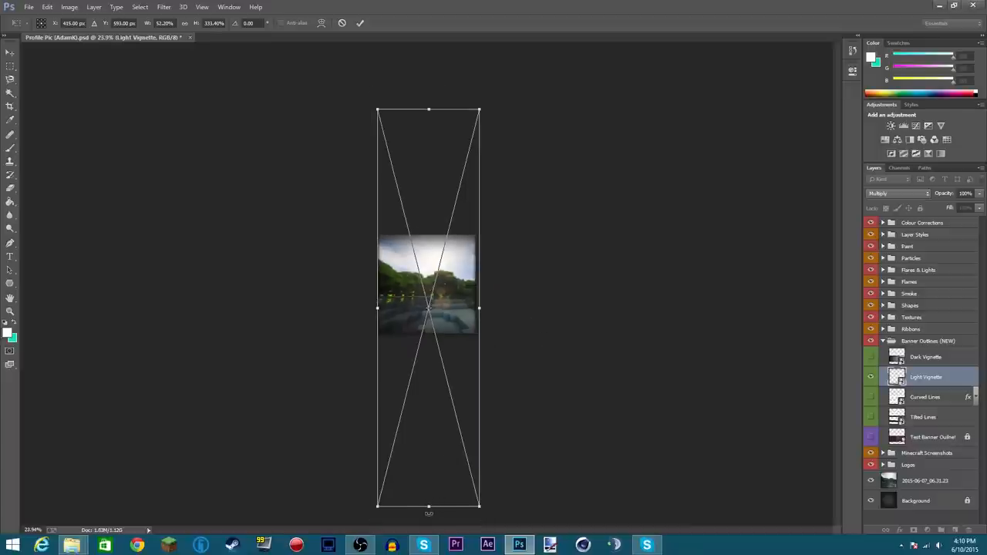
pyautogui.click(360, 23)
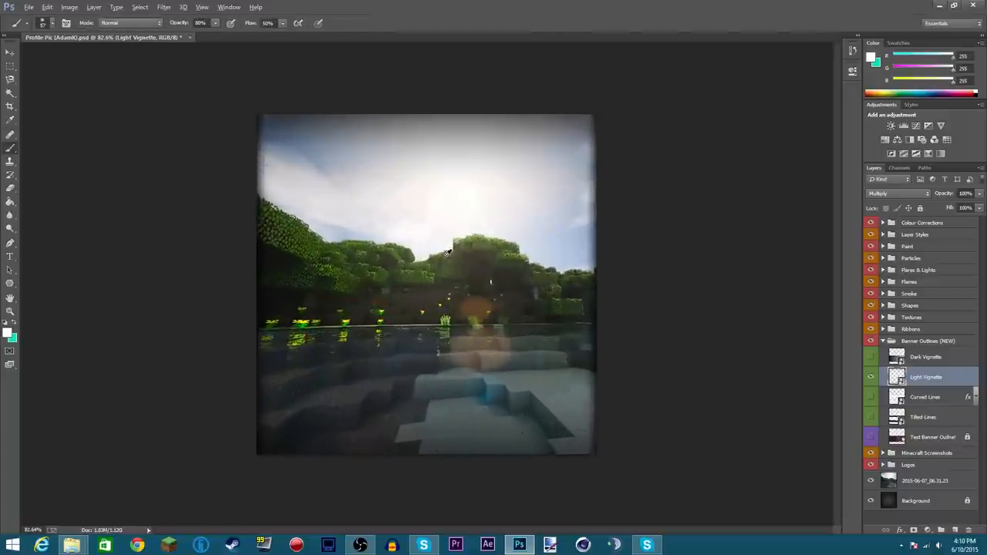
pyautogui.moveTo(388, 254)
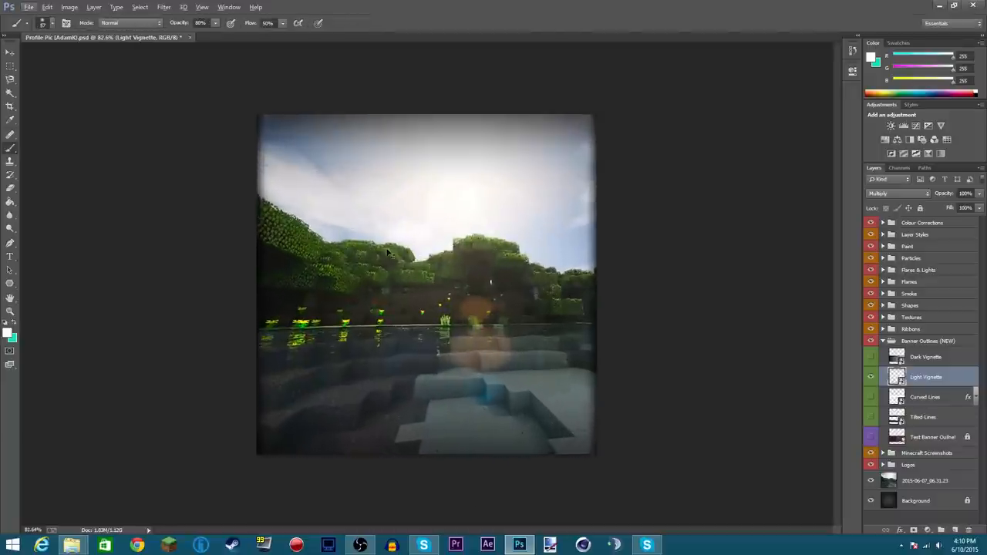
pyautogui.press('ctrl+a')
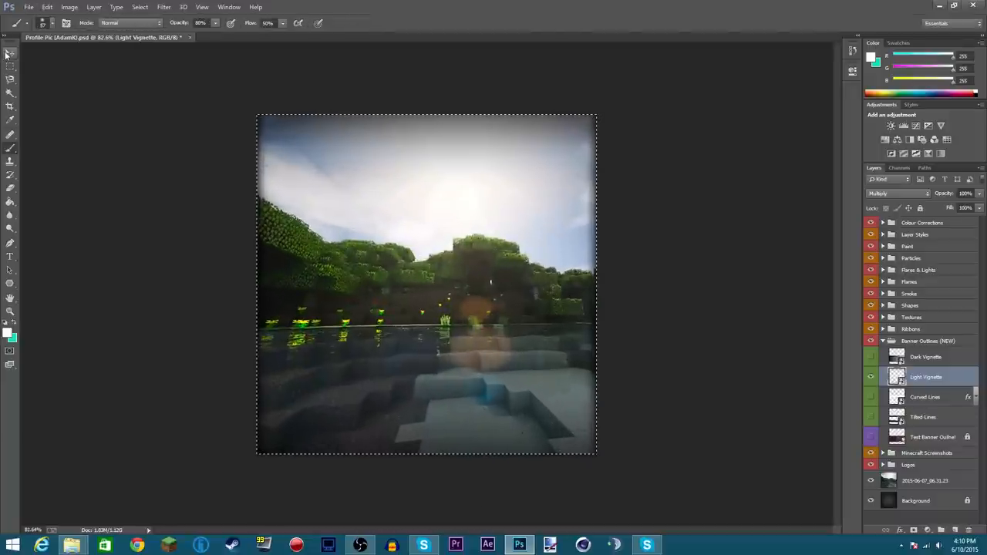
pyautogui.click(10, 52)
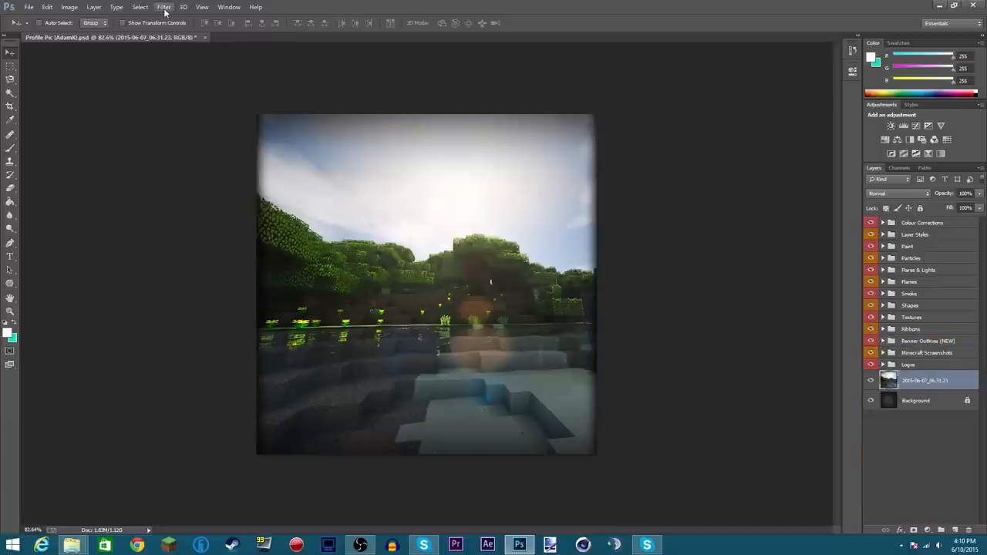
# Step: Apply a Gaussian Blur with a 4-pixel radius to the Minecraft screenshot layer
pyautogui.click(163, 7)
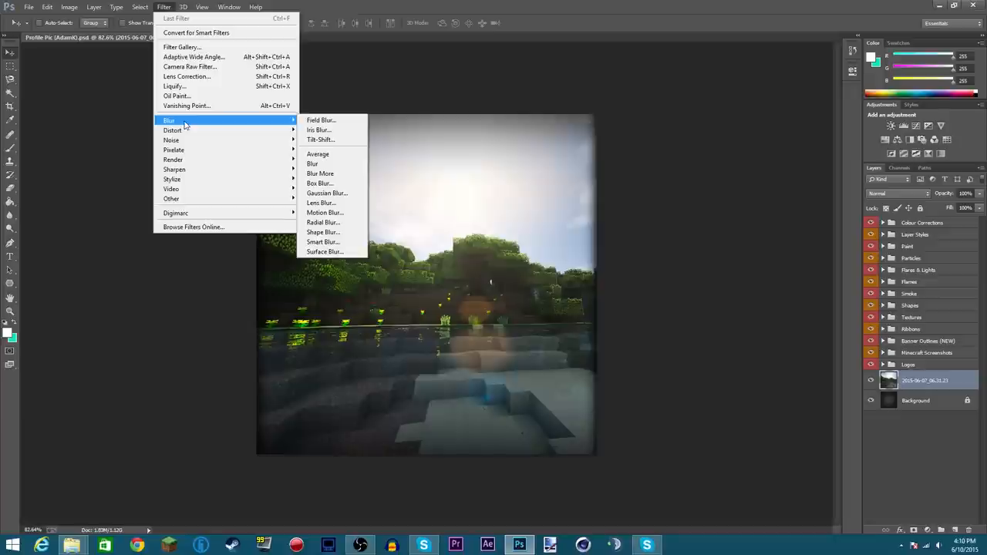
pyautogui.moveTo(228, 122)
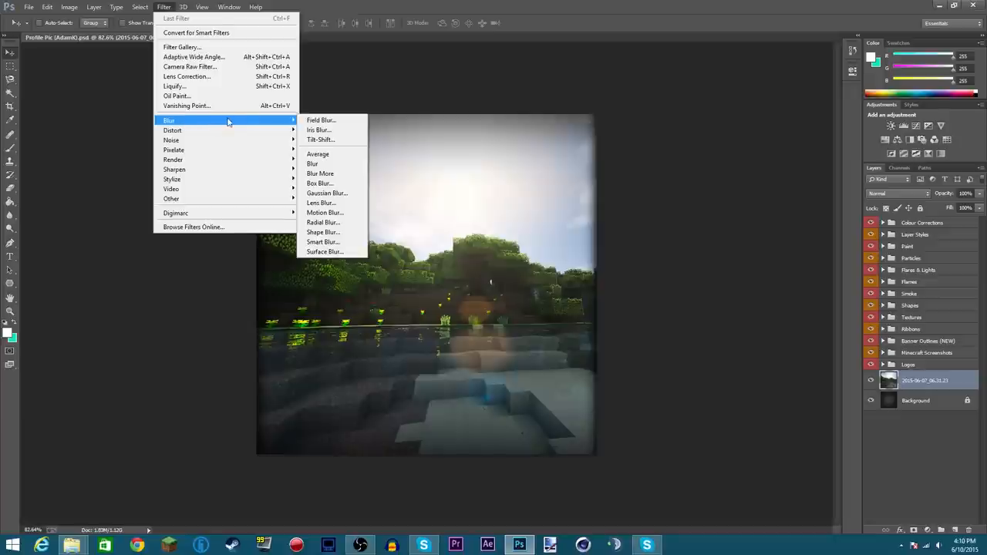
pyautogui.moveTo(323, 222)
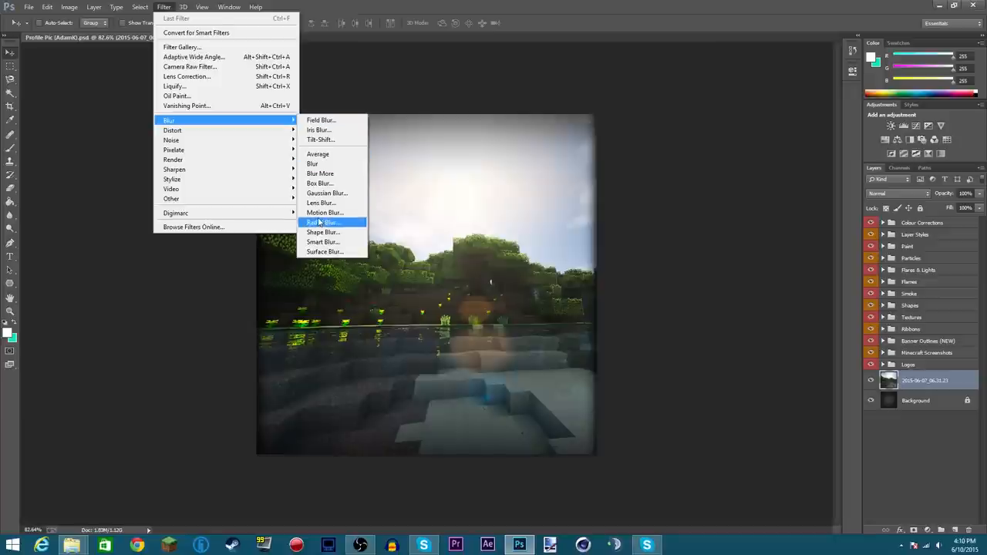
pyautogui.click(326, 193)
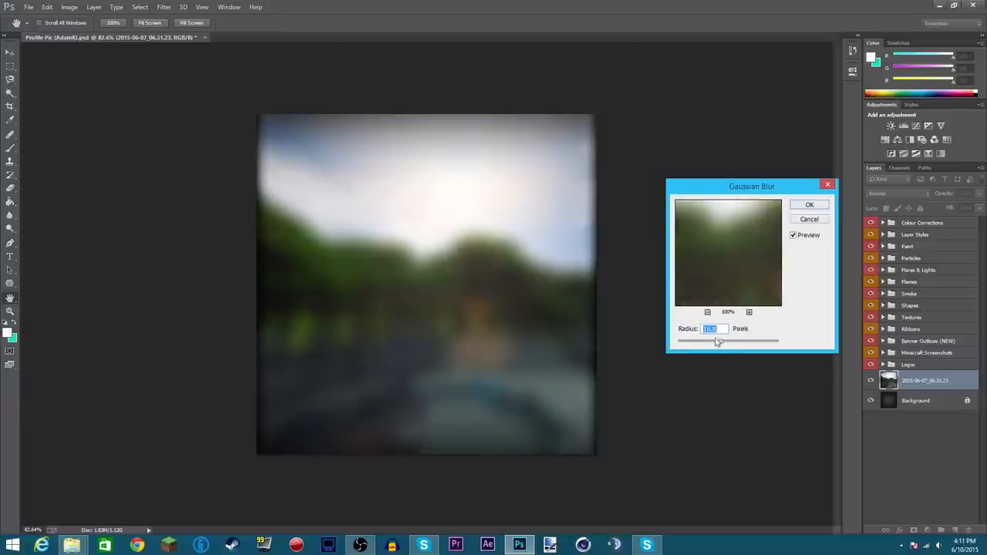
pyautogui.moveTo(701, 339); pyautogui.dragTo(748, 340)
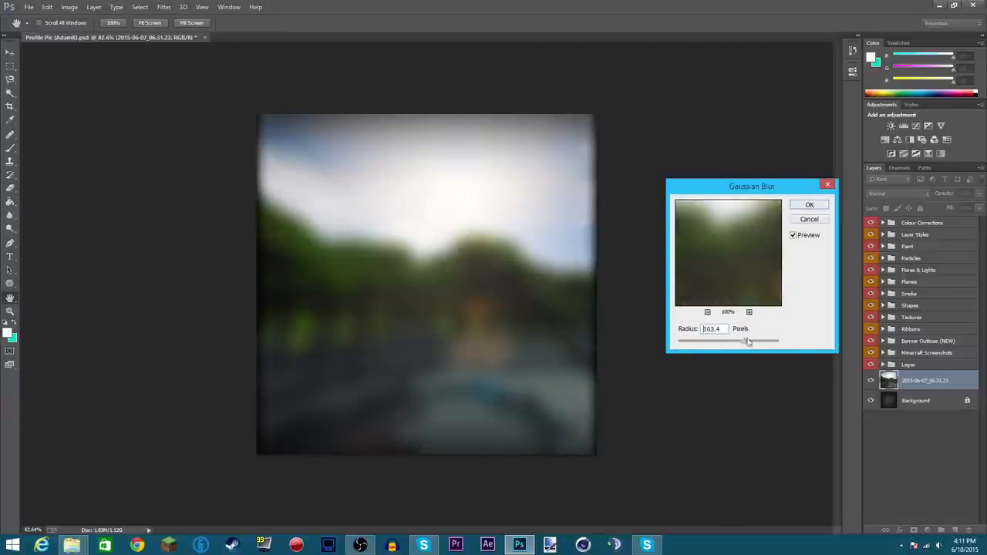
pyautogui.moveTo(748, 341); pyautogui.dragTo(717, 341)
pyautogui.write('4')
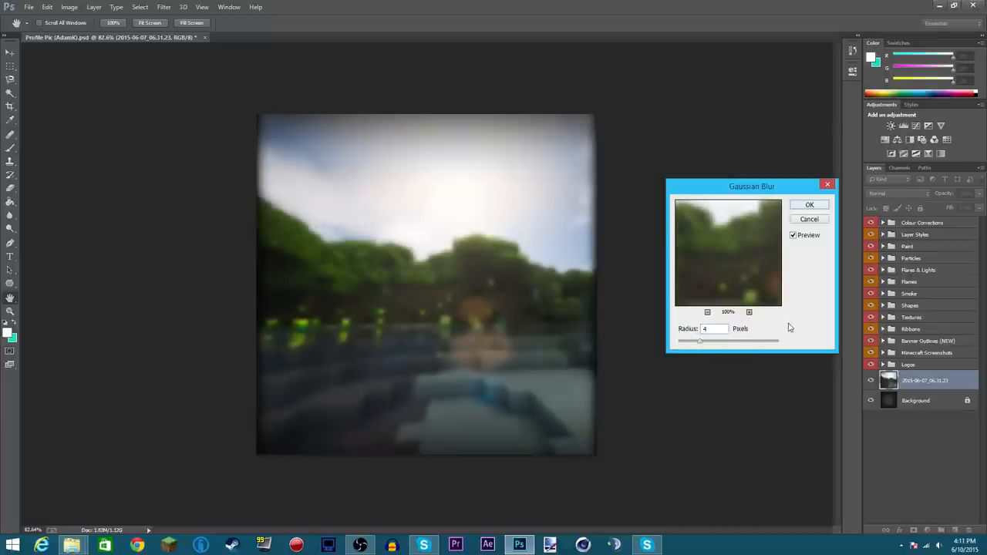
pyautogui.click(809, 204)
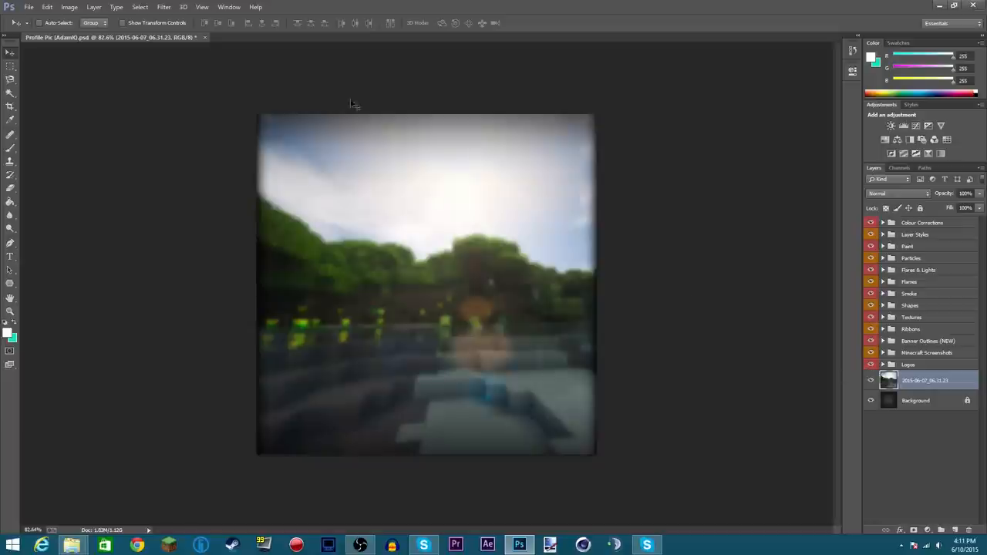
# Step: Apply a Radial Blur with Amount 10, Zoom method and Best quality
pyautogui.click(164, 7)
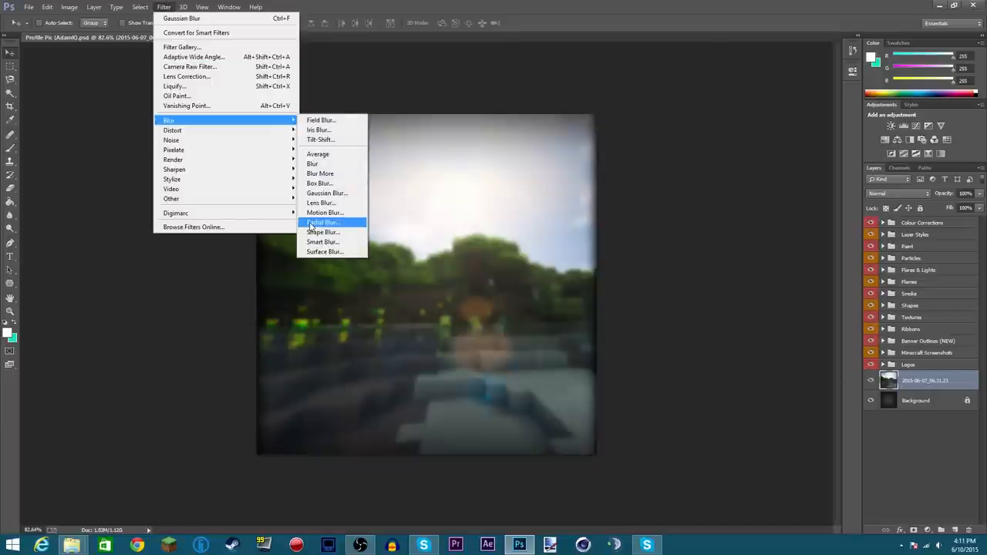
pyautogui.click(323, 222)
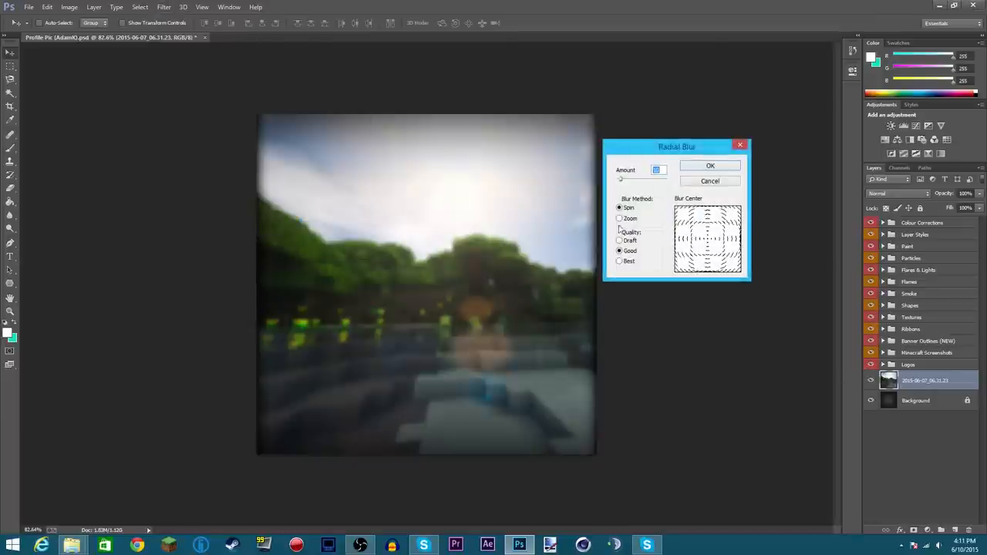
pyautogui.click(619, 218)
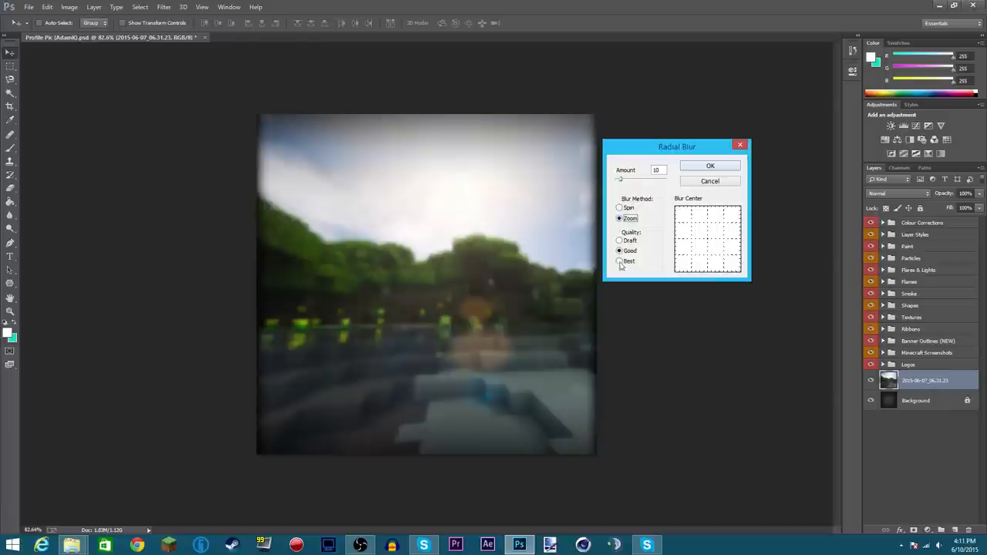
pyautogui.click(709, 166)
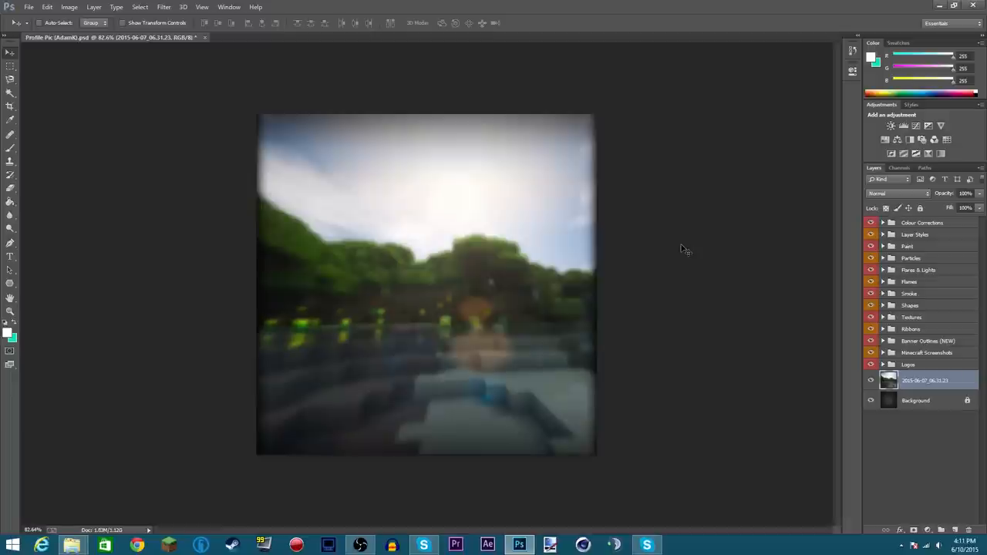
pyautogui.moveTo(845, 331)
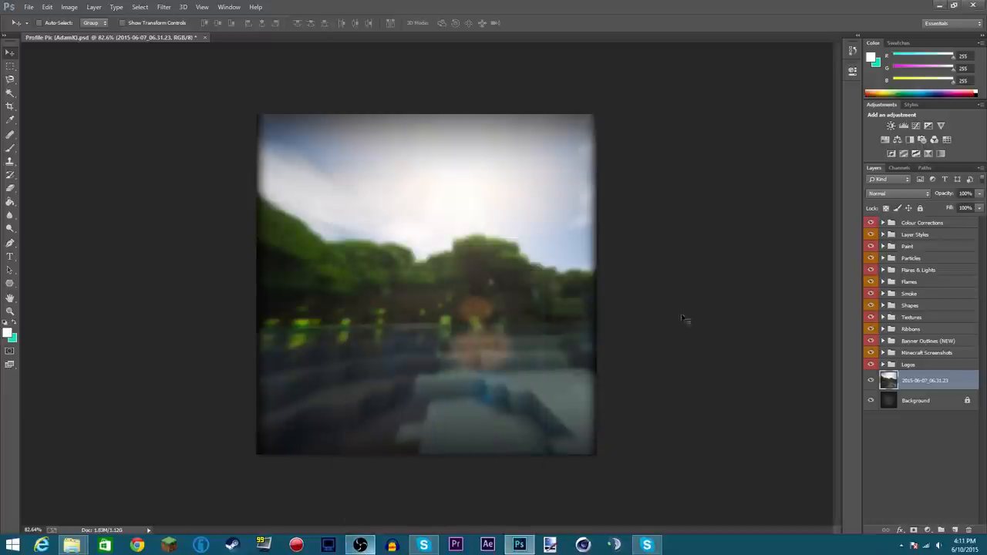
pyautogui.moveTo(731, 312)
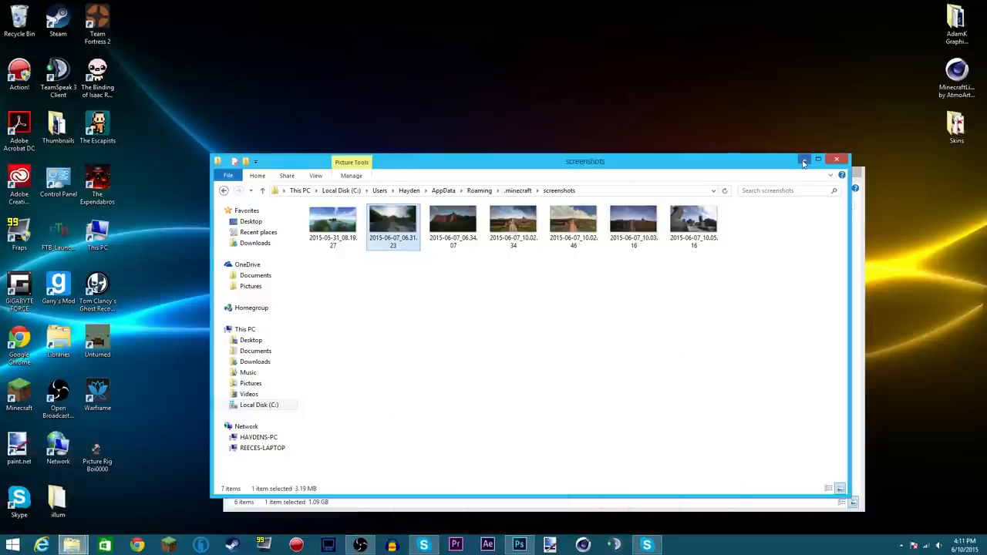
# Step: Minimise the screenshots folder window and bring Photoshop back to the front
pyautogui.click(836, 162)
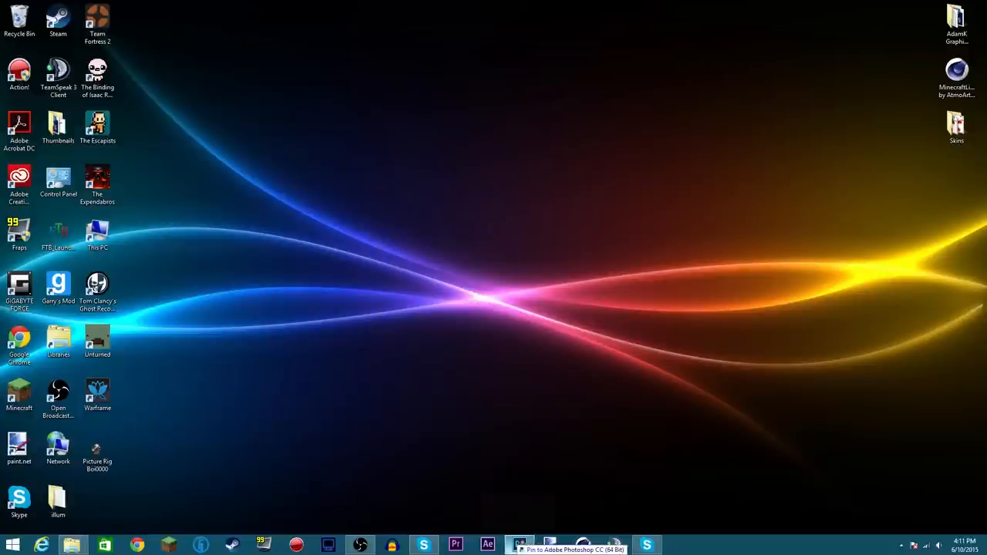
pyautogui.click(518, 545)
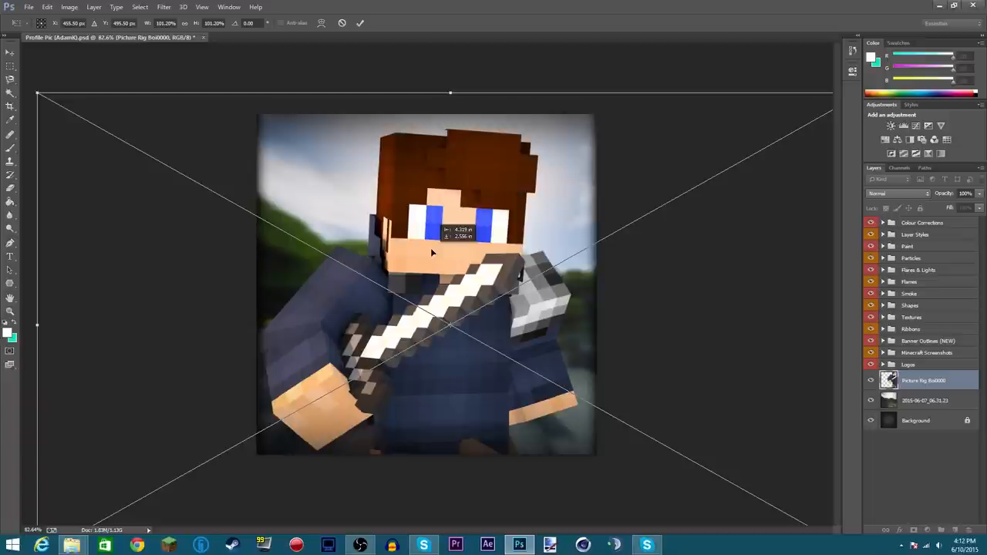
# Step: Commit the placed Picture Rig Boi render, scaled to fill the square canvas
pyautogui.click(360, 23)
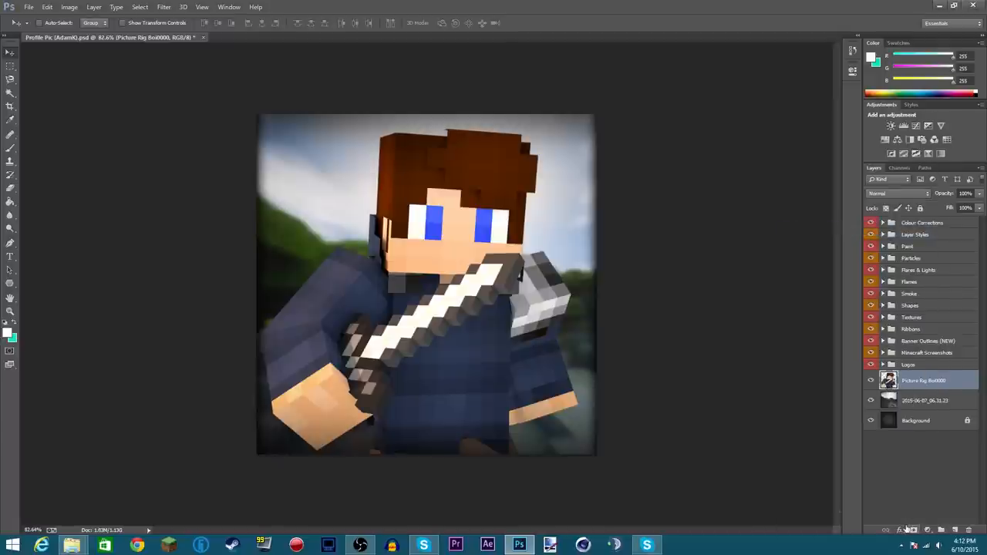
pyautogui.click(899, 530)
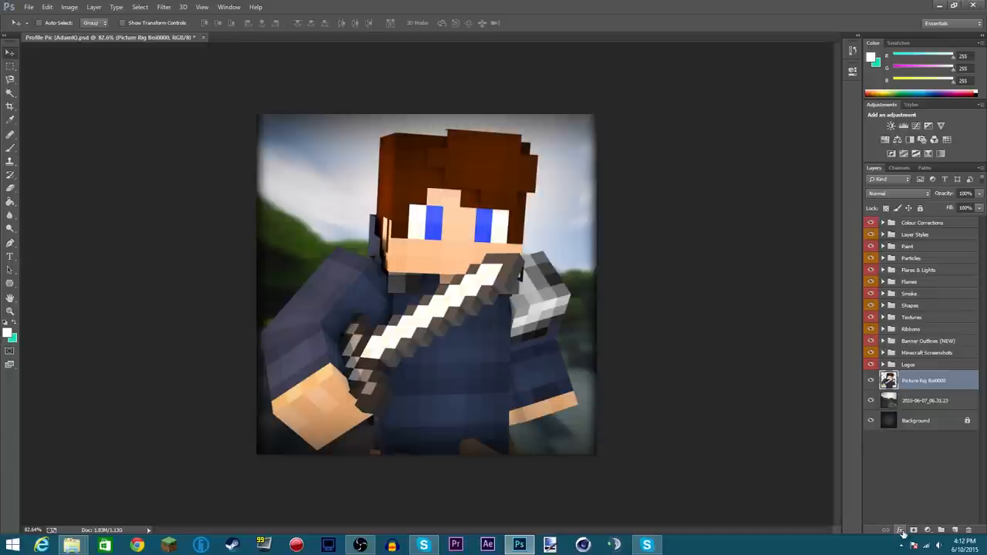
# Step: Add a Gradient Overlay to the character layer, blended as Overlay at 25%
pyautogui.click(899, 530)
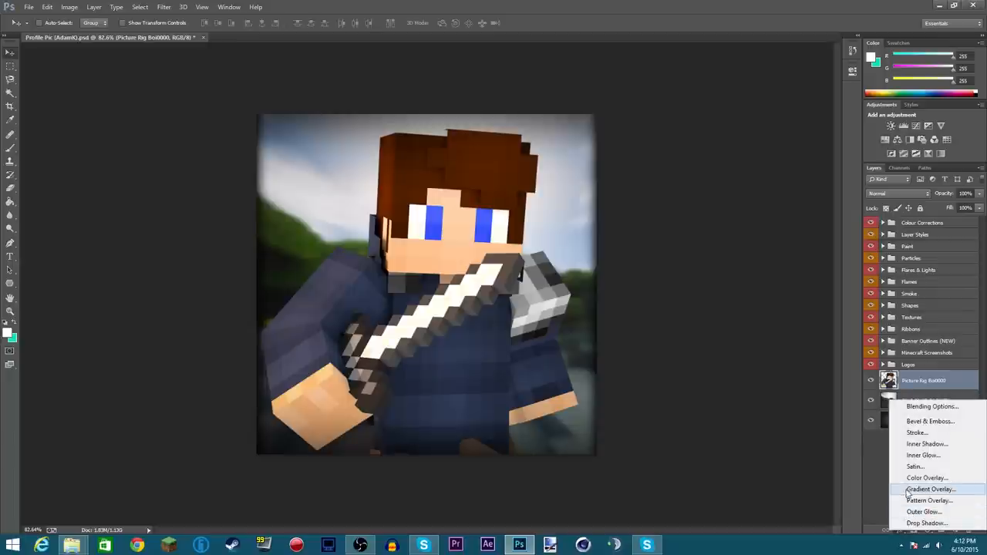
pyautogui.click(929, 489)
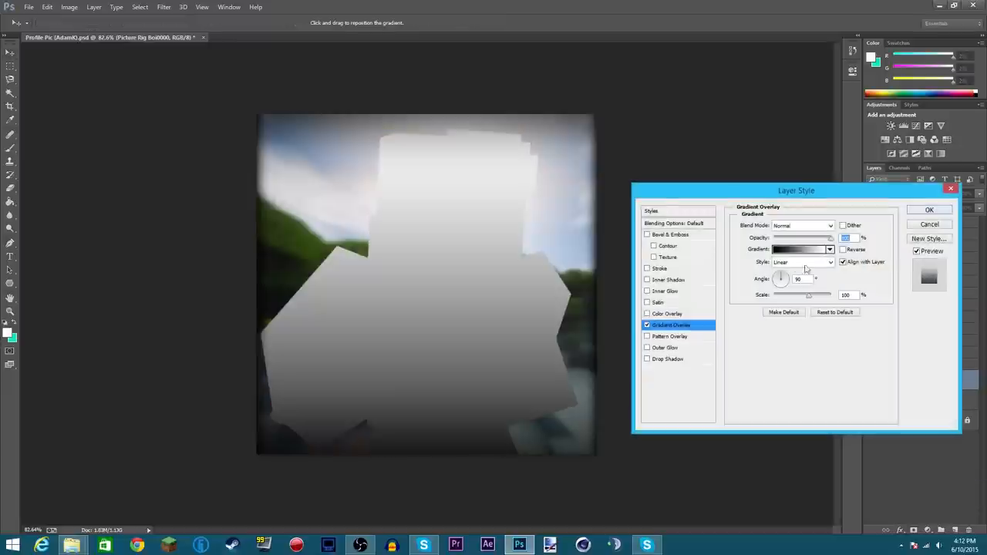
pyautogui.click(802, 226)
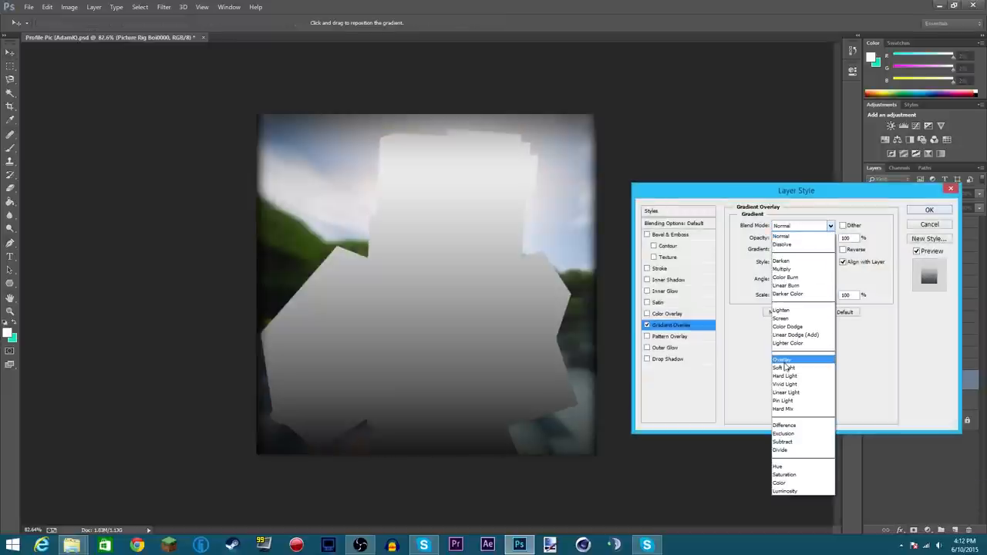
pyautogui.click(783, 360)
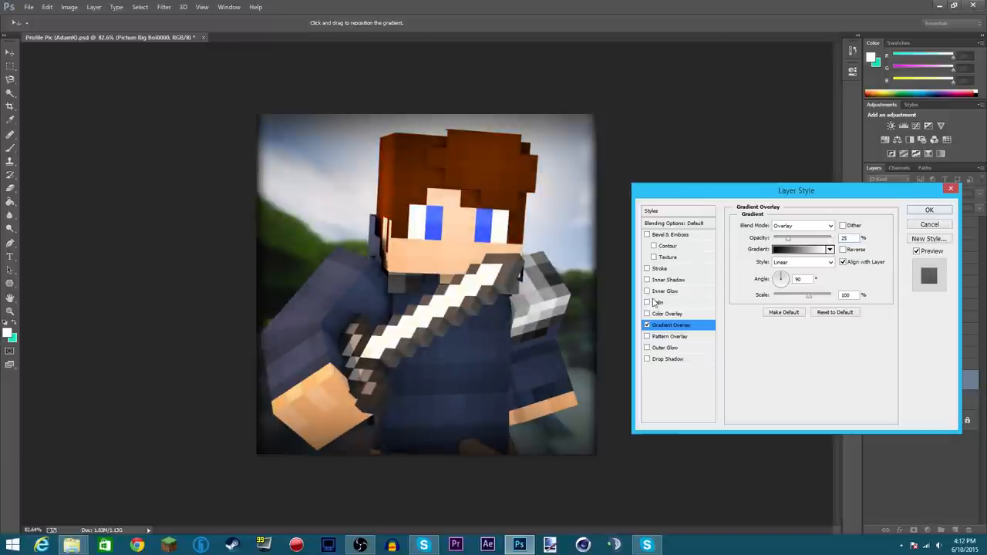
# Step: Add an Overlay-blended Inner Glow at 64% opacity, 20 px size, and confirm the layer style
pyautogui.click(665, 291)
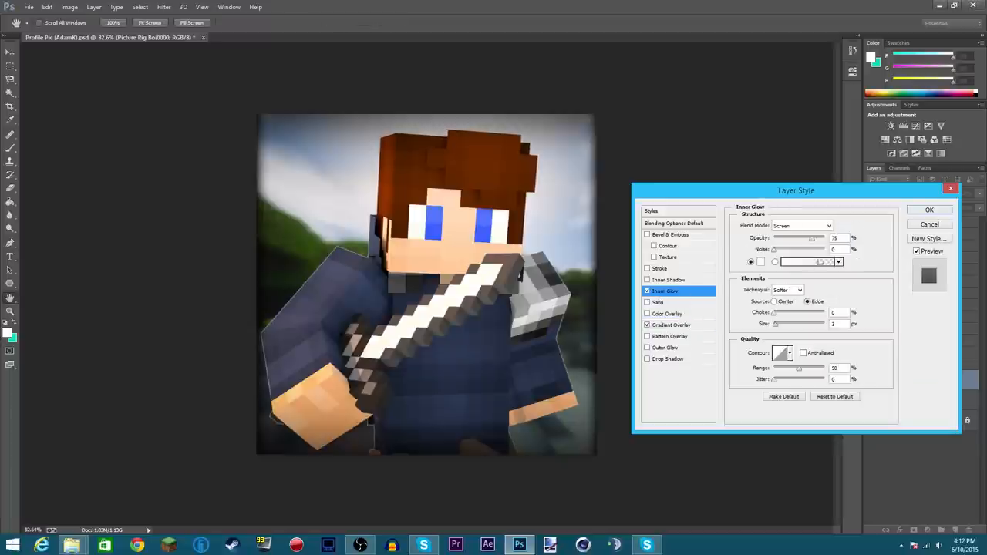
pyautogui.click(802, 225)
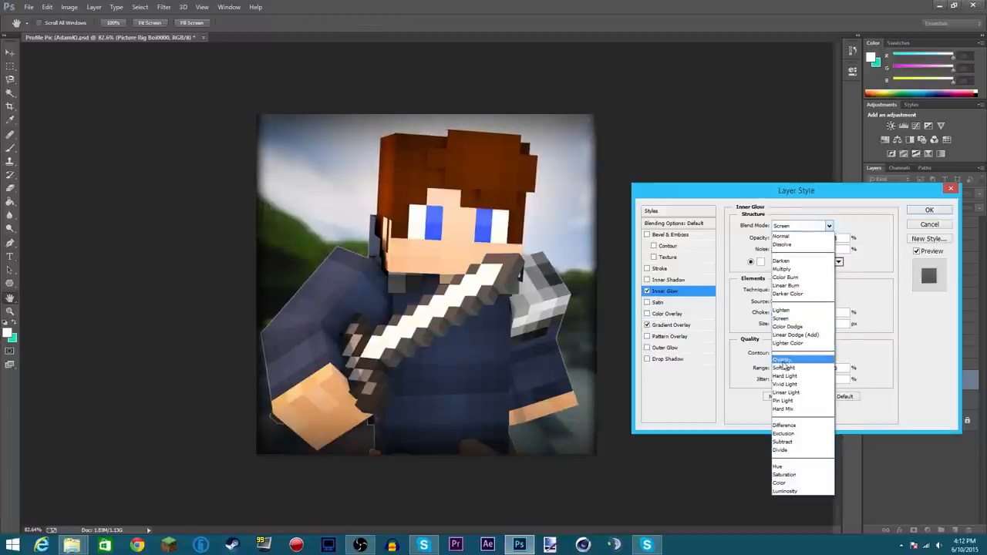
pyautogui.click(784, 358)
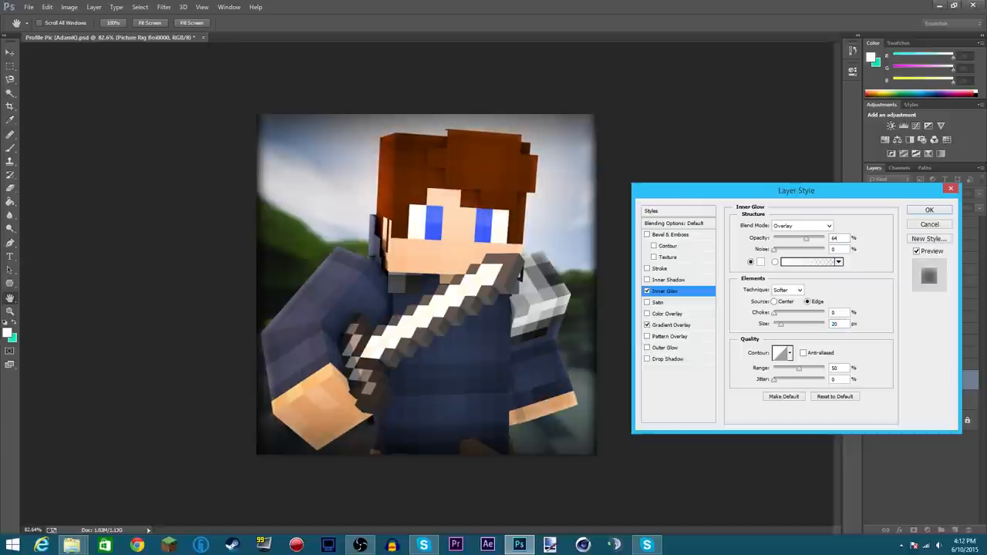
pyautogui.click(928, 210)
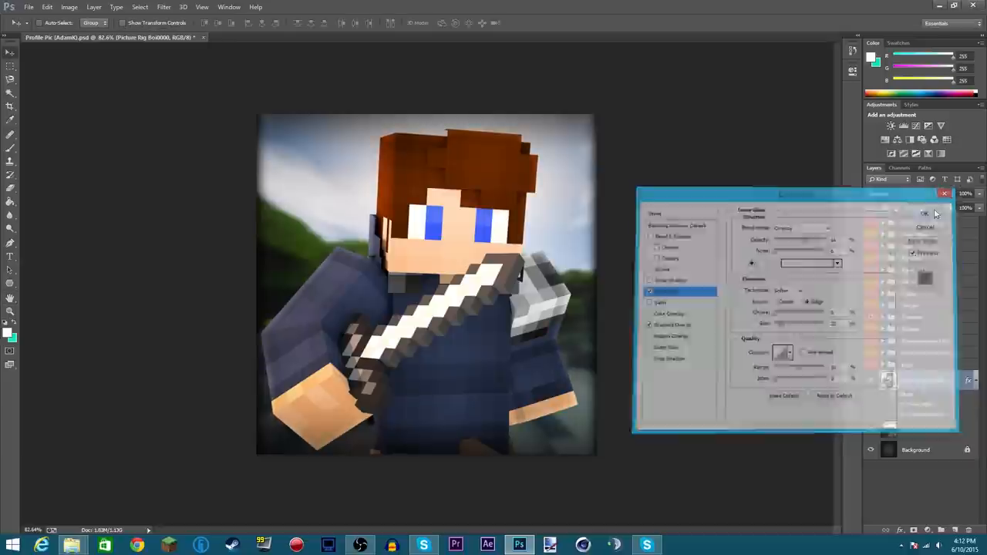
# Step: Duplicate the Picture Rig Boi character layer with Ctrl+J
pyautogui.click(925, 213)
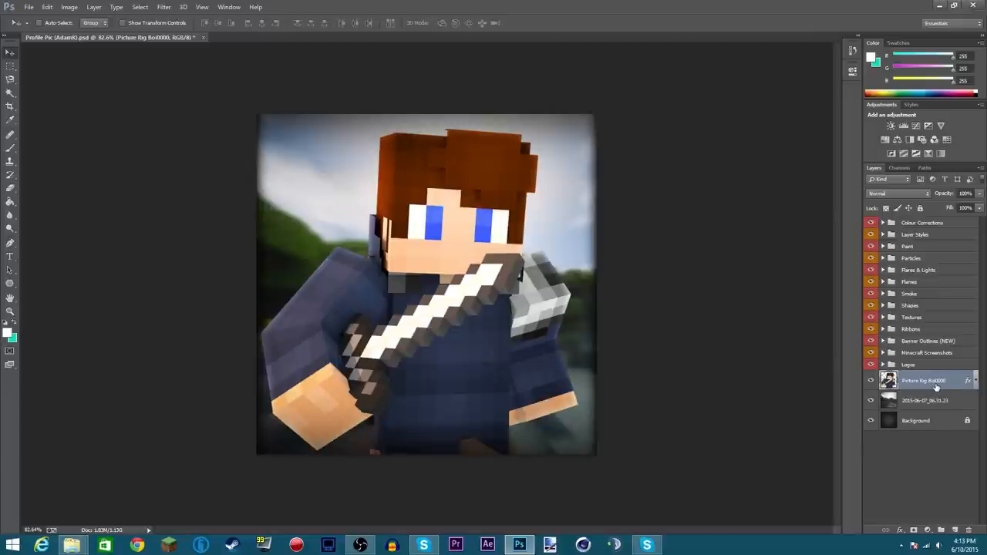
pyautogui.press('ctrl+j')
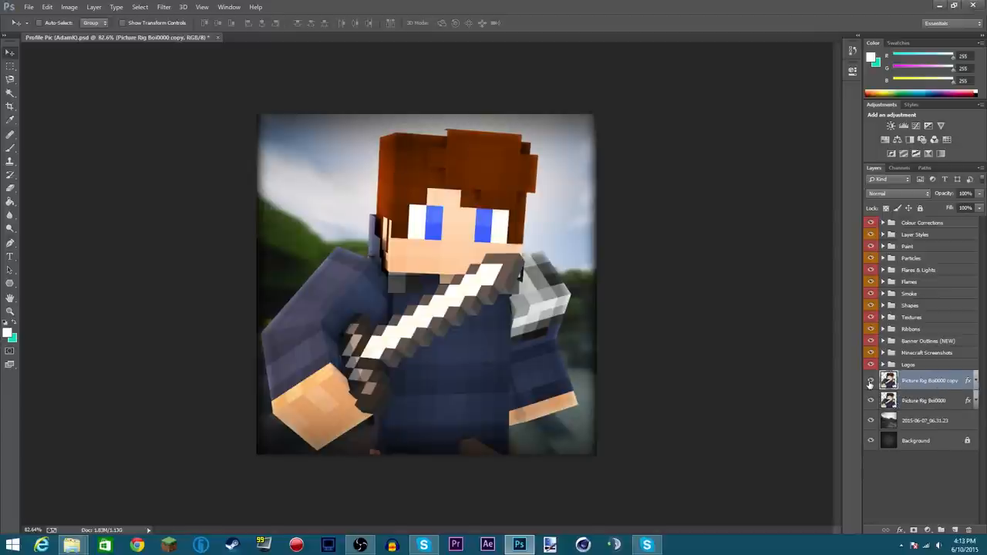
pyautogui.click(870, 380)
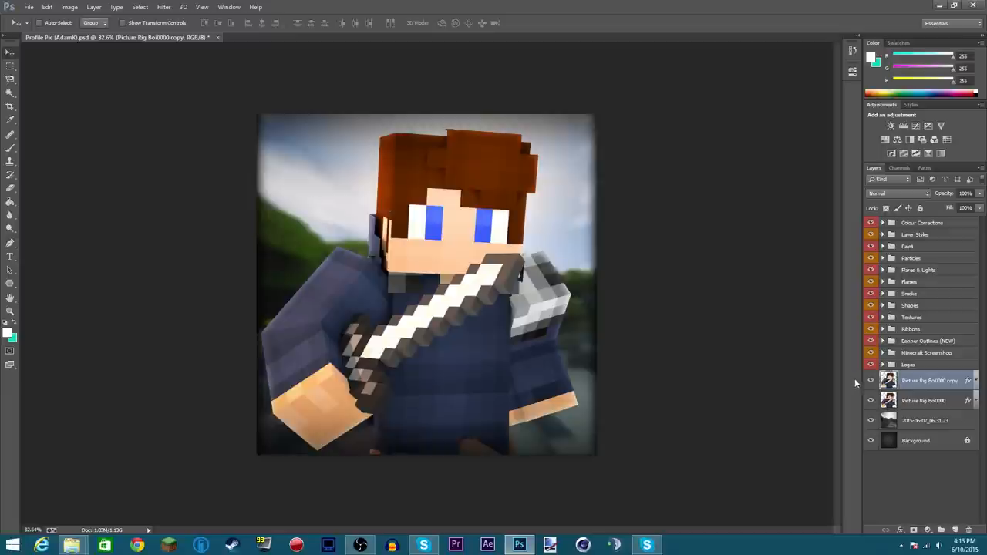
pyautogui.moveTo(936, 390)
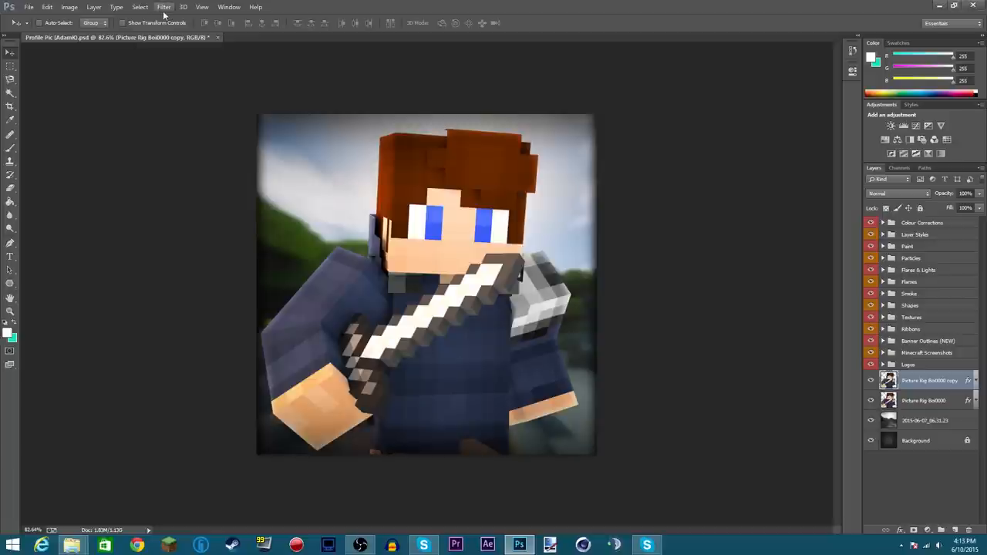
# Step: Apply the Glowing Edges filter to the copy, with edge smoothness 8
pyautogui.click(163, 7)
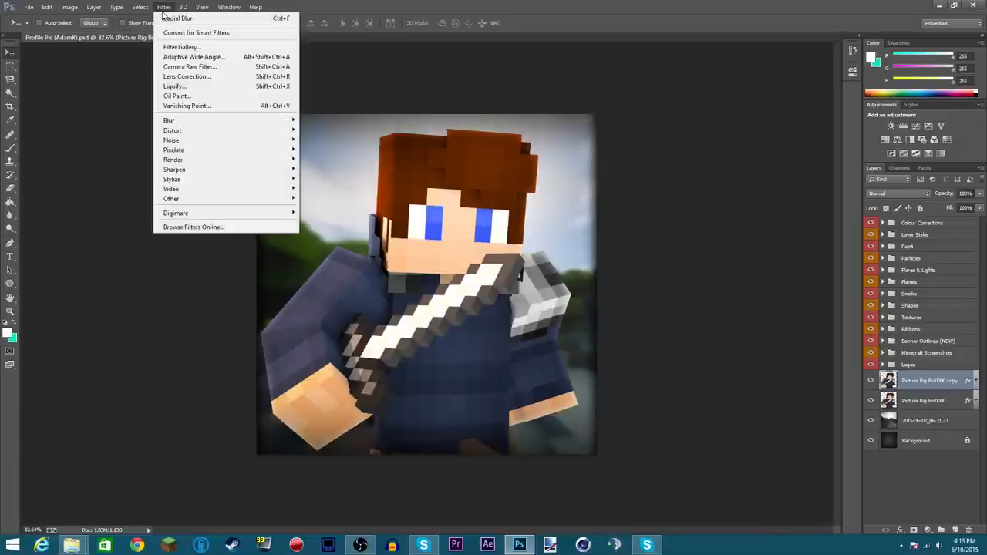
pyautogui.moveTo(182, 47)
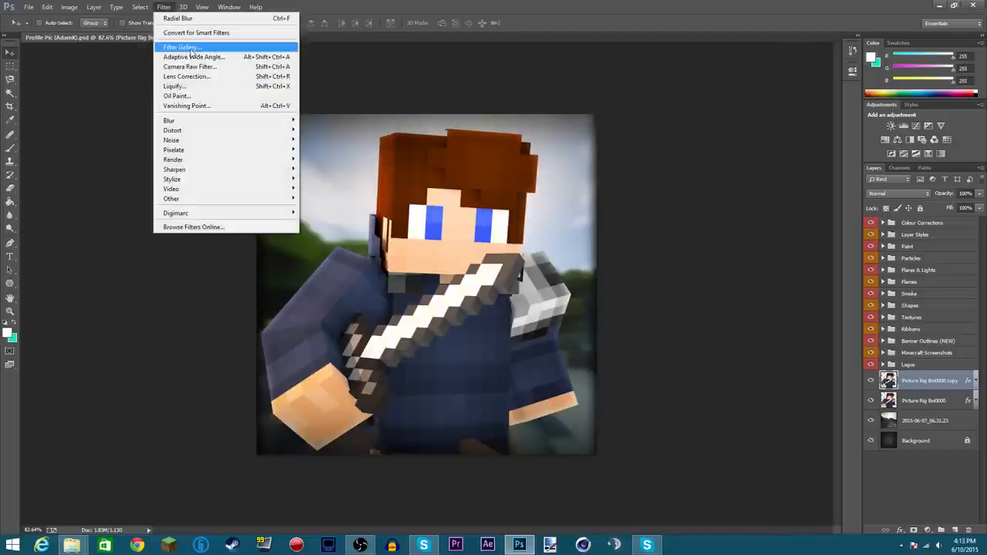
pyautogui.click(183, 47)
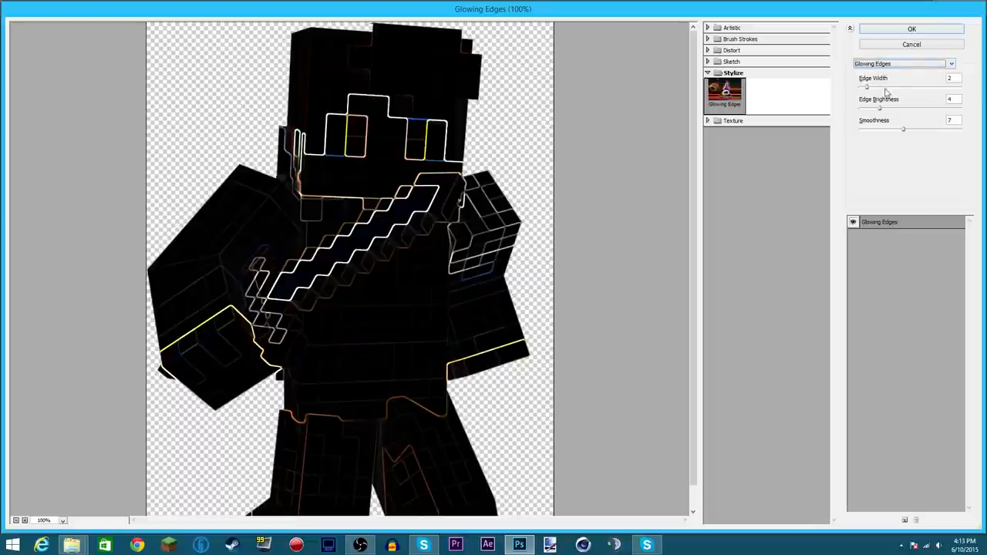
pyautogui.moveTo(956, 112)
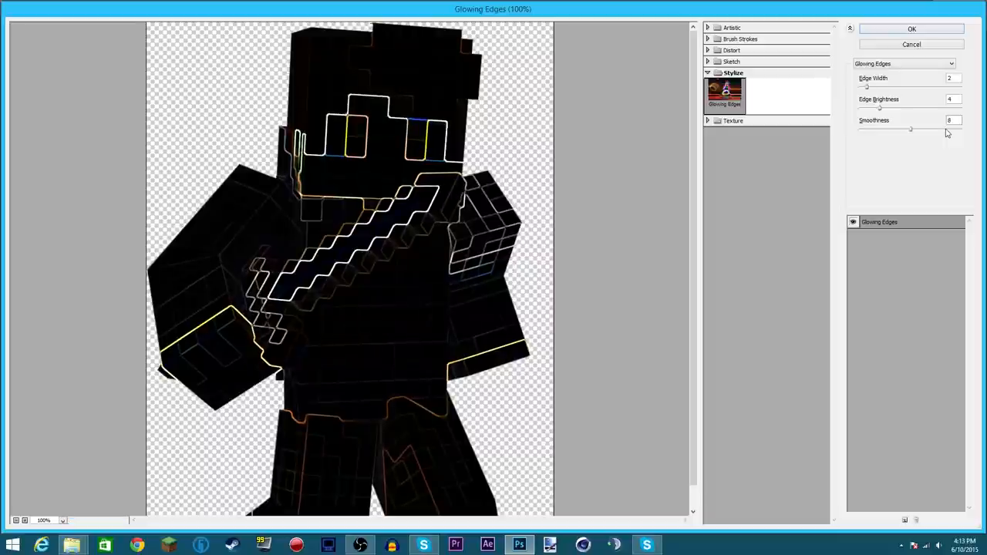
pyautogui.click(903, 129)
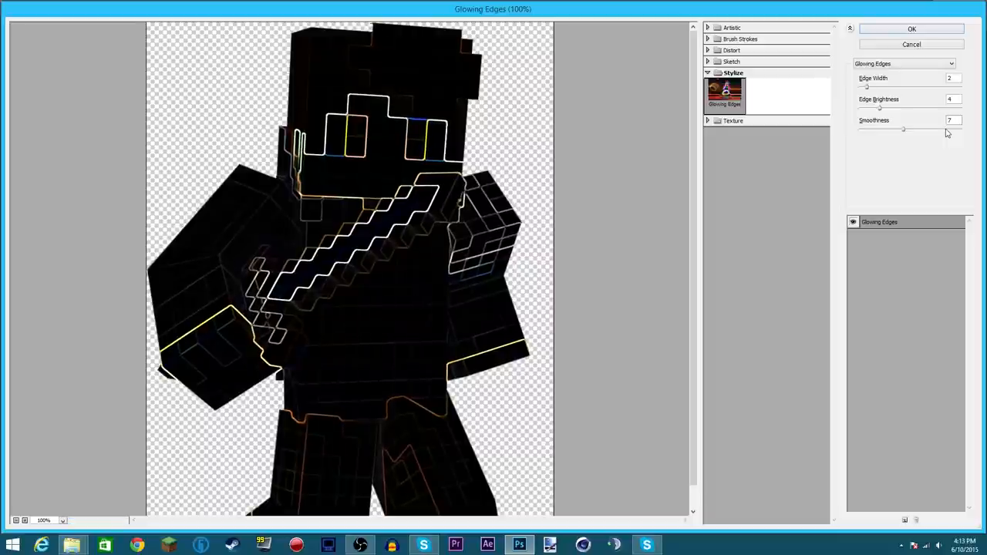
pyautogui.moveTo(904, 128); pyautogui.dragTo(911, 129)
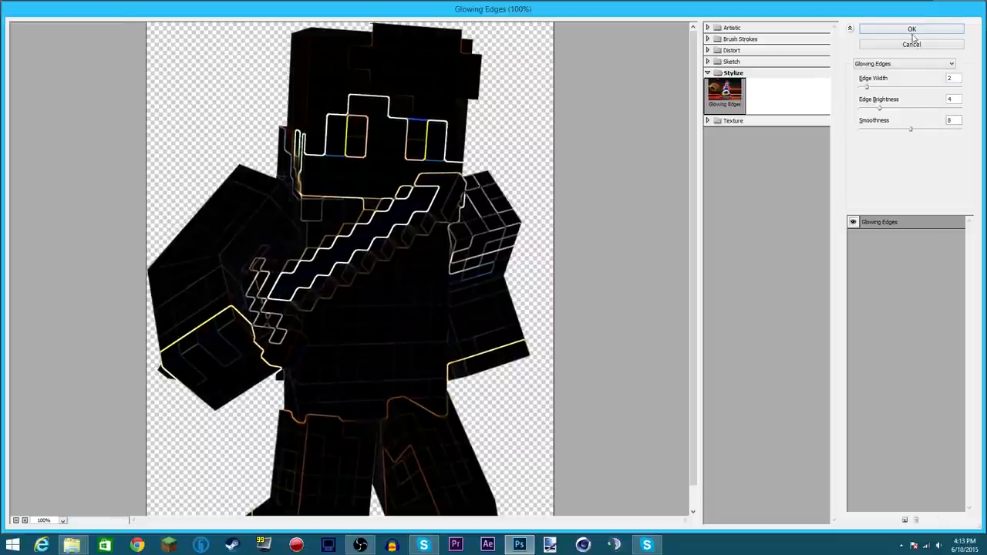
pyautogui.click(911, 28)
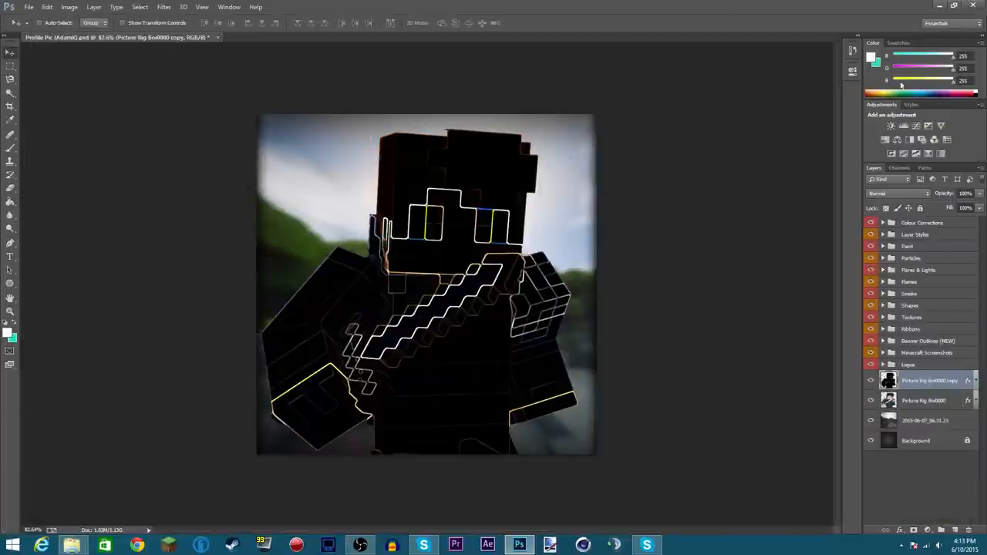
pyautogui.moveTo(908, 197)
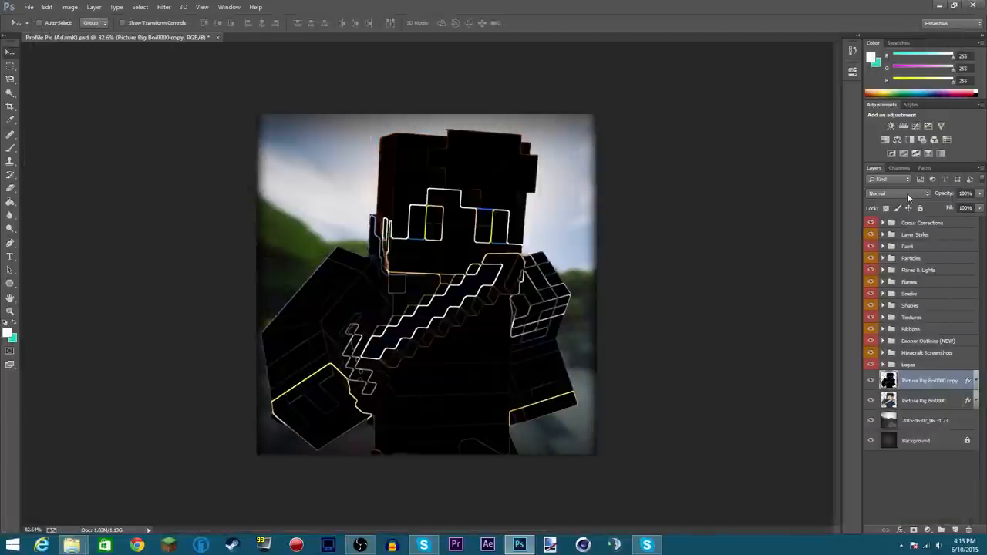
# Step: Blend the glowing copy as Color Dodge, then soft-erase glow from neck, sword handle and torso
pyautogui.click(897, 193)
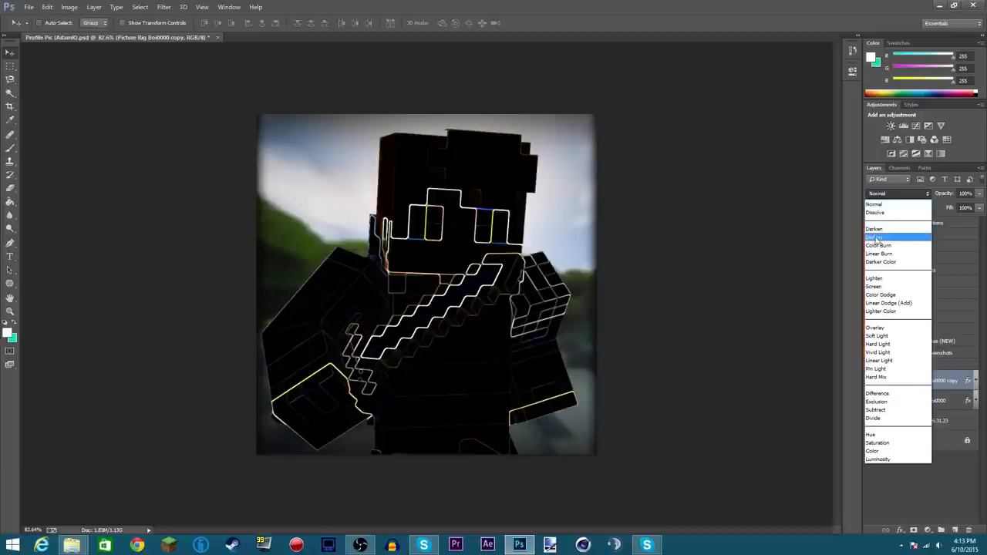
pyautogui.moveTo(875, 327)
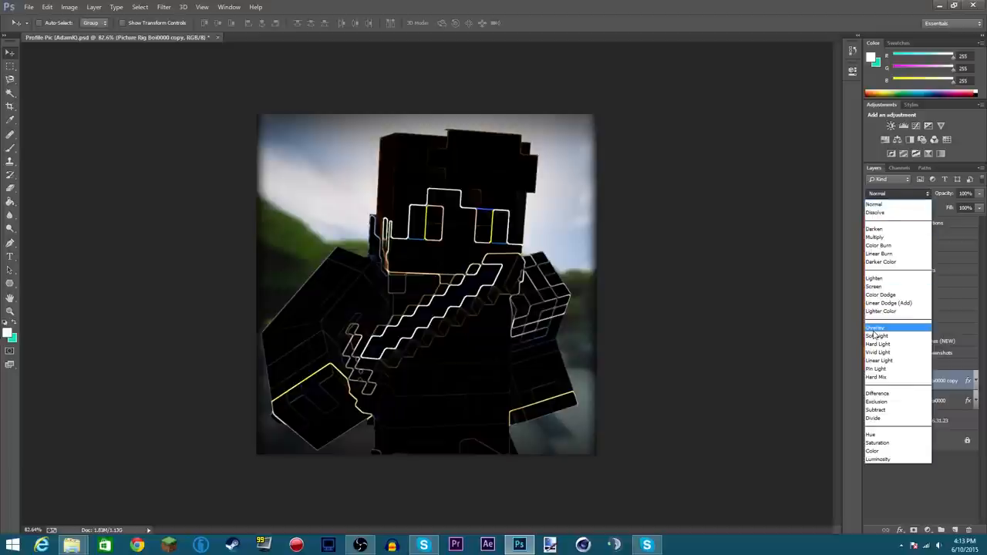
pyautogui.click(880, 294)
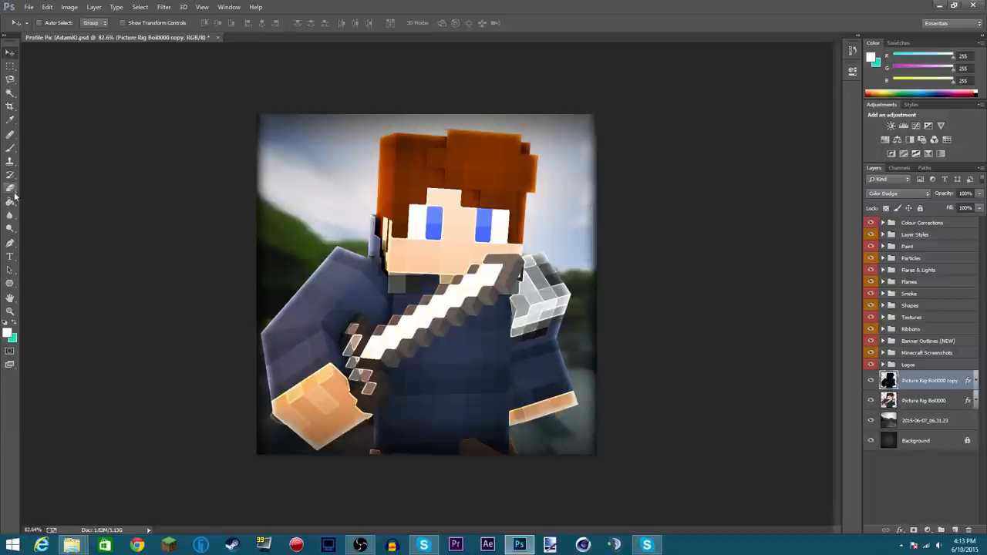
pyautogui.click(10, 191)
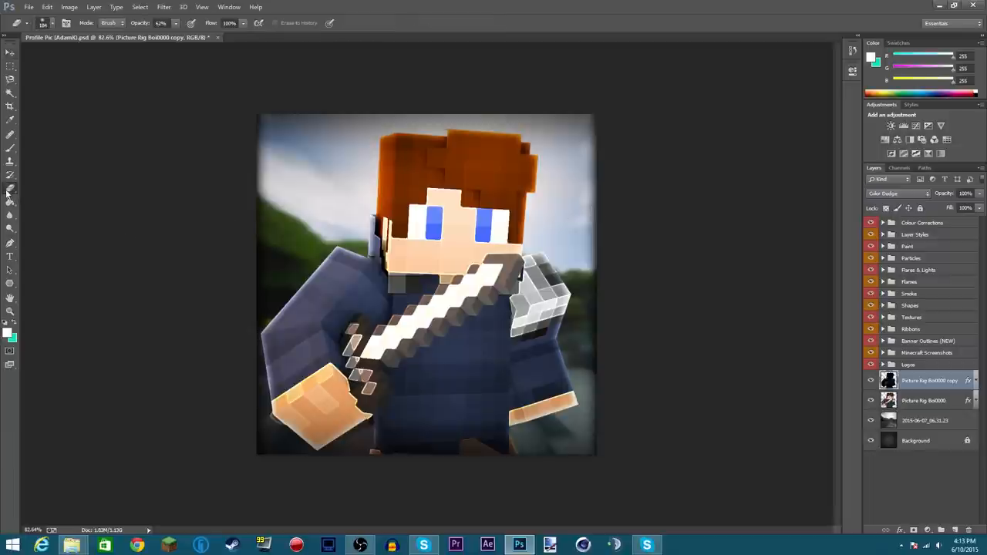
pyautogui.click(67, 22)
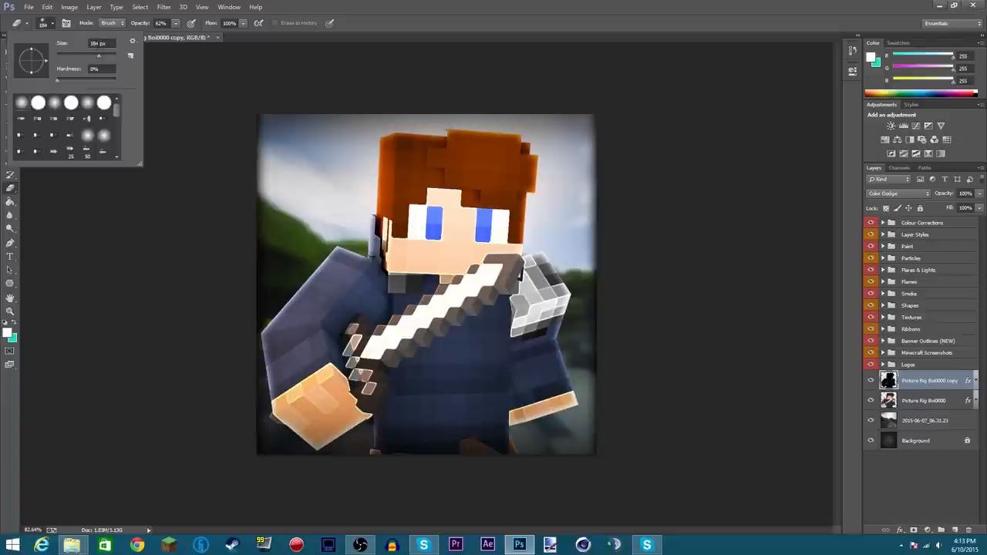
pyautogui.moveTo(109, 63)
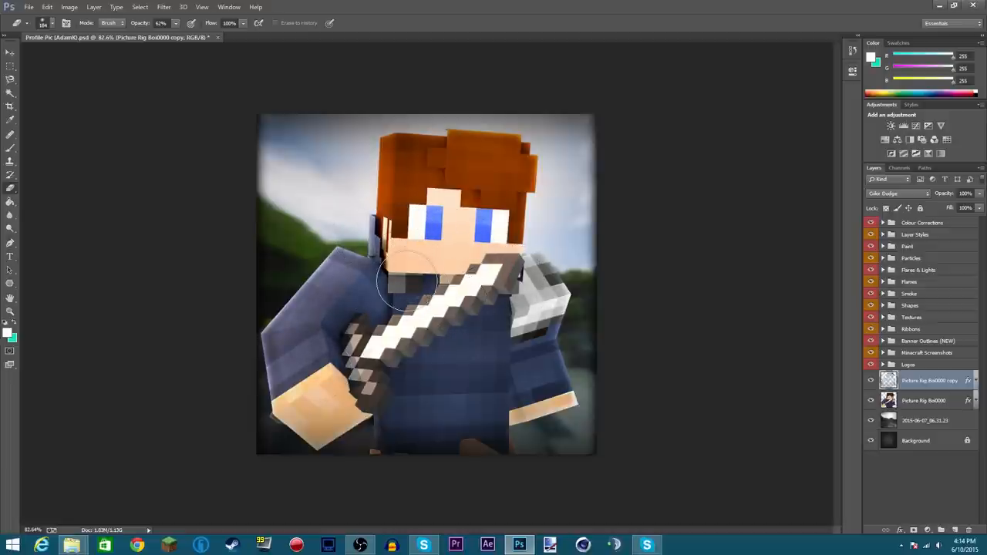
pyautogui.moveTo(408, 281); pyautogui.dragTo(482, 386)
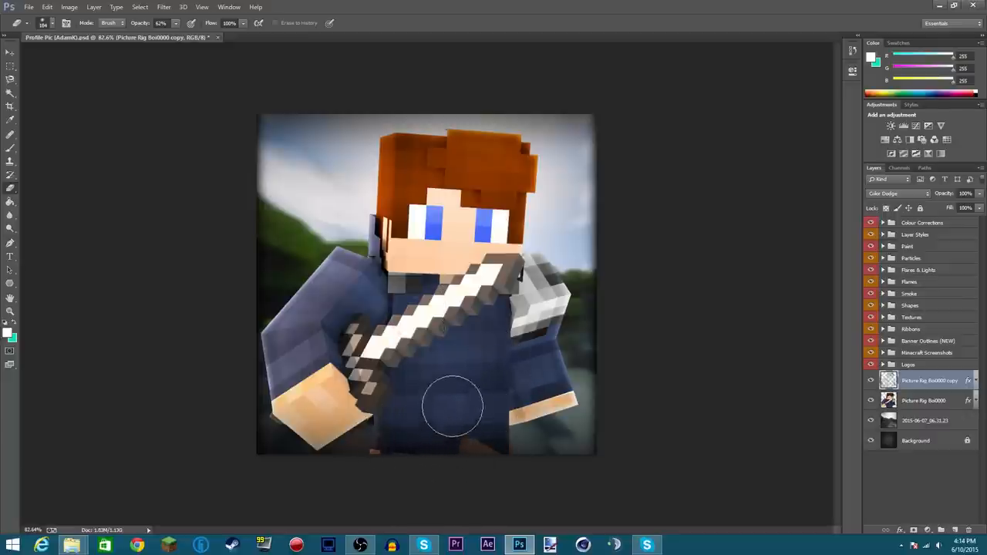
pyautogui.moveTo(454, 406); pyautogui.dragTo(358, 429)
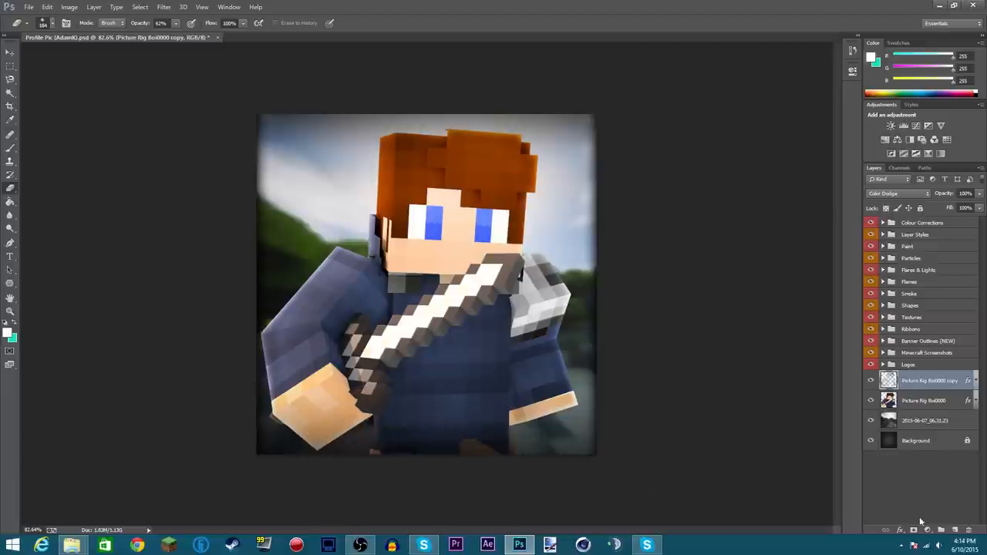
# Step: Group both Picture Rig Boi layers as 'Render' and add a new empty layer above
pyautogui.click(940, 530)
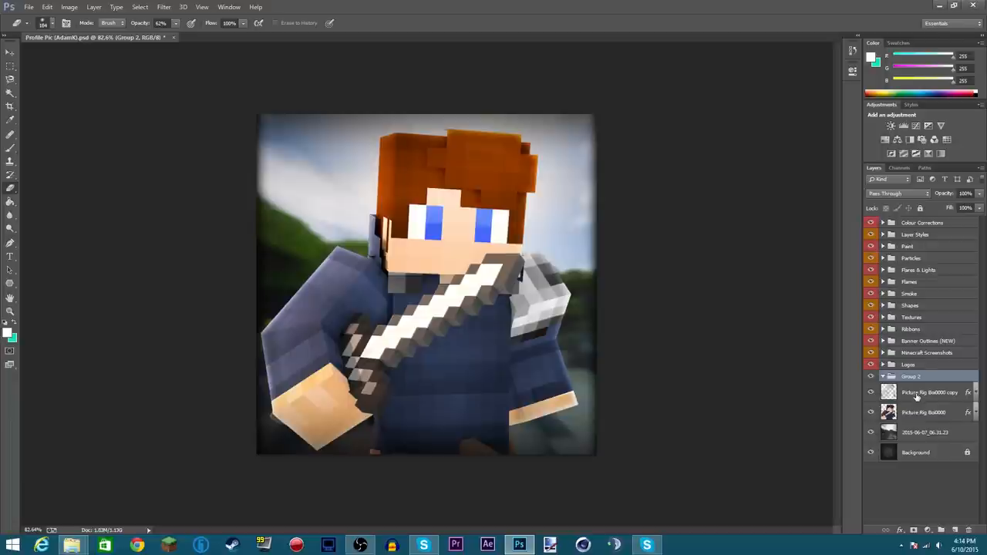
pyautogui.click(928, 392)
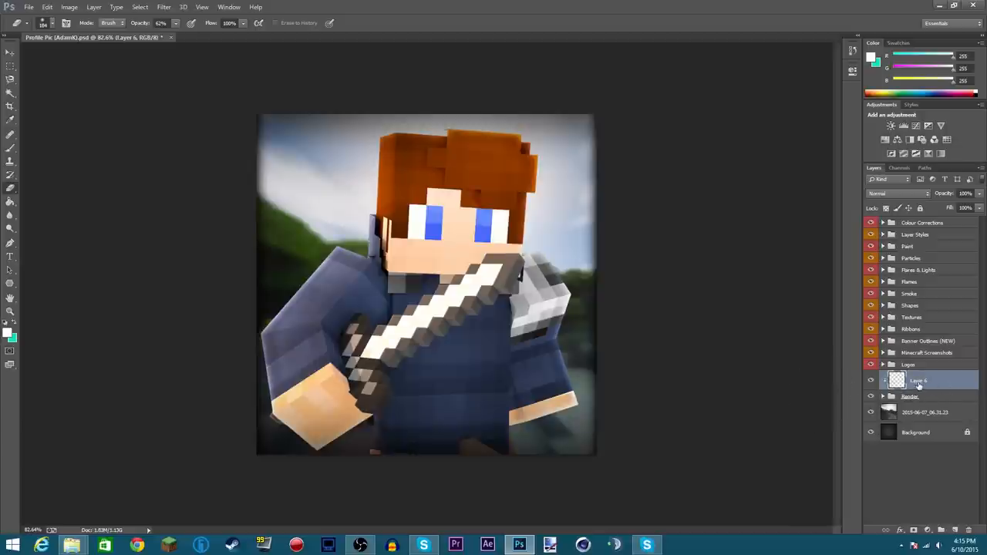
pyautogui.moveTo(948, 385)
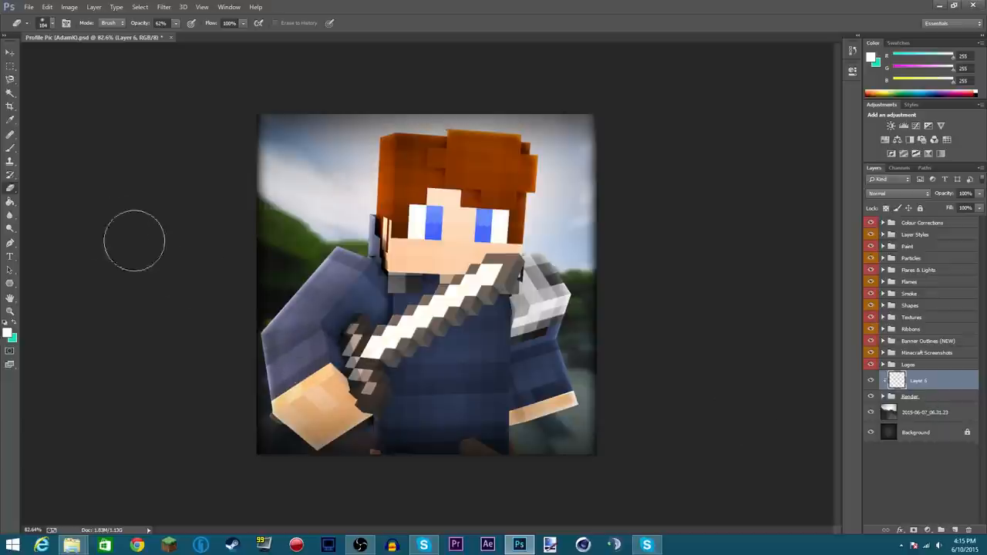
pyautogui.moveTo(12, 150)
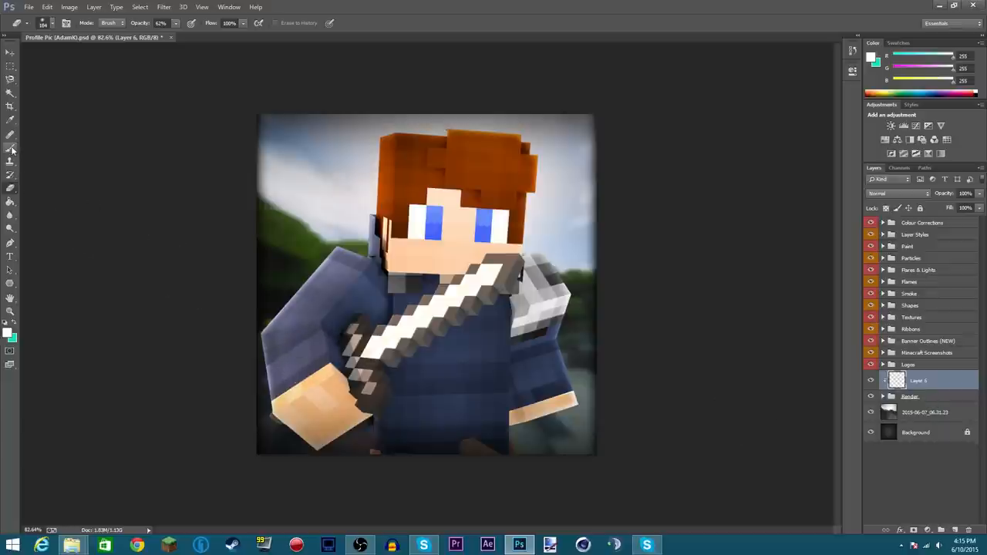
# Step: Set the foreground colour to pale cream #feffe7 and choose a large soft round brush
pyautogui.click(10, 335)
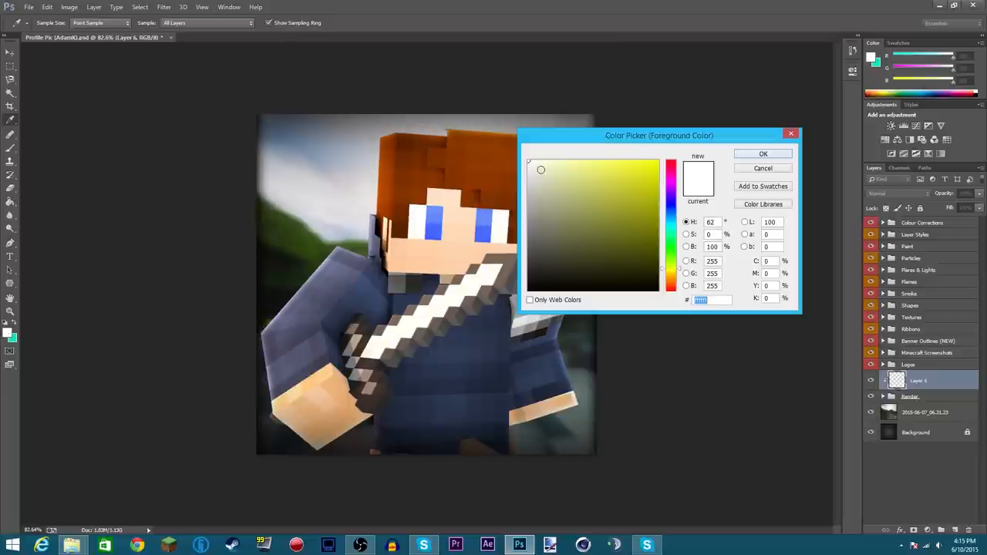
pyautogui.click(669, 187)
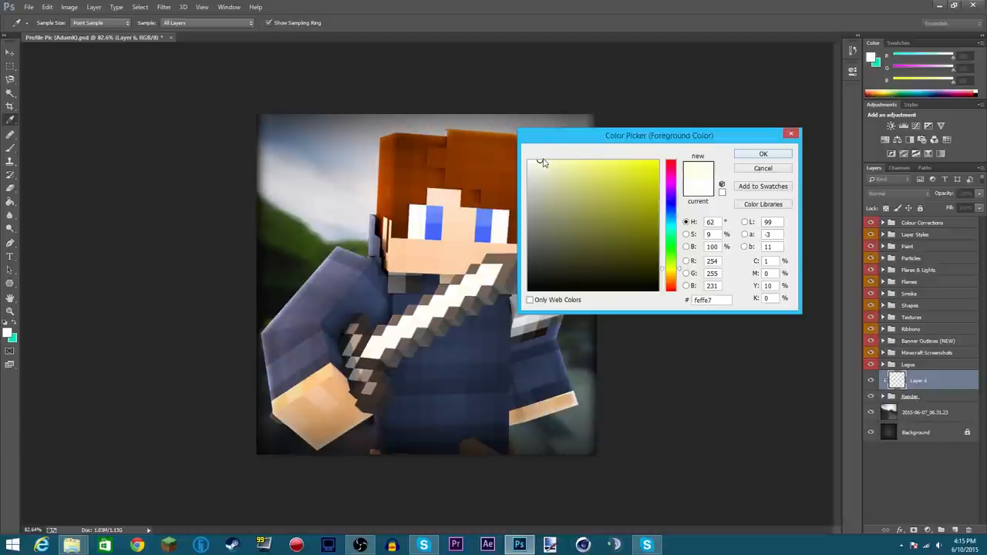
pyautogui.moveTo(763, 154)
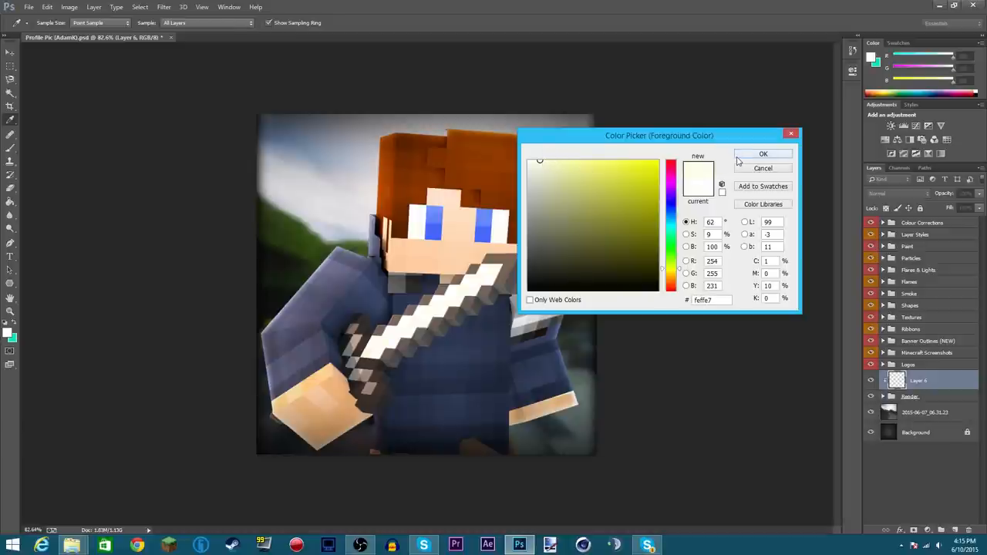
pyautogui.click(763, 153)
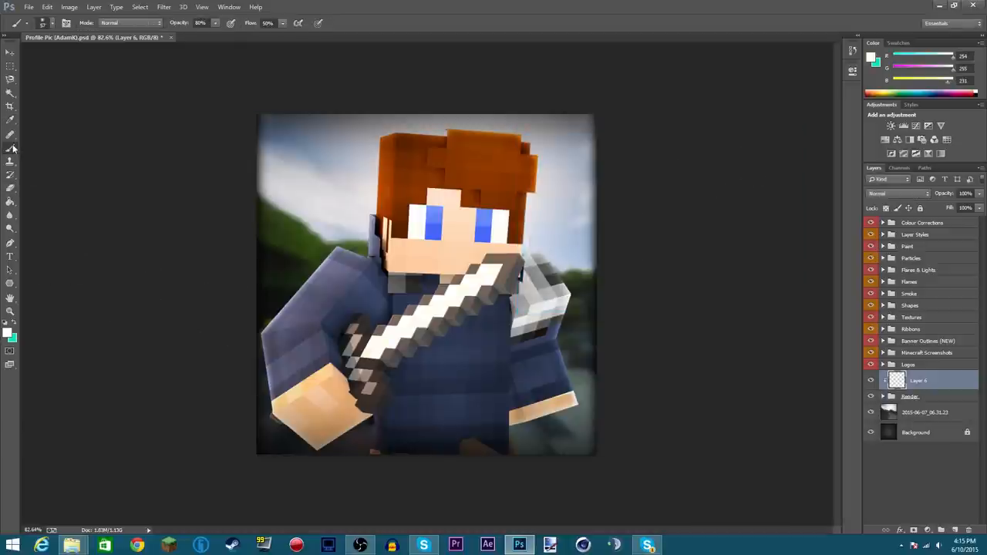
pyautogui.click(54, 23)
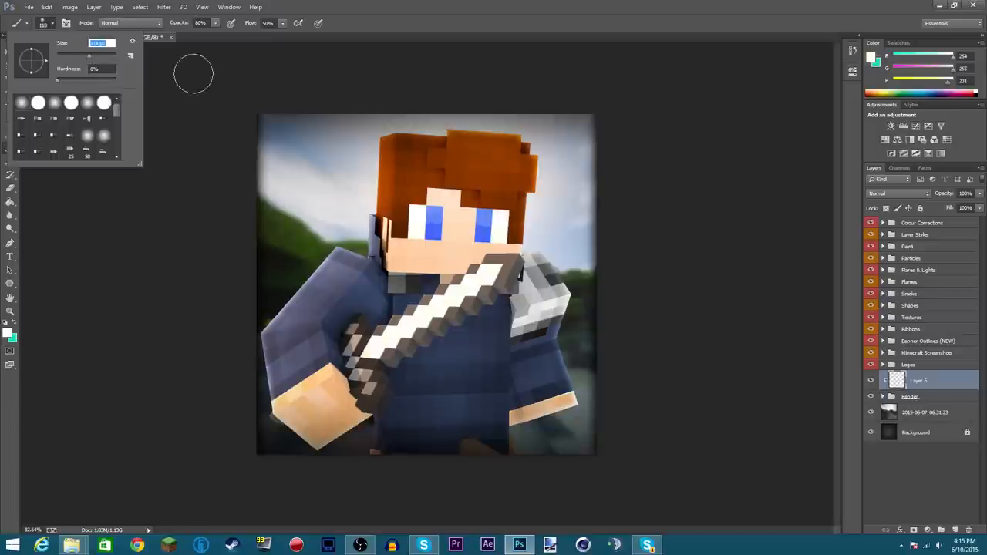
pyautogui.moveTo(215, 27)
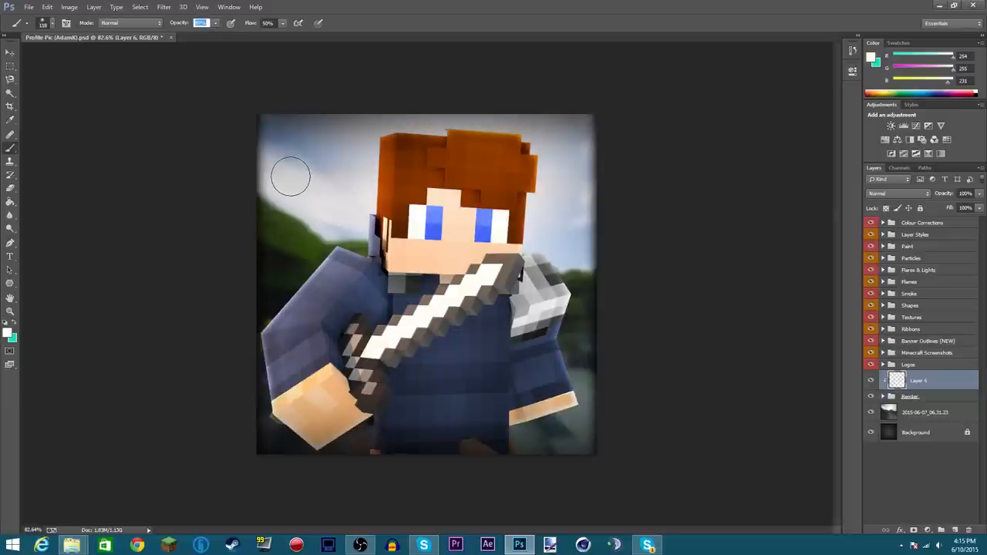
pyautogui.moveTo(348, 217)
pyautogui.write('80')
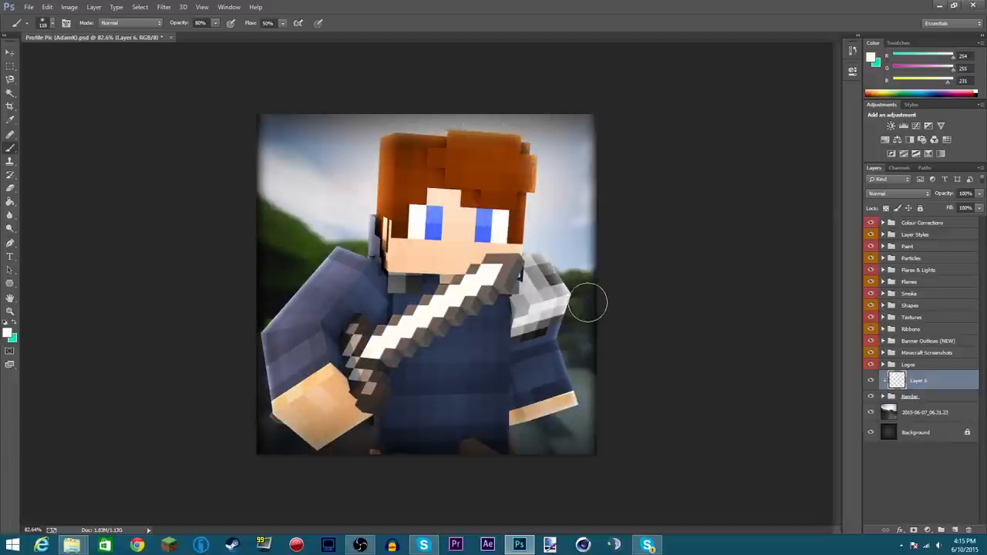
pyautogui.moveTo(594, 391)
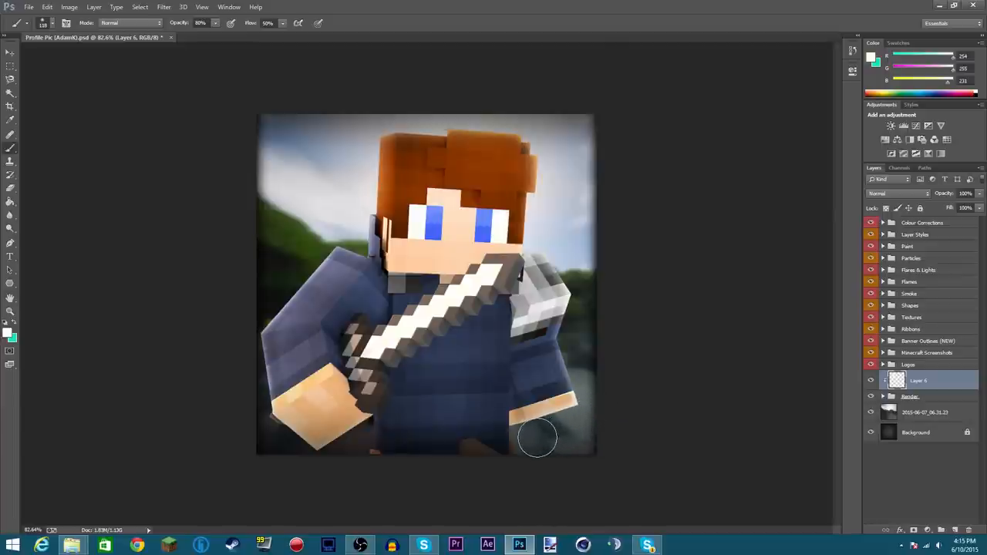
pyautogui.moveTo(344, 475)
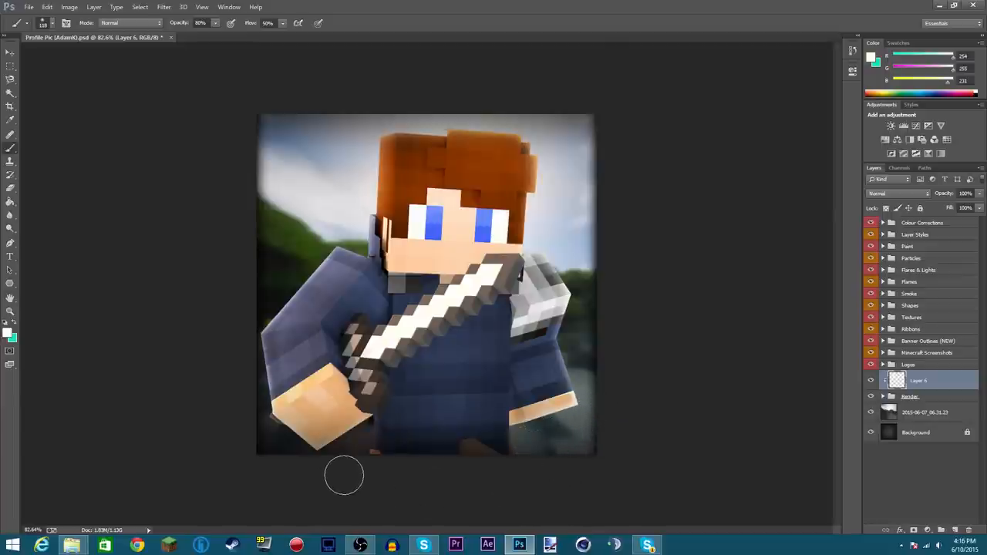
pyautogui.moveTo(285, 451)
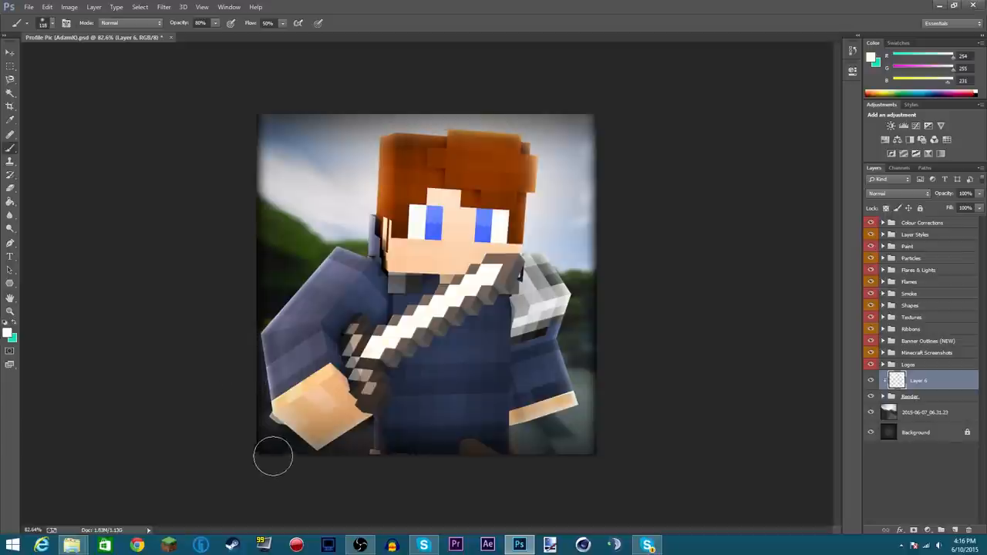
pyautogui.moveTo(278, 467)
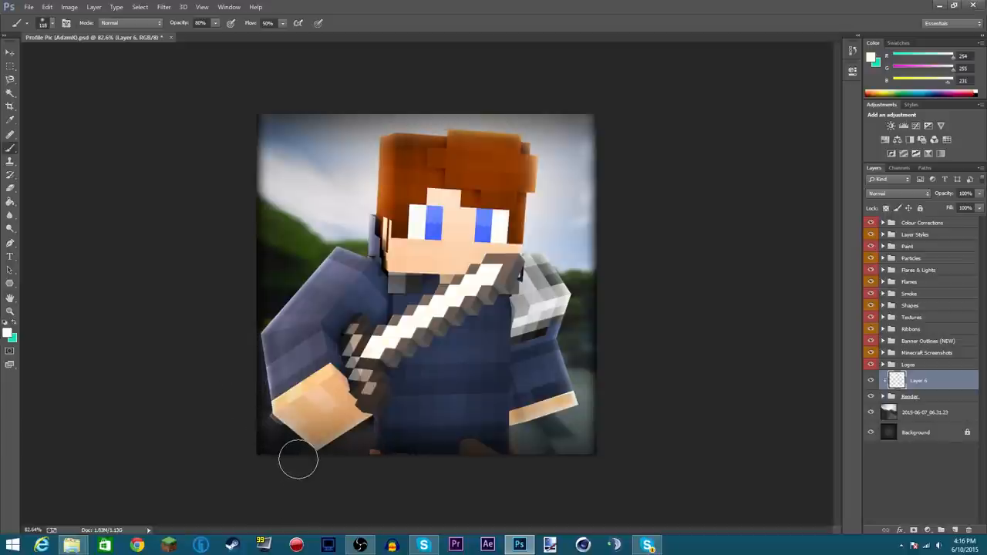
pyautogui.moveTo(252, 410)
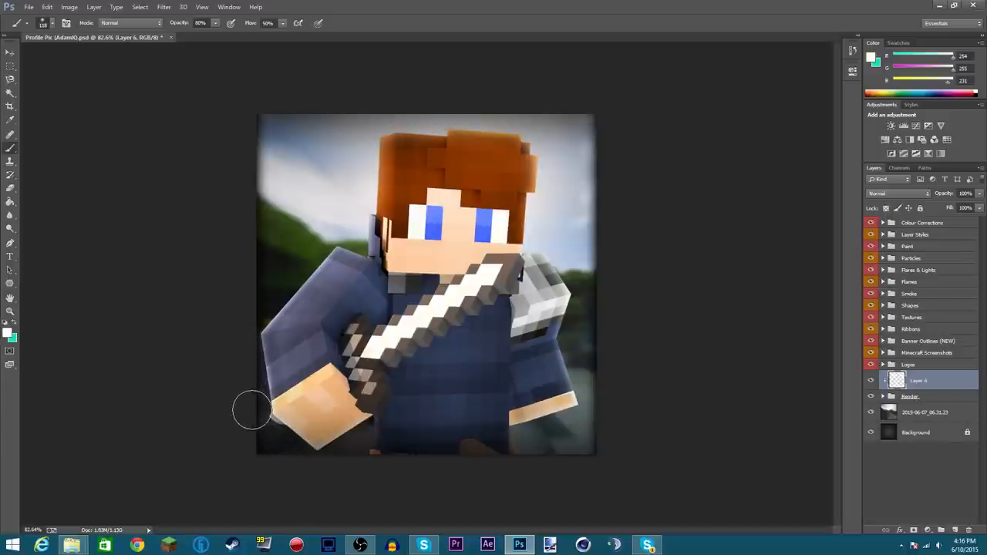
pyautogui.moveTo(241, 314)
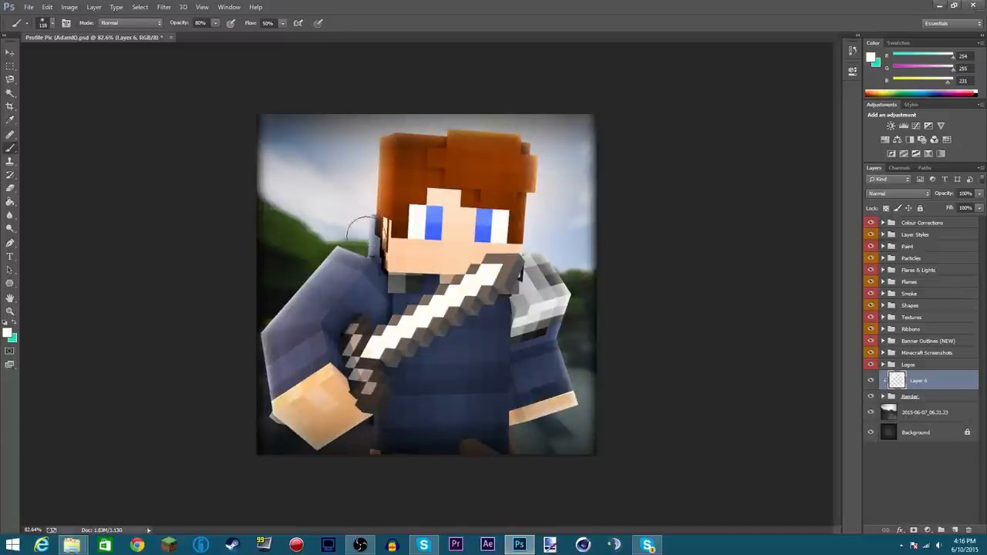
pyautogui.moveTo(20, 338)
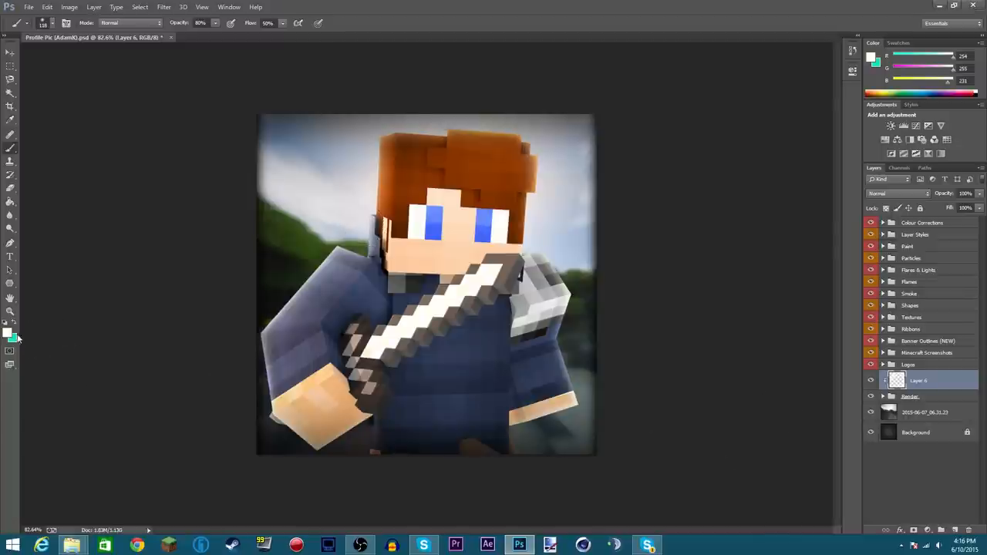
# Step: Switch the paint colour to pure white #ffffff and set the brush size to 118 px
pyautogui.click(12, 331)
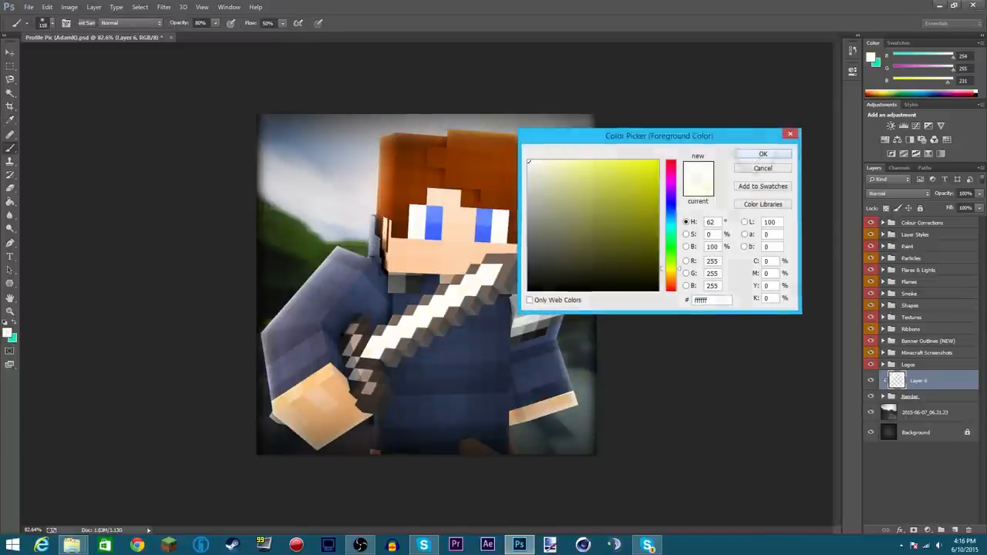
pyautogui.click(762, 154)
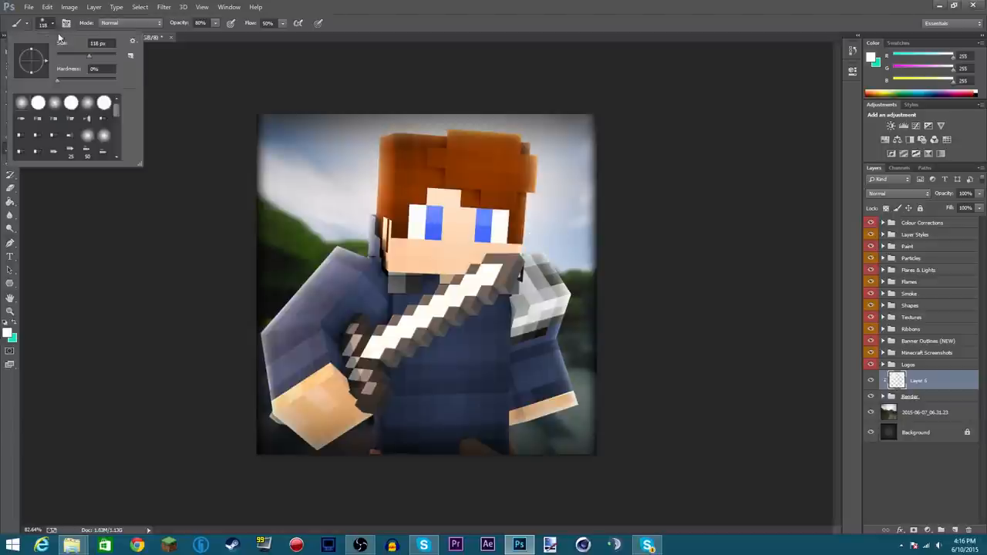
pyautogui.tripleClick(100, 42)
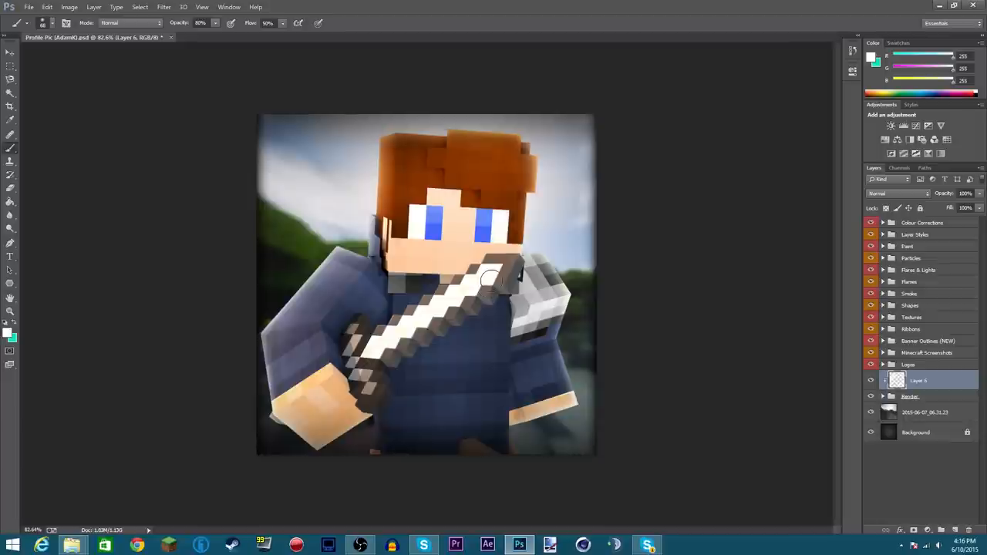
pyautogui.moveTo(487, 277)
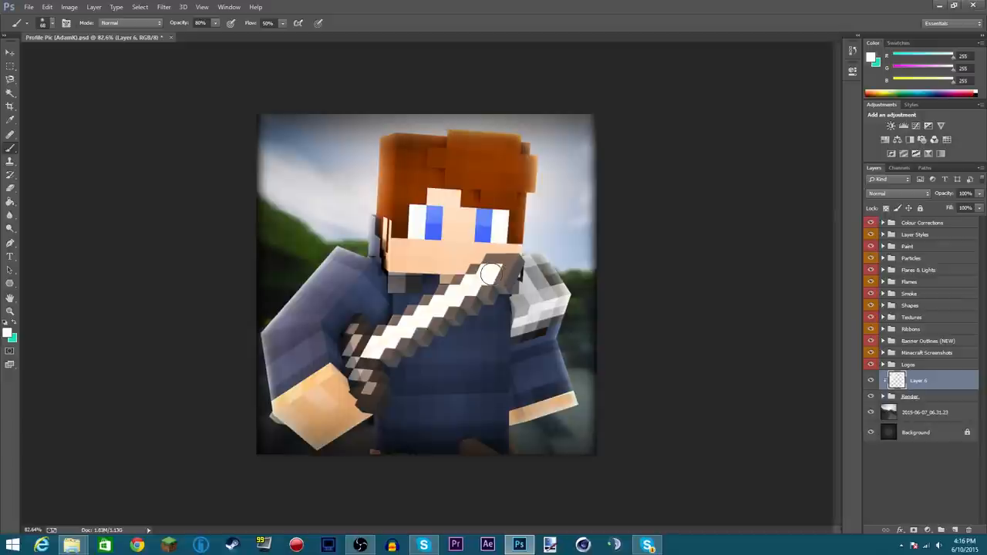
pyautogui.moveTo(492, 271)
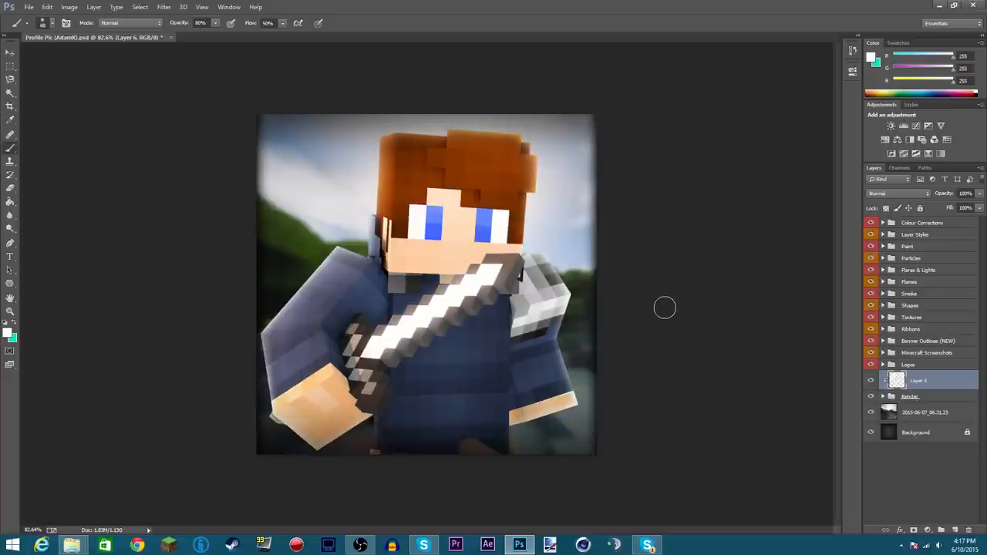
pyautogui.moveTo(701, 320)
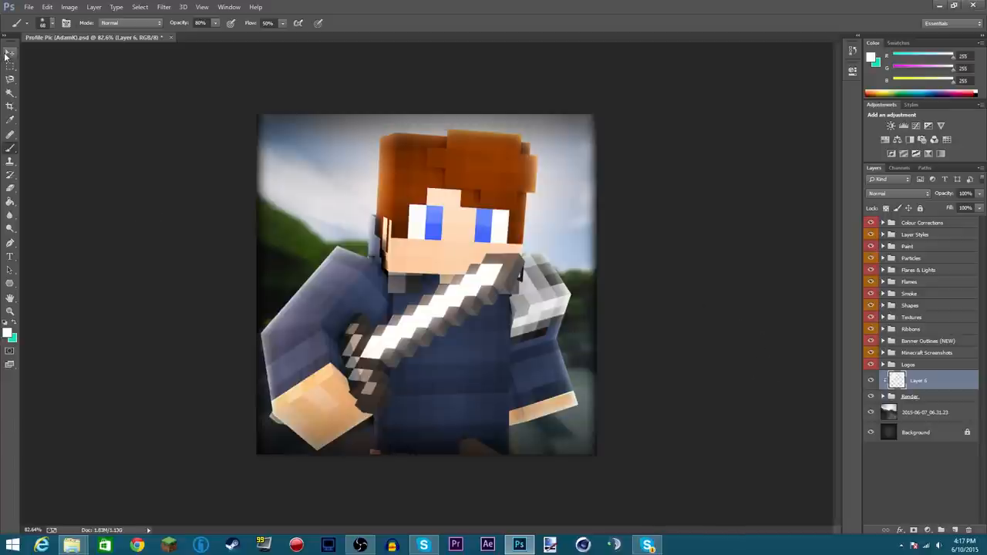
pyautogui.click(10, 53)
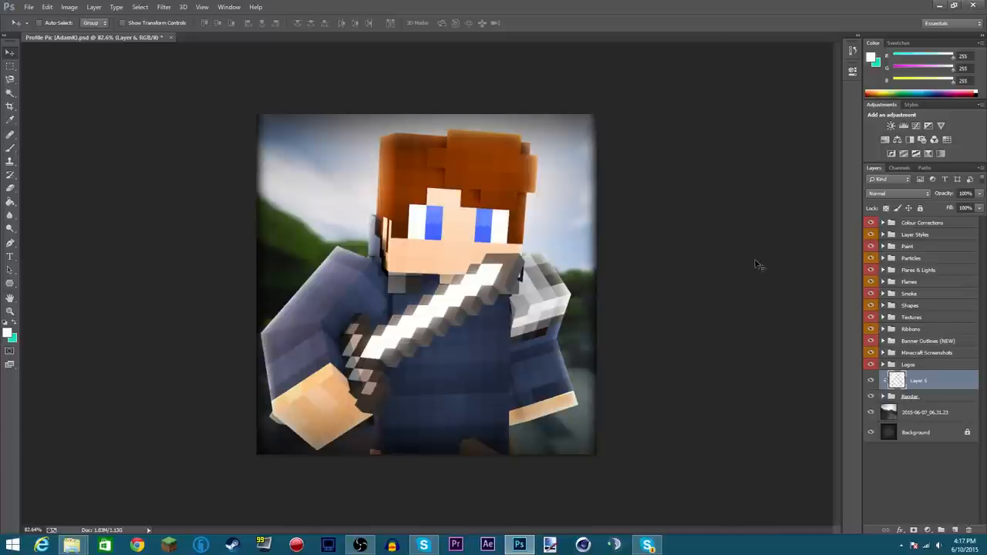
pyautogui.moveTo(886, 301)
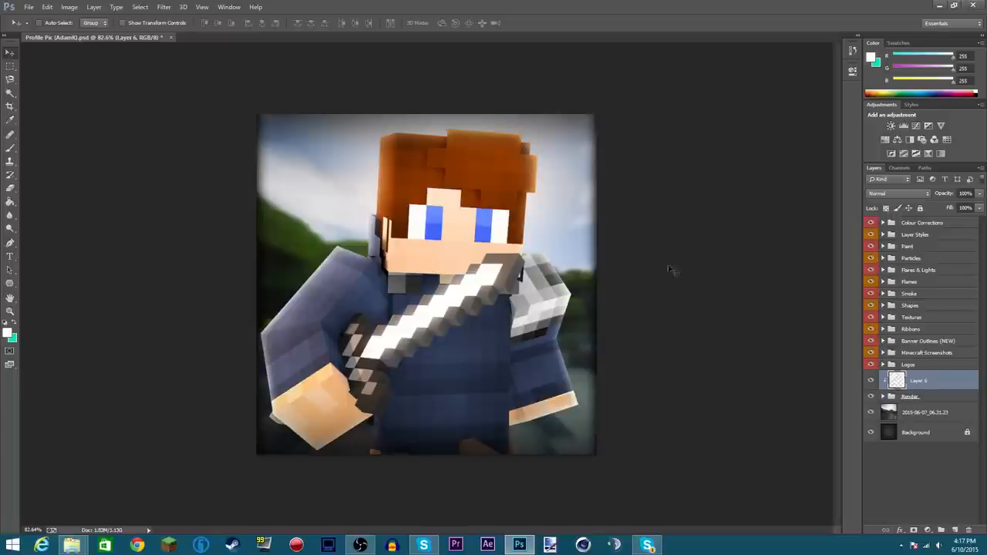
pyautogui.moveTo(582, 293)
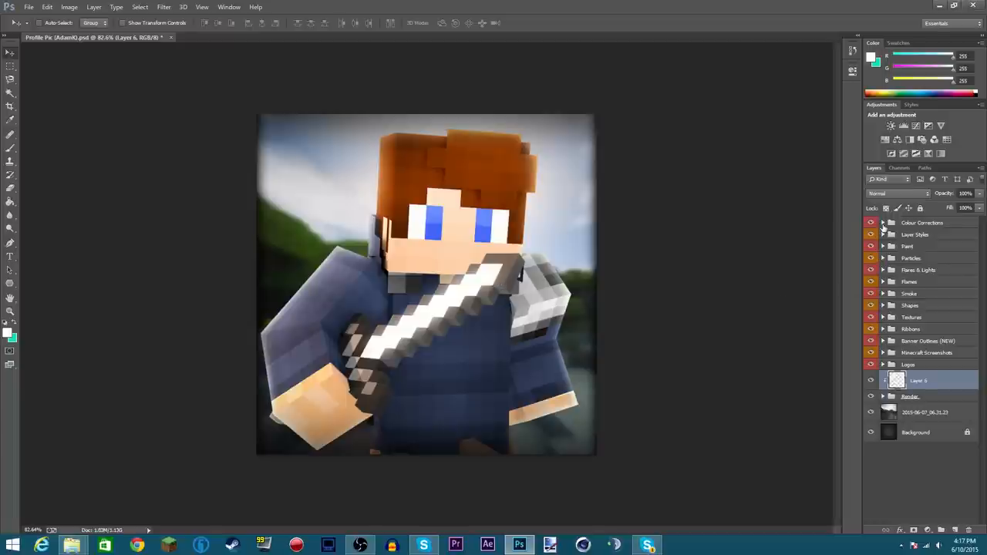
pyautogui.moveTo(740, 282)
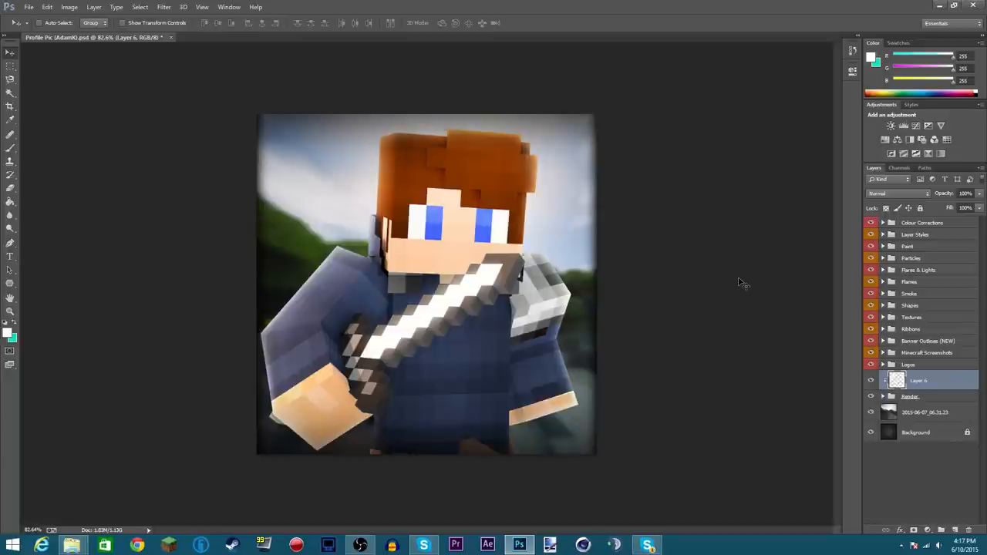
pyautogui.moveTo(907, 102)
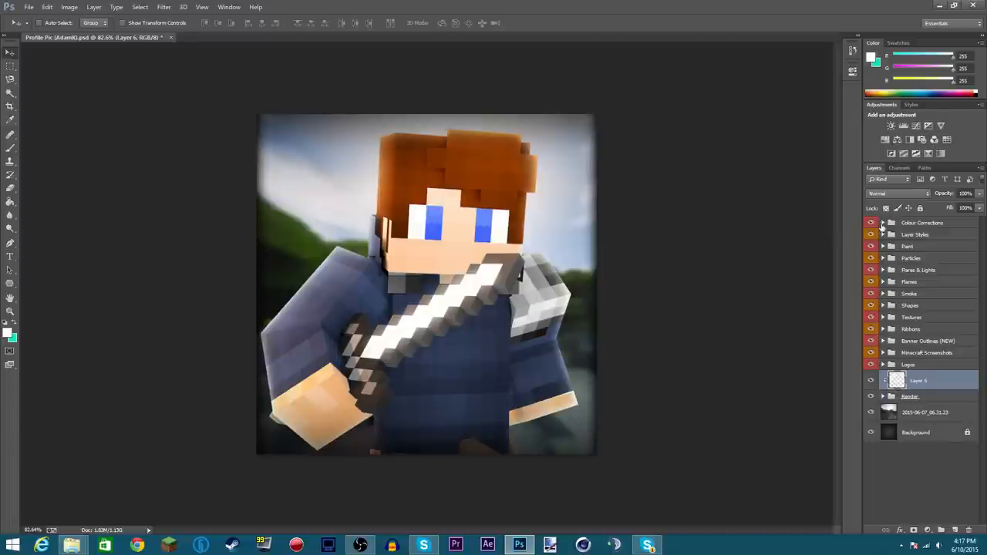
# Step: Enable the Shamazing correction at 35% opacity and compare it on and off
pyautogui.click(882, 223)
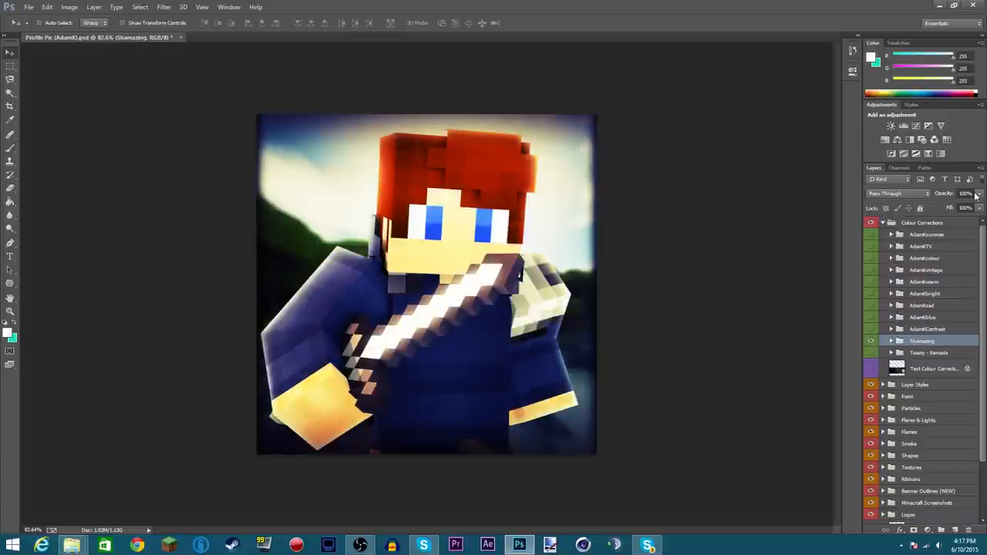
pyautogui.tripleClick(965, 193)
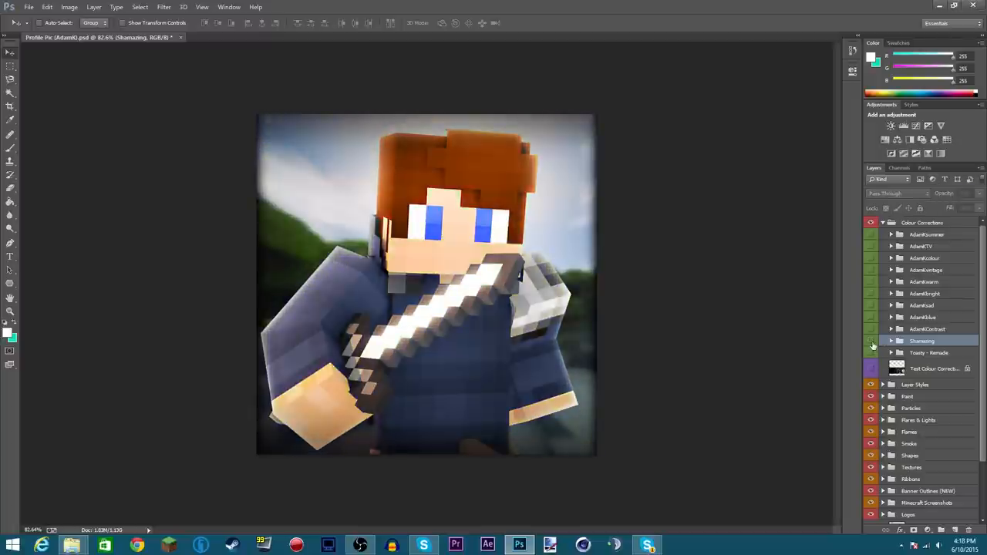
pyautogui.click(871, 340)
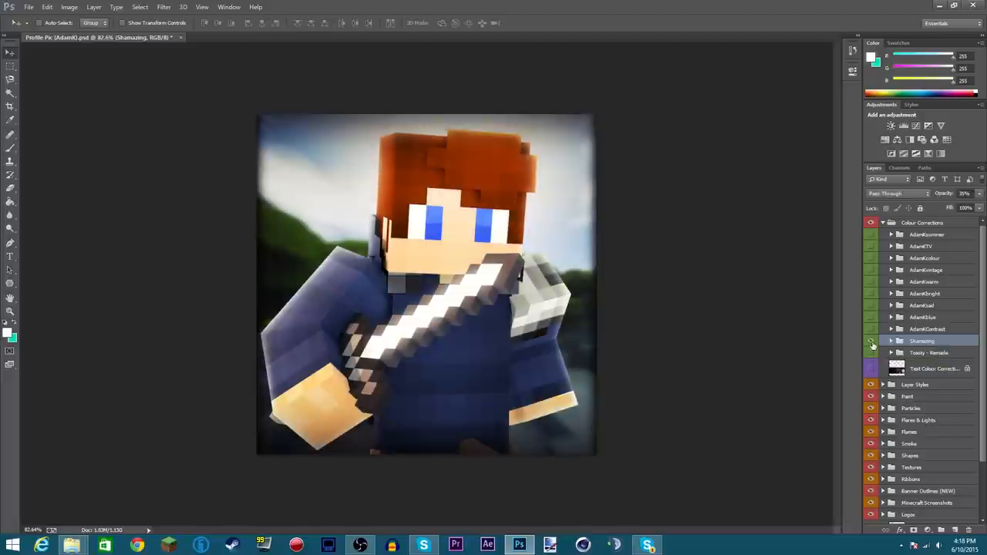
pyautogui.click(870, 341)
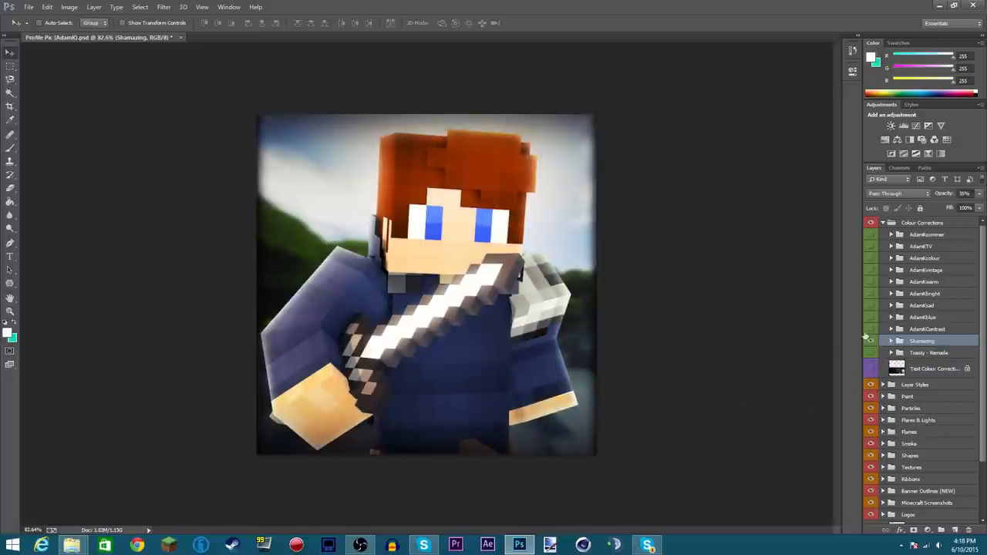
# Step: Enable the AdamKblue correction at 20% opacity
pyautogui.click(922, 317)
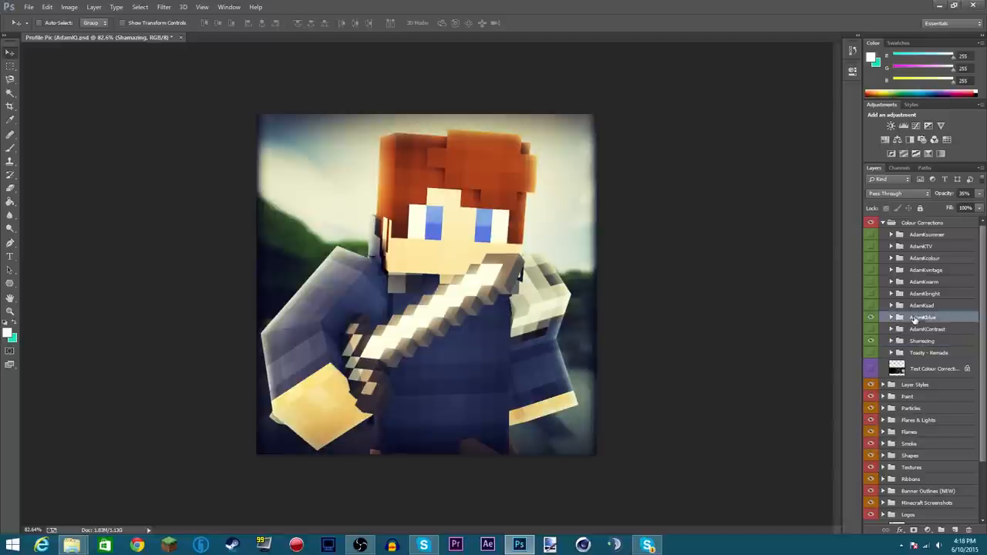
pyautogui.click(922, 317)
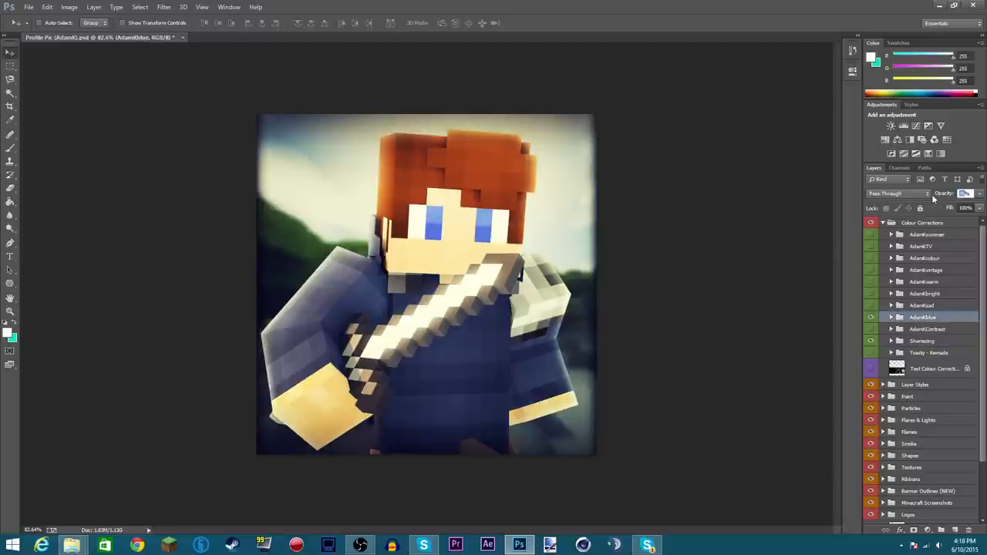
pyautogui.moveTo(898, 193)
pyautogui.write('20')
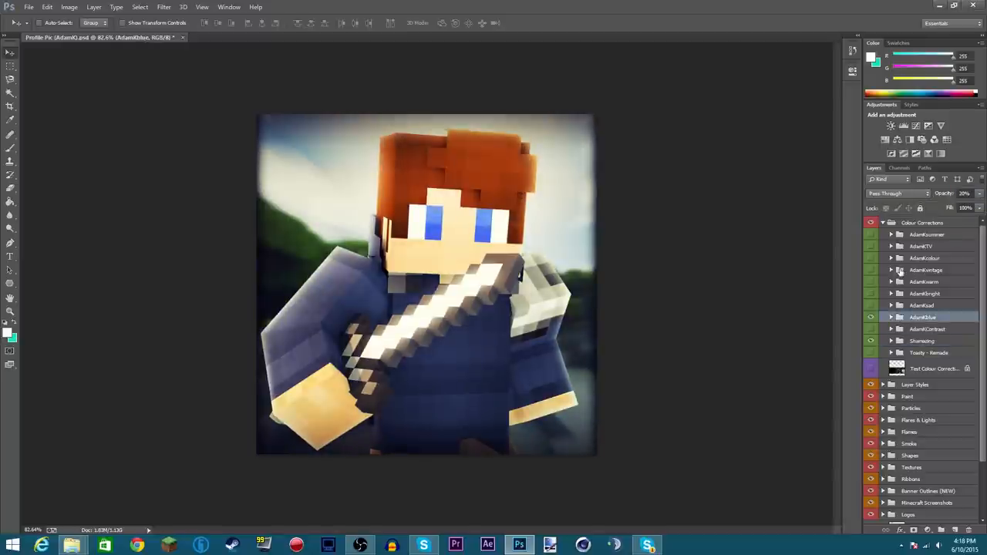
pyautogui.click(871, 270)
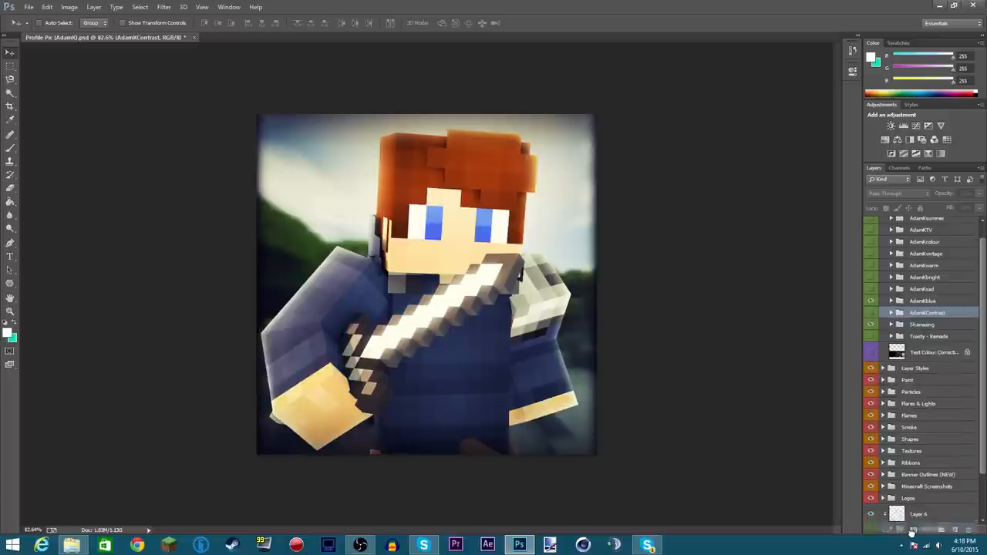
# Step: Move AdamKContrast below the Render group and toggle its visibility to compare
pyautogui.scroll(-3)
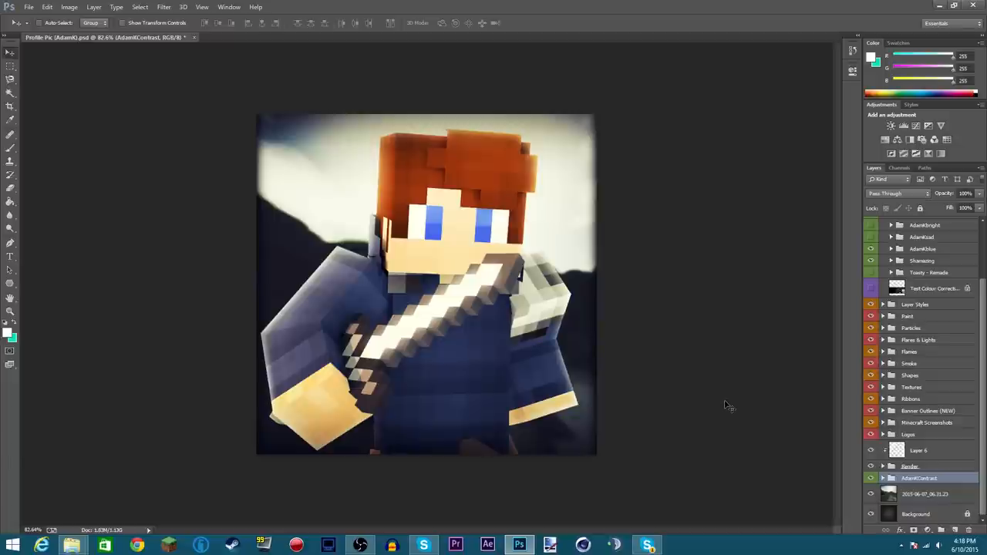
pyautogui.click(871, 478)
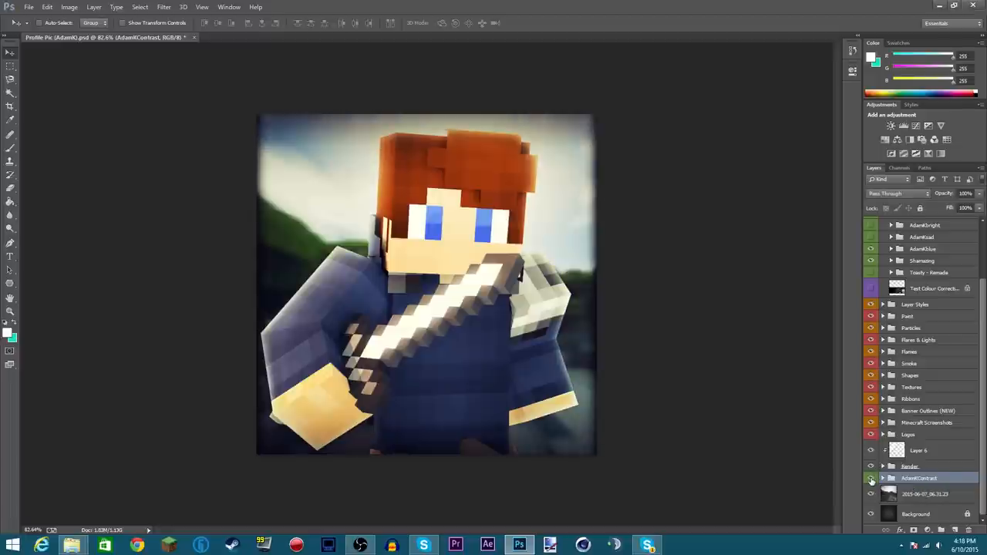
pyautogui.click(870, 478)
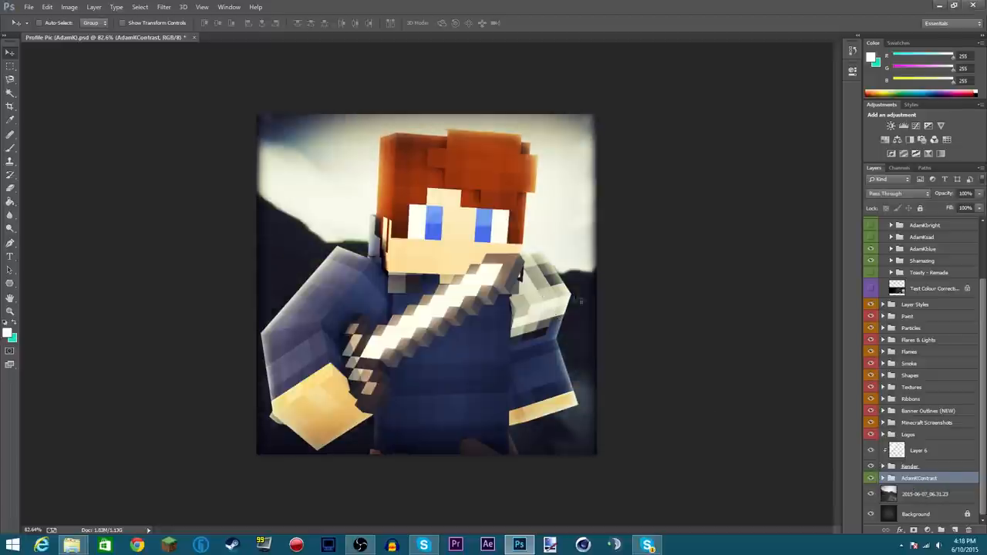
pyautogui.moveTo(499, 198)
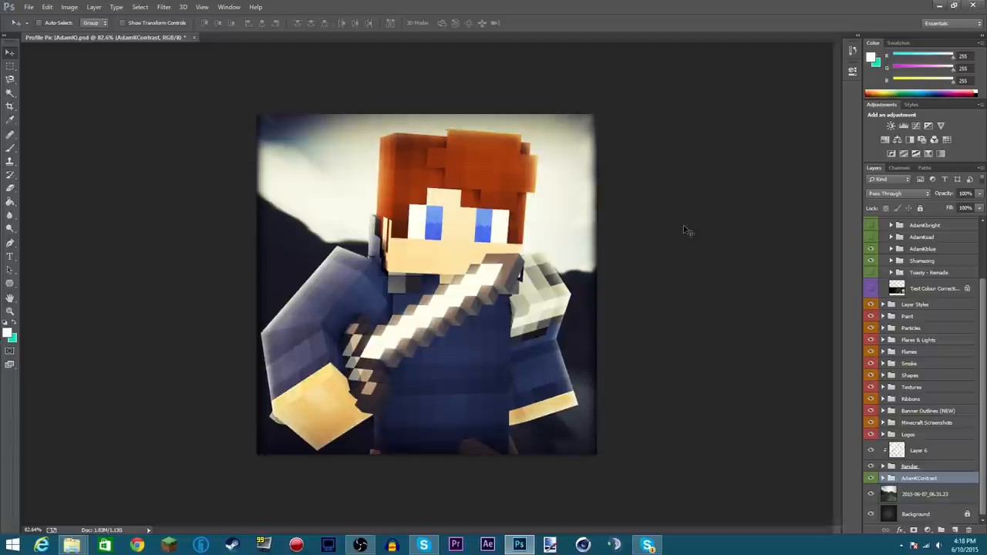
pyautogui.moveTo(826, 294)
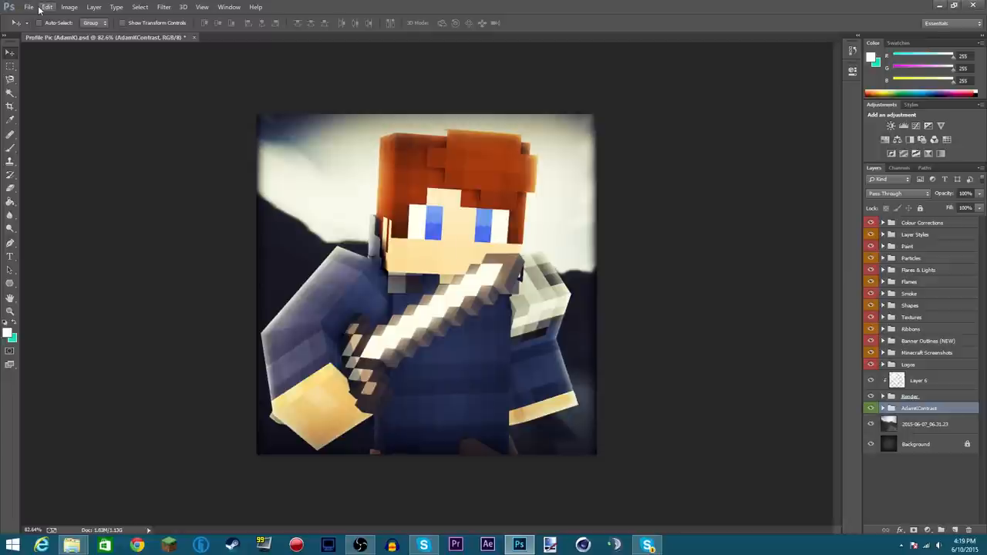
# Step: Save the artwork as a PNG named 'Profile Picture' on the Desktop
pyautogui.click(29, 7)
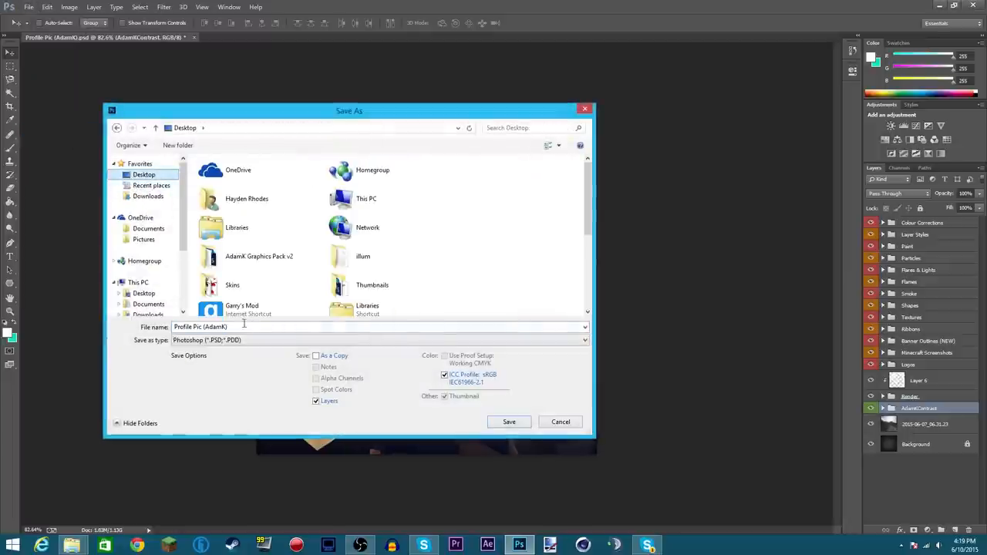
pyautogui.click(377, 340)
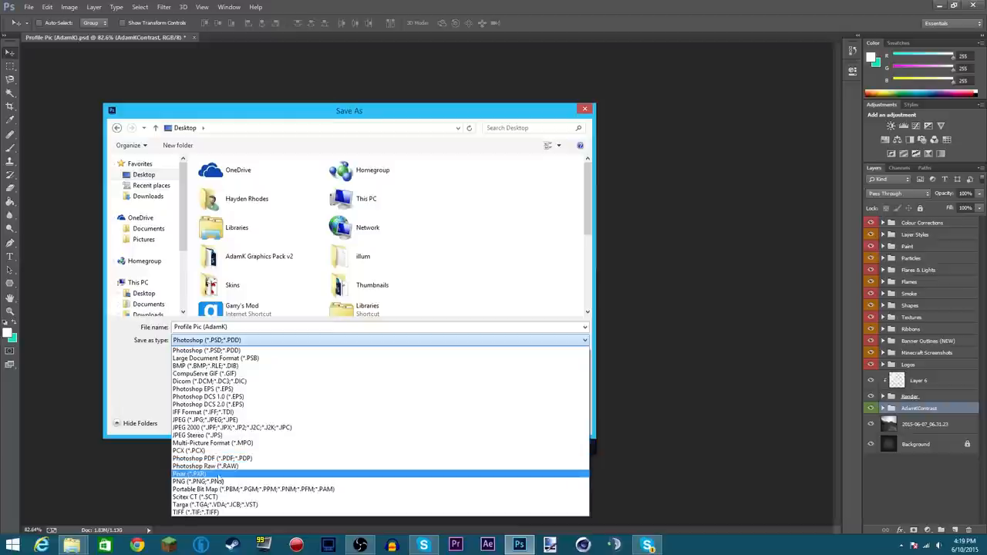
pyautogui.click(197, 473)
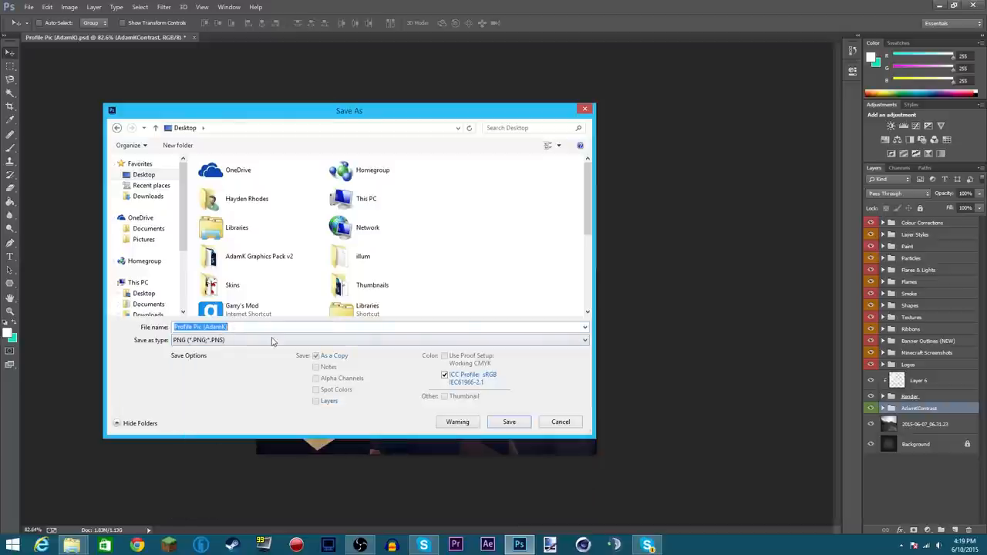
pyautogui.write('Pr')
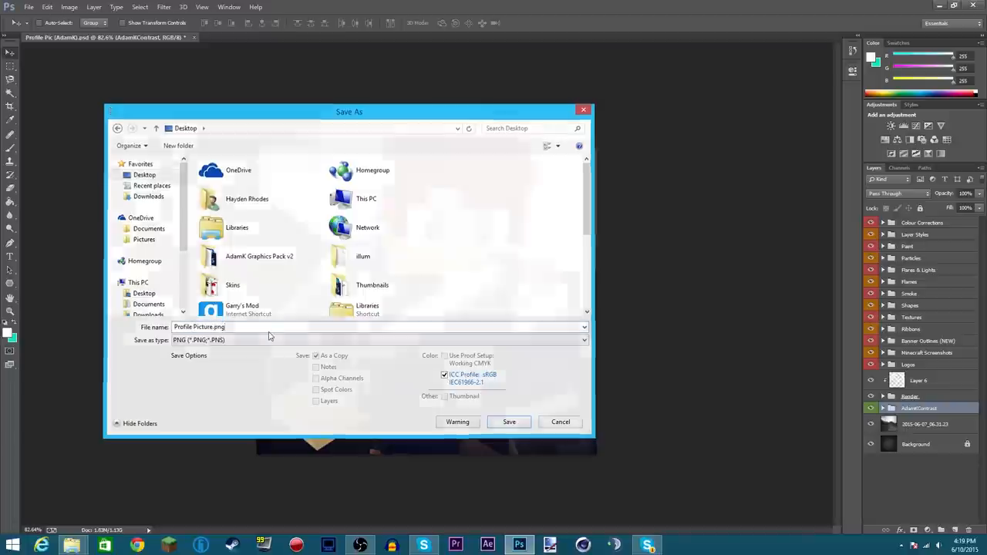
pyautogui.click(509, 422)
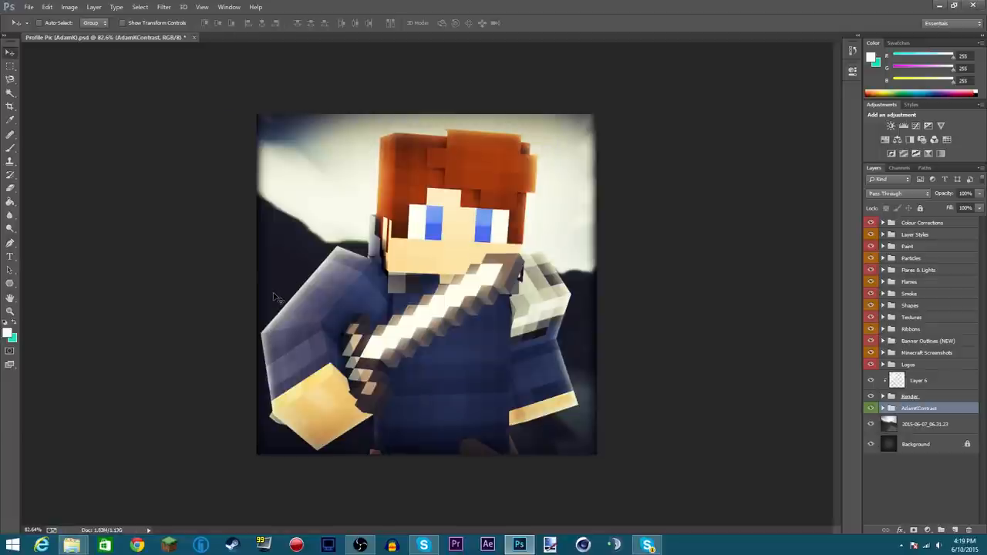
pyautogui.moveTo(72, 545)
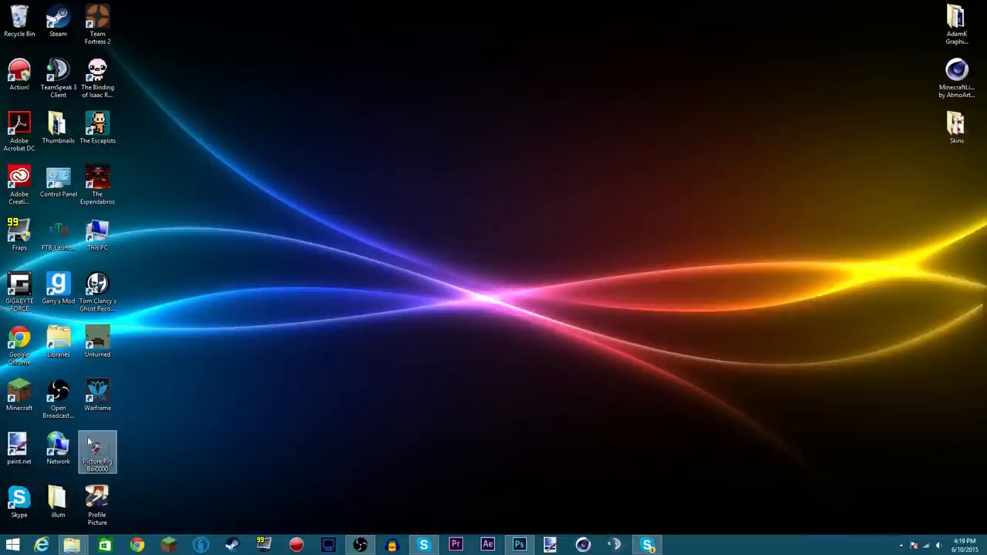
# Step: View the exported Profile Picture PNG in Windows Photo Viewer, then close the viewer
pyautogui.doubleClick(97, 499)
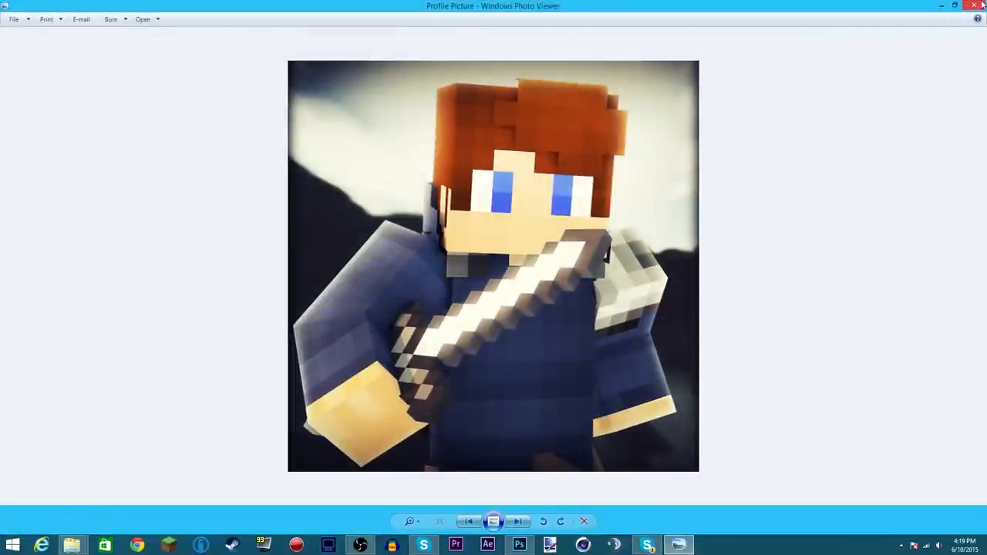
pyautogui.click(954, 6)
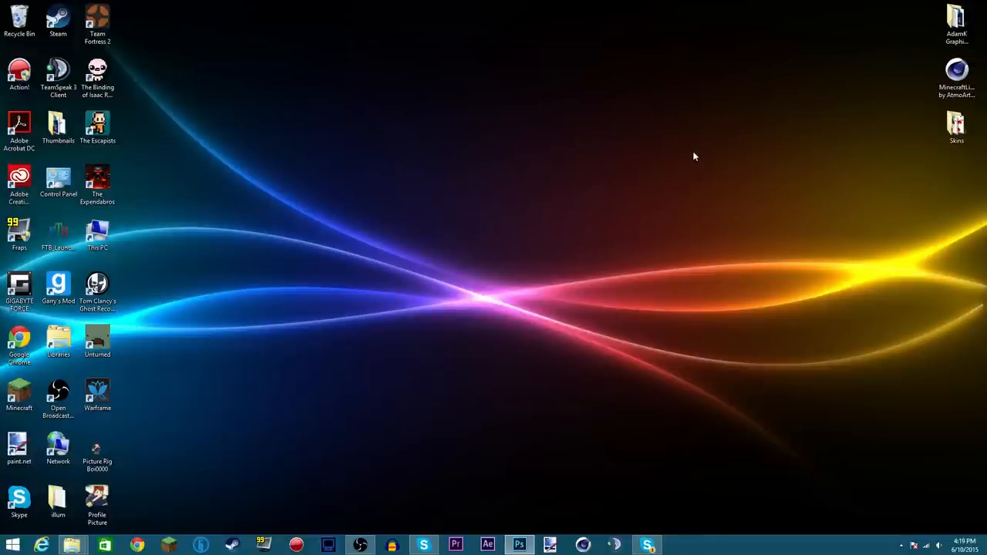